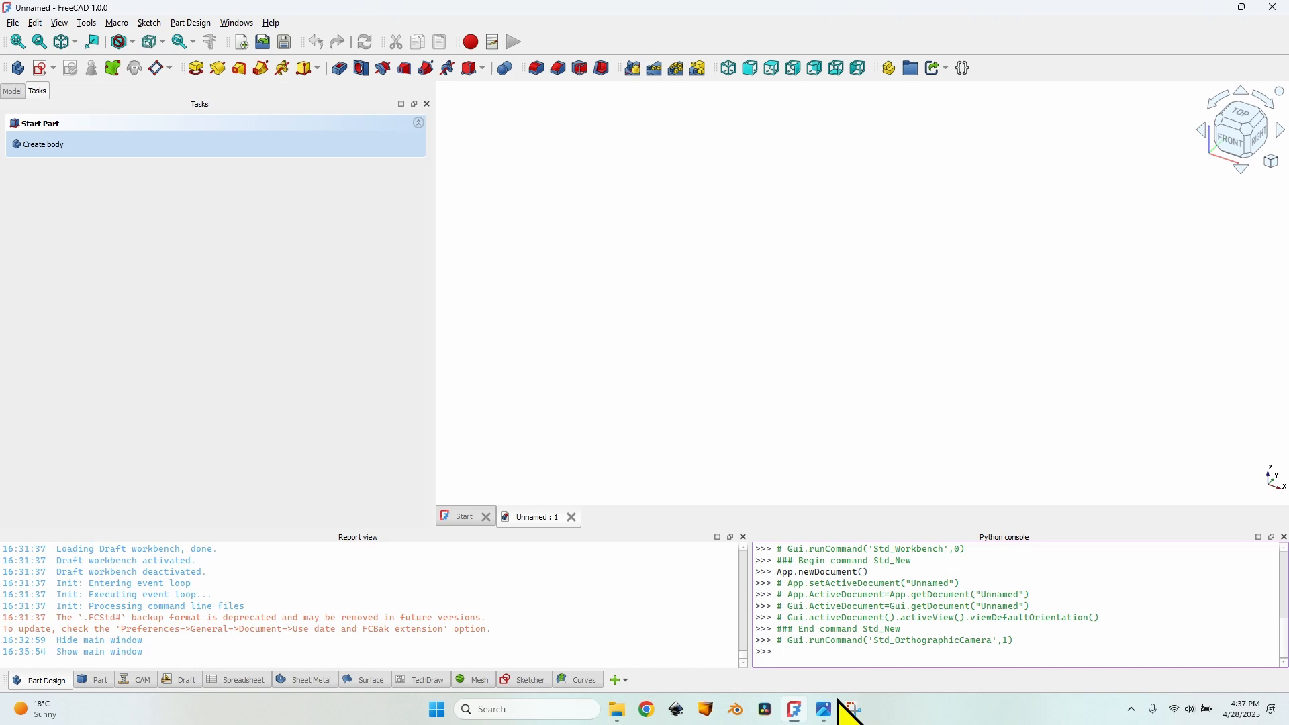
Step: Import the hinge photo from the Hinge template folder into FreeCAD as an image plane
{"action": "left_click", "coordinate": [615, 709]}
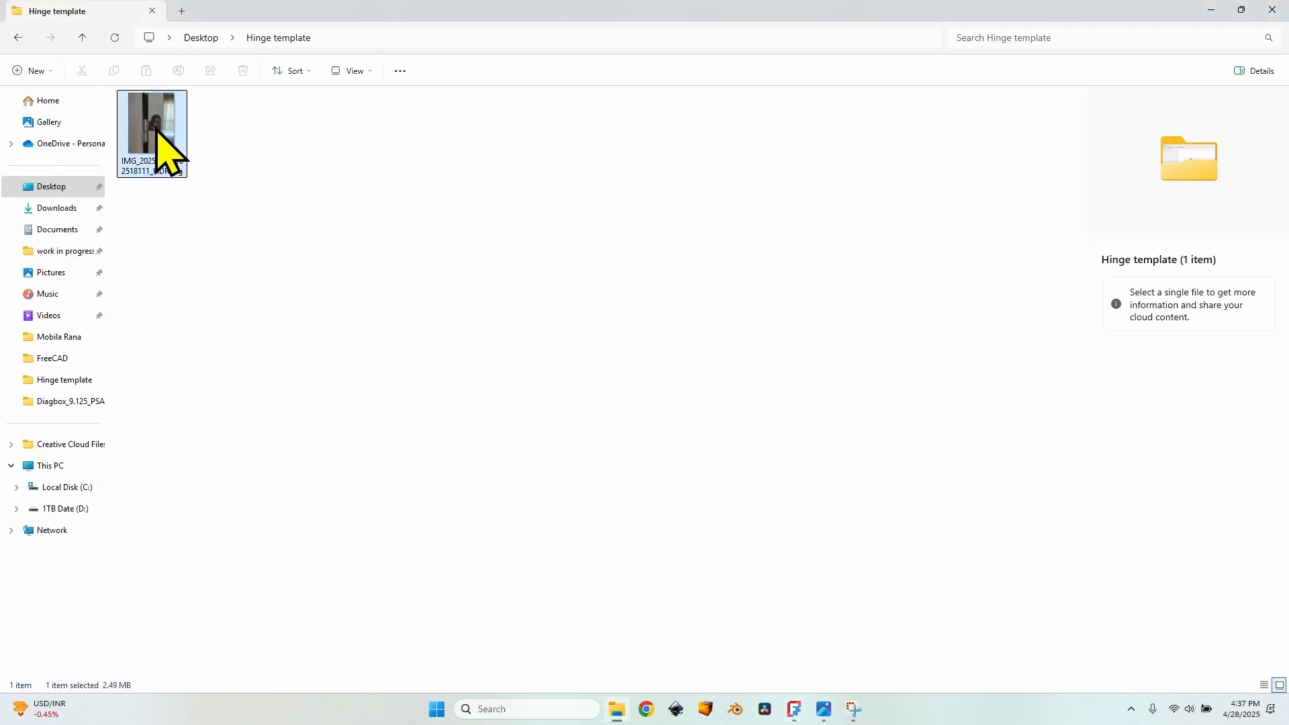
{"action": "left_click", "coordinate": [704, 709]}
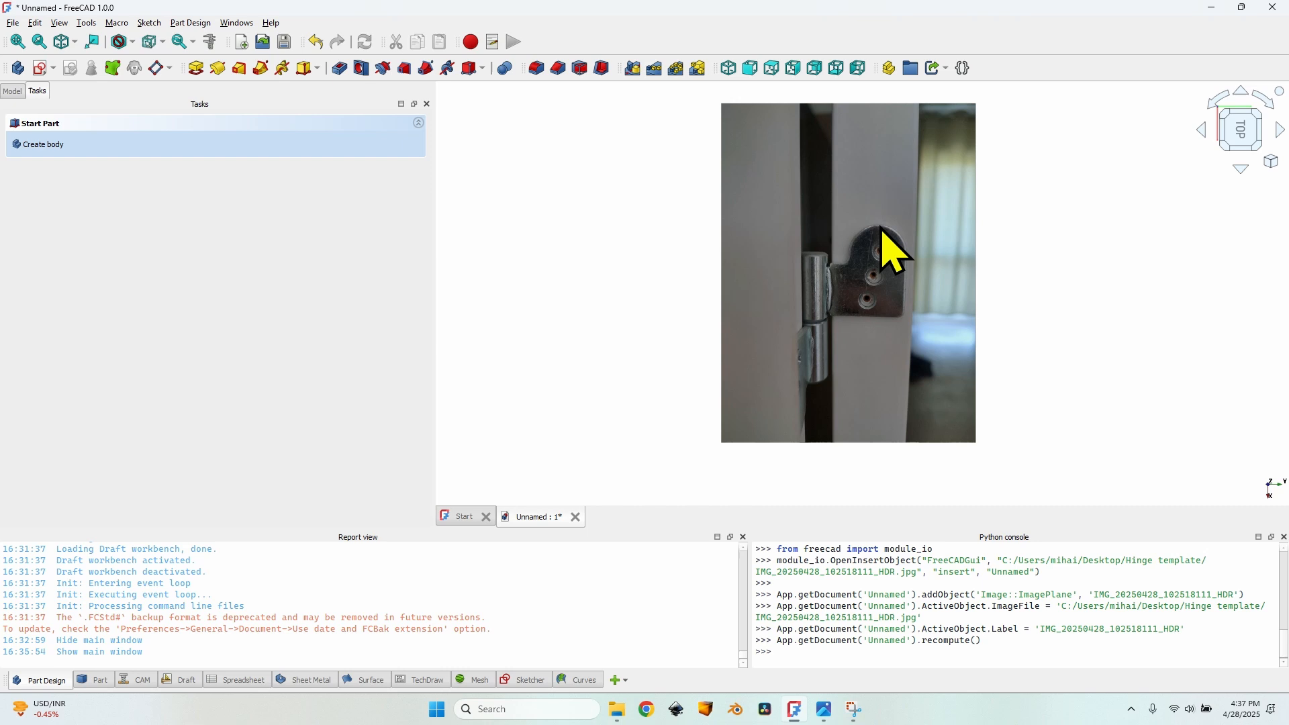
{"action": "mouse_move", "coordinate": [832, 344]}
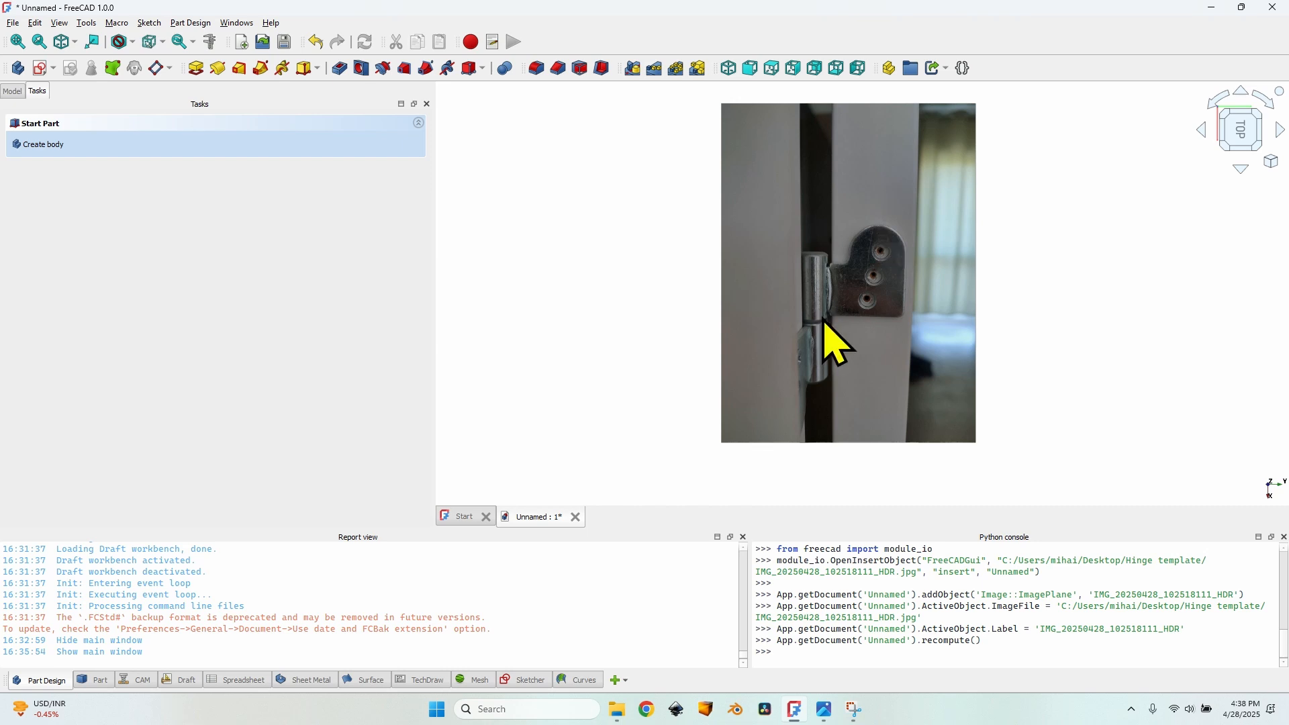
Step: Calibrate the hinge image with a 30 mm barrel reference, scaling it to about 150 × 112 mm
{"action": "left_click", "coordinate": [12, 90]}
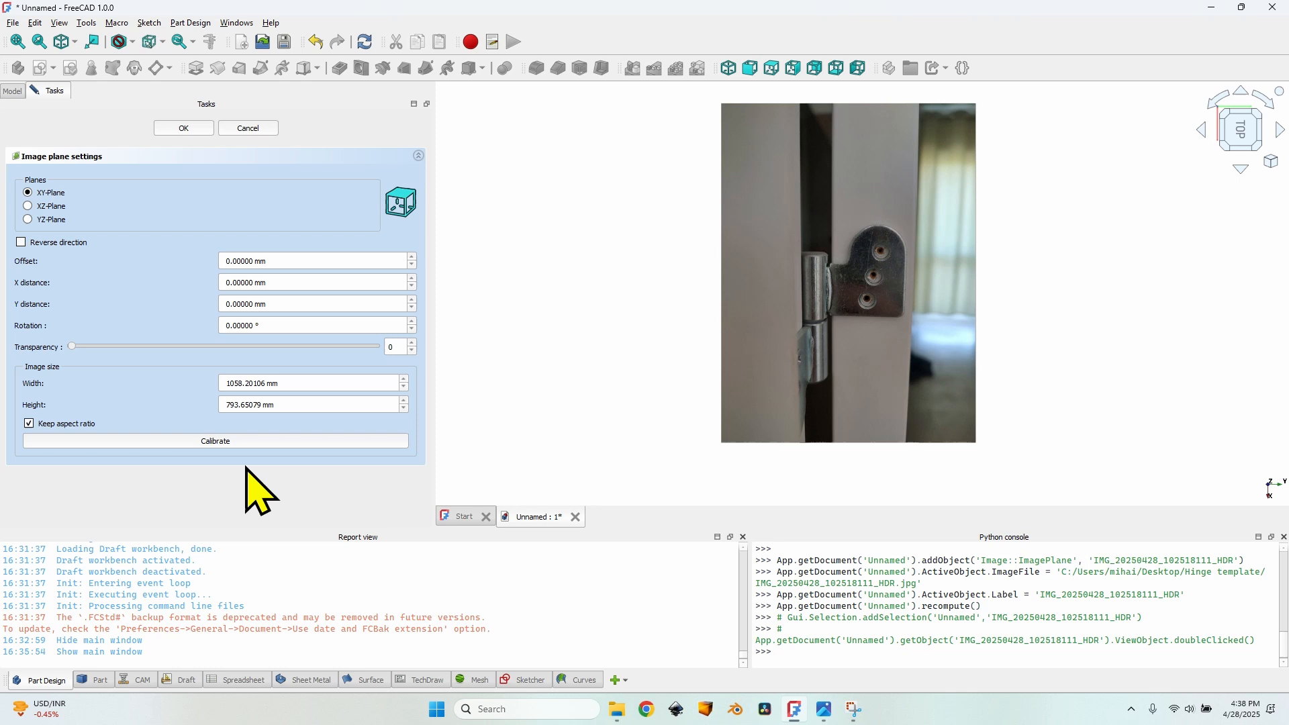
{"action": "left_click", "coordinate": [215, 440]}
{"action": "type", "text": "30"}
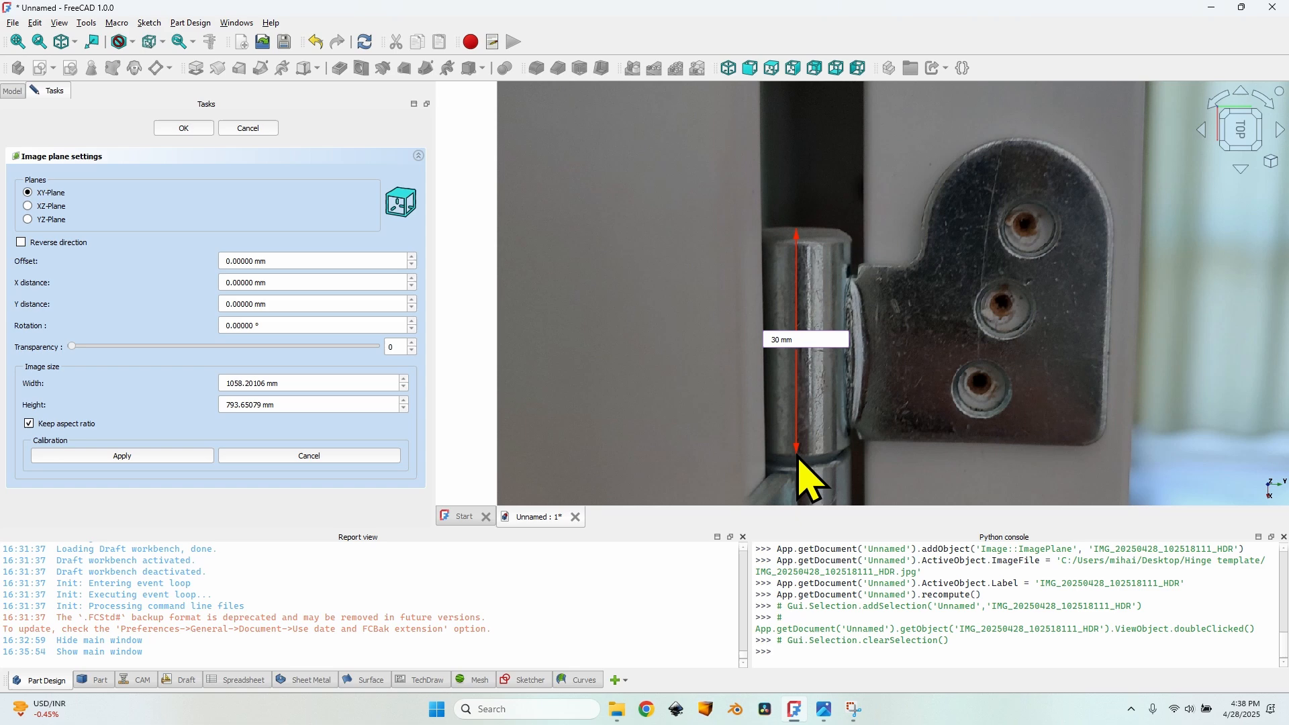
{"action": "left_click", "coordinate": [121, 456]}
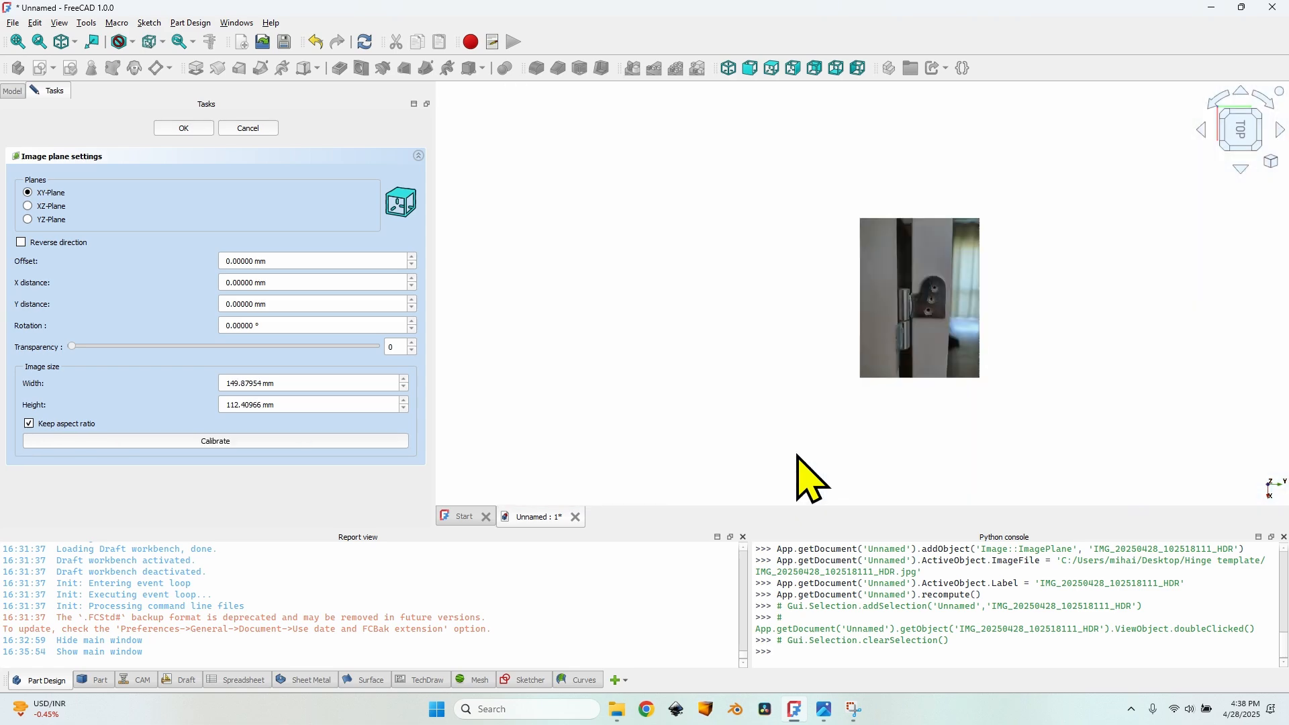
{"action": "left_click", "coordinate": [183, 128]}
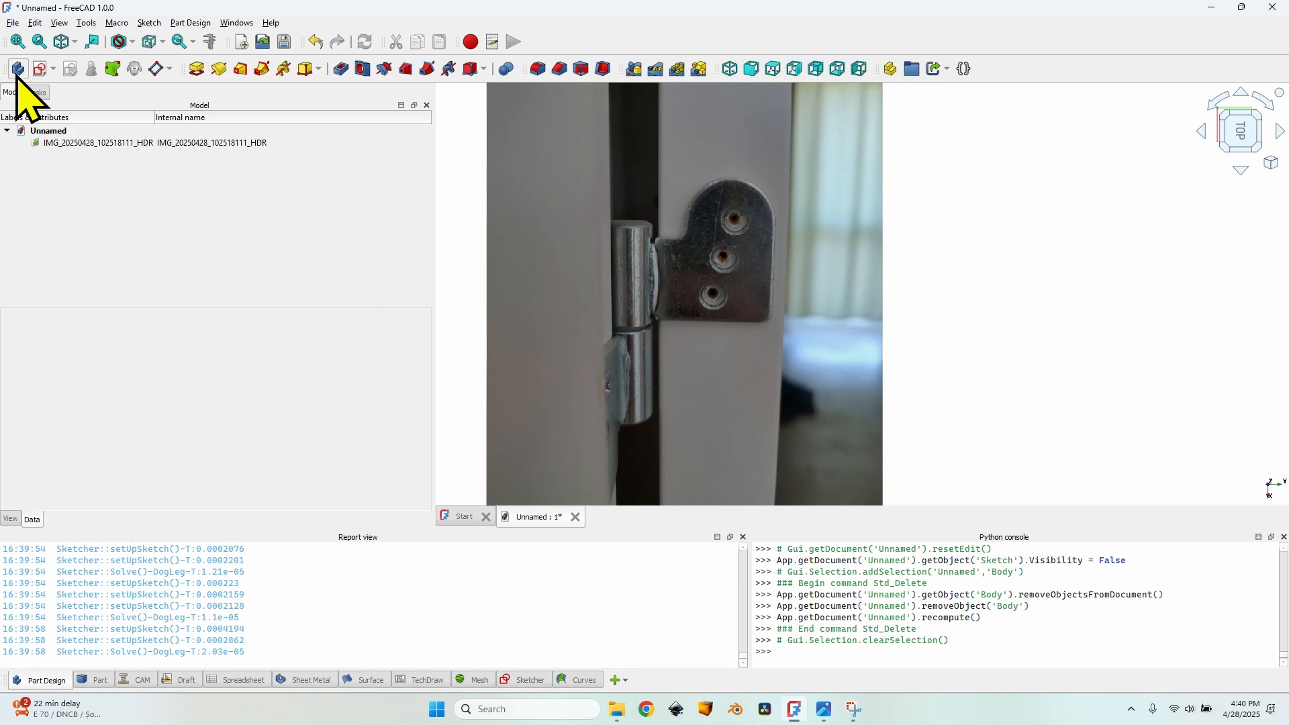
Step: Create a body with an XY-plane sketch and trace a line along the leaf's top edge
{"action": "left_click", "coordinate": [16, 69]}
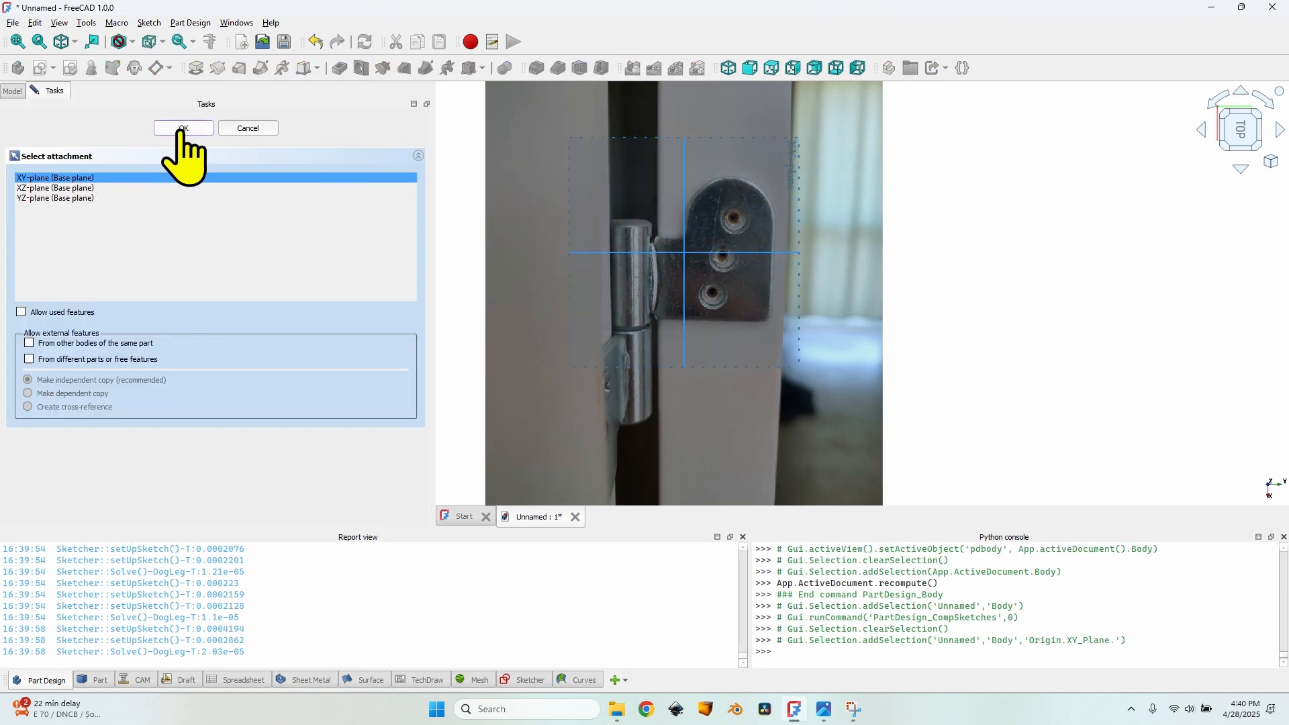
{"action": "left_click", "coordinate": [182, 128]}
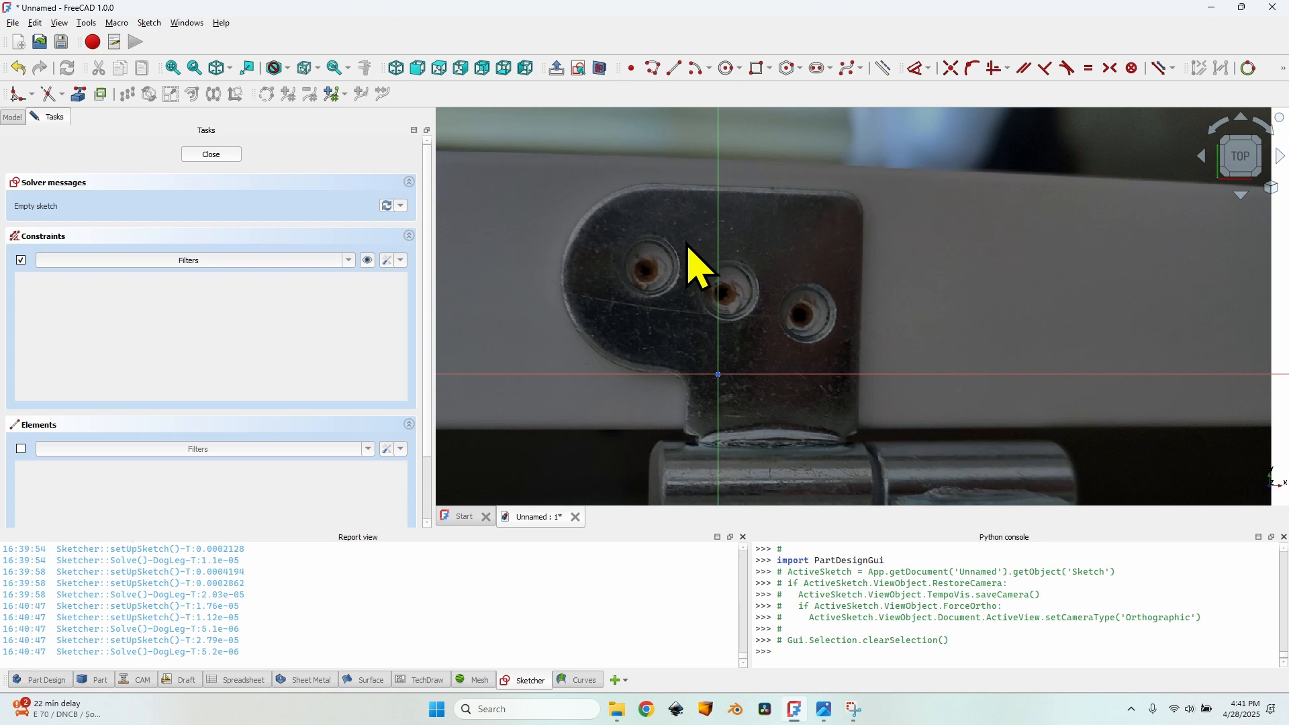
{"action": "left_click", "coordinate": [650, 68]}
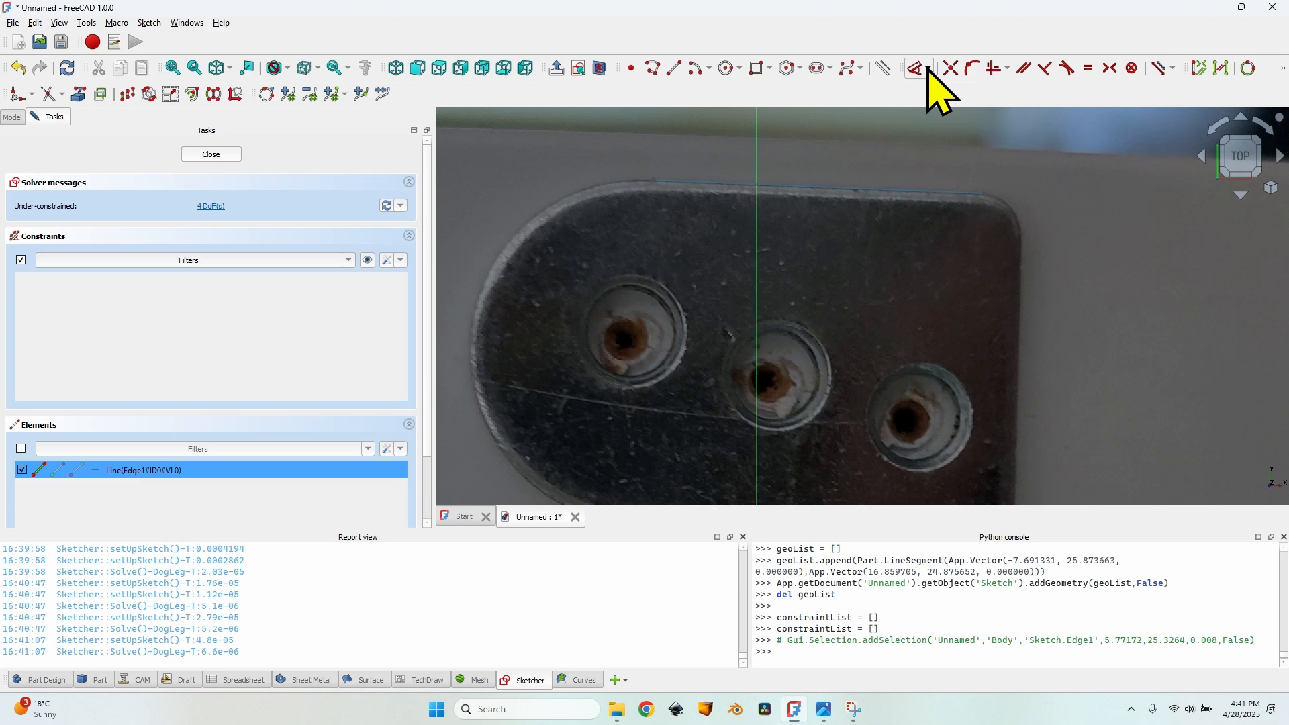
Step: Read the traced line's angle (about −2.33°) without keeping the constraint, then close the sketch
{"action": "left_click", "coordinate": [929, 69]}
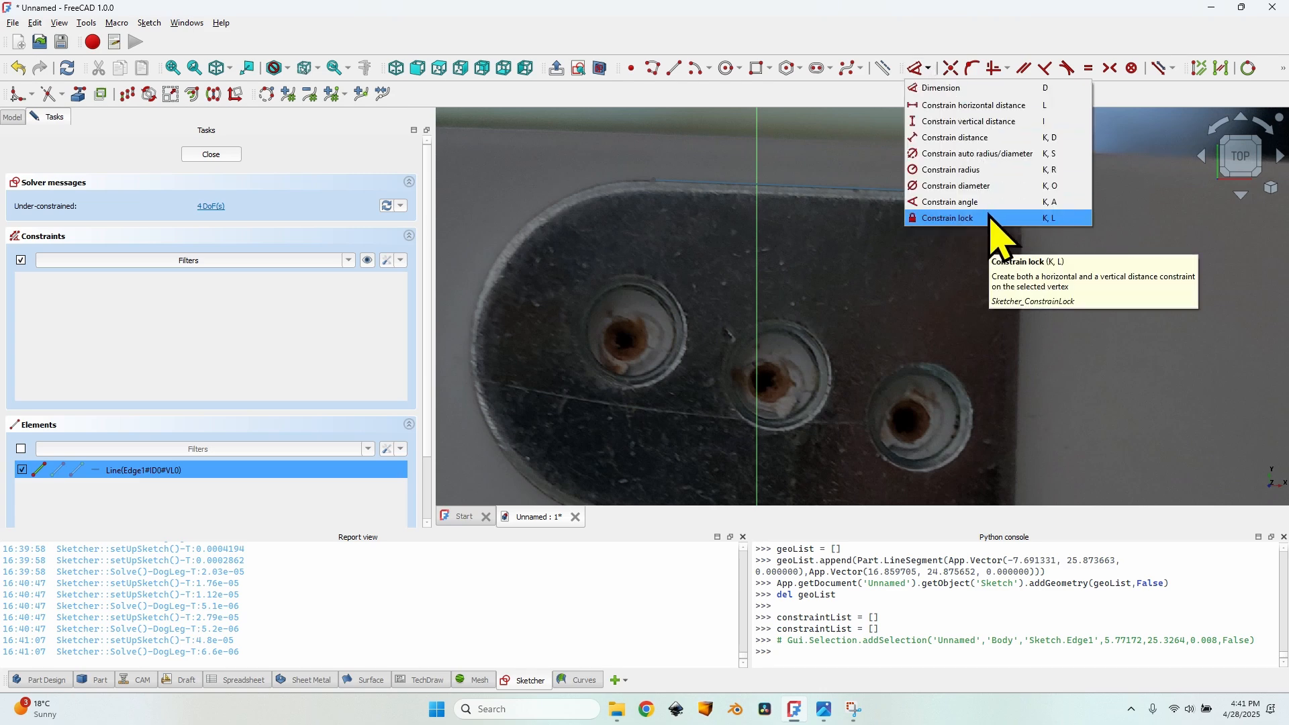
{"action": "left_click", "coordinate": [950, 201]}
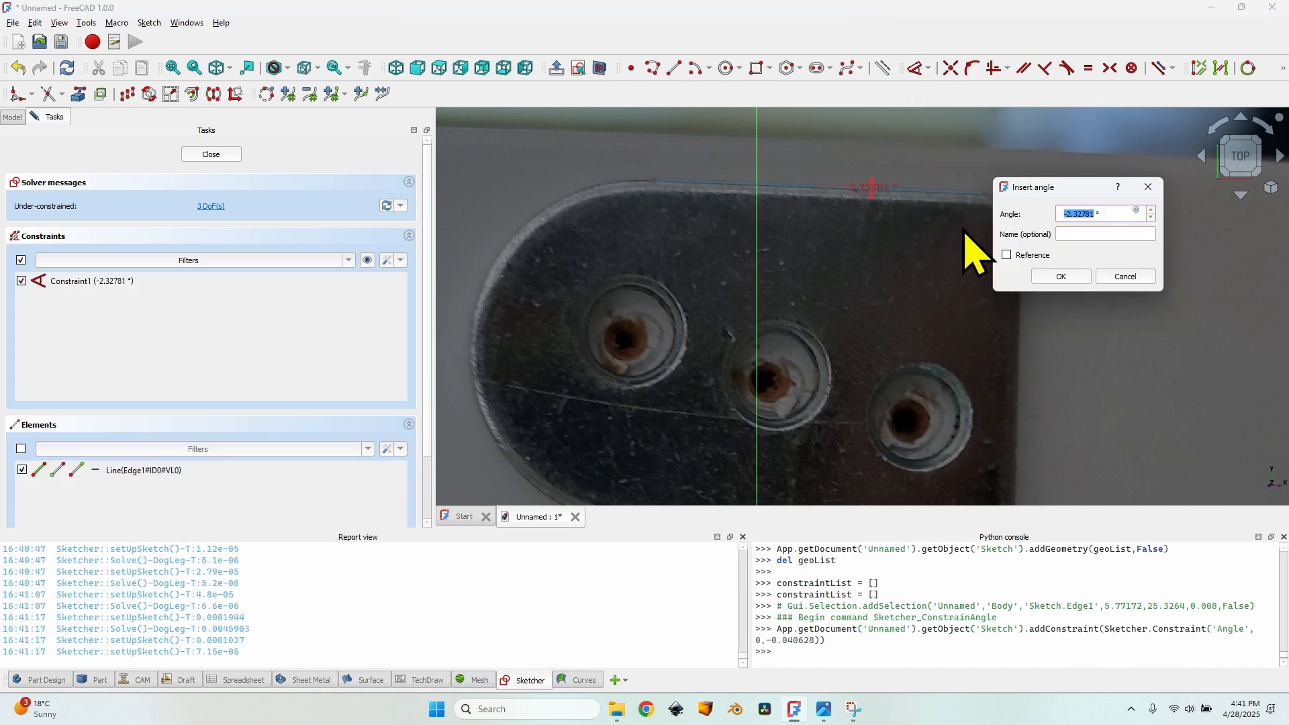
{"action": "mouse_move", "coordinate": [1124, 276]}
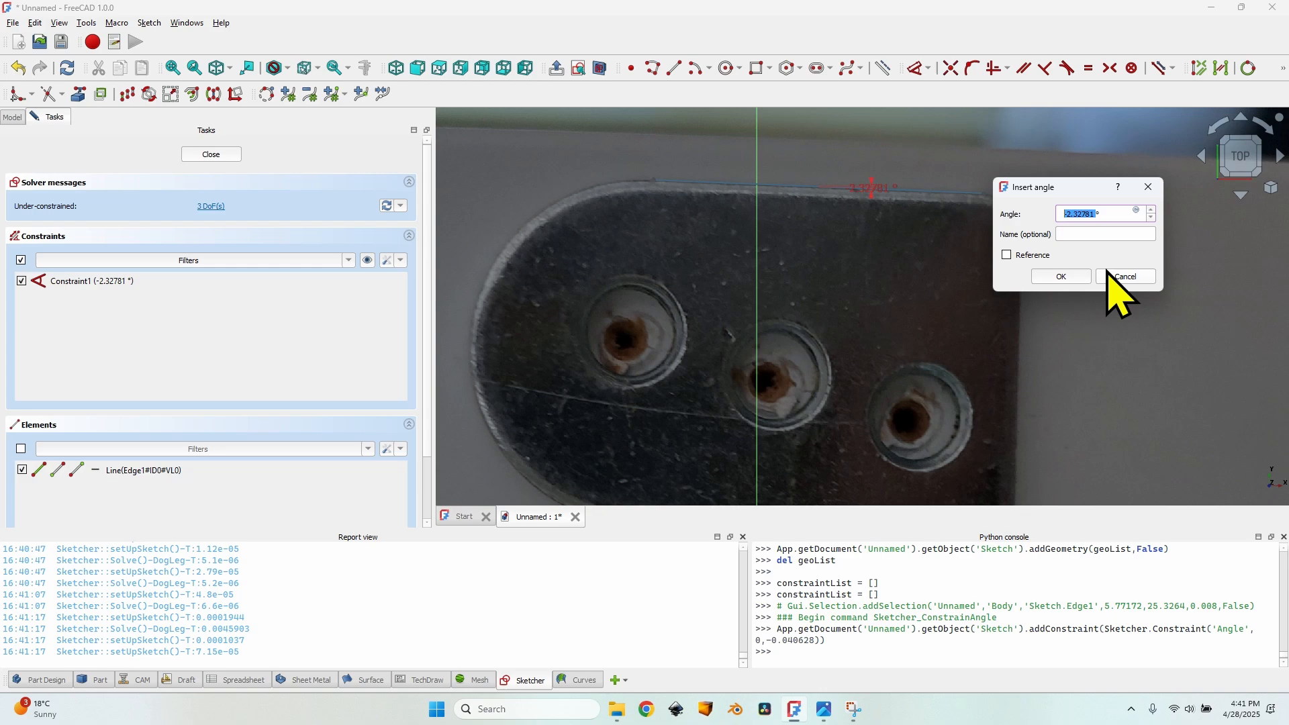
{"action": "left_click", "coordinate": [1124, 276]}
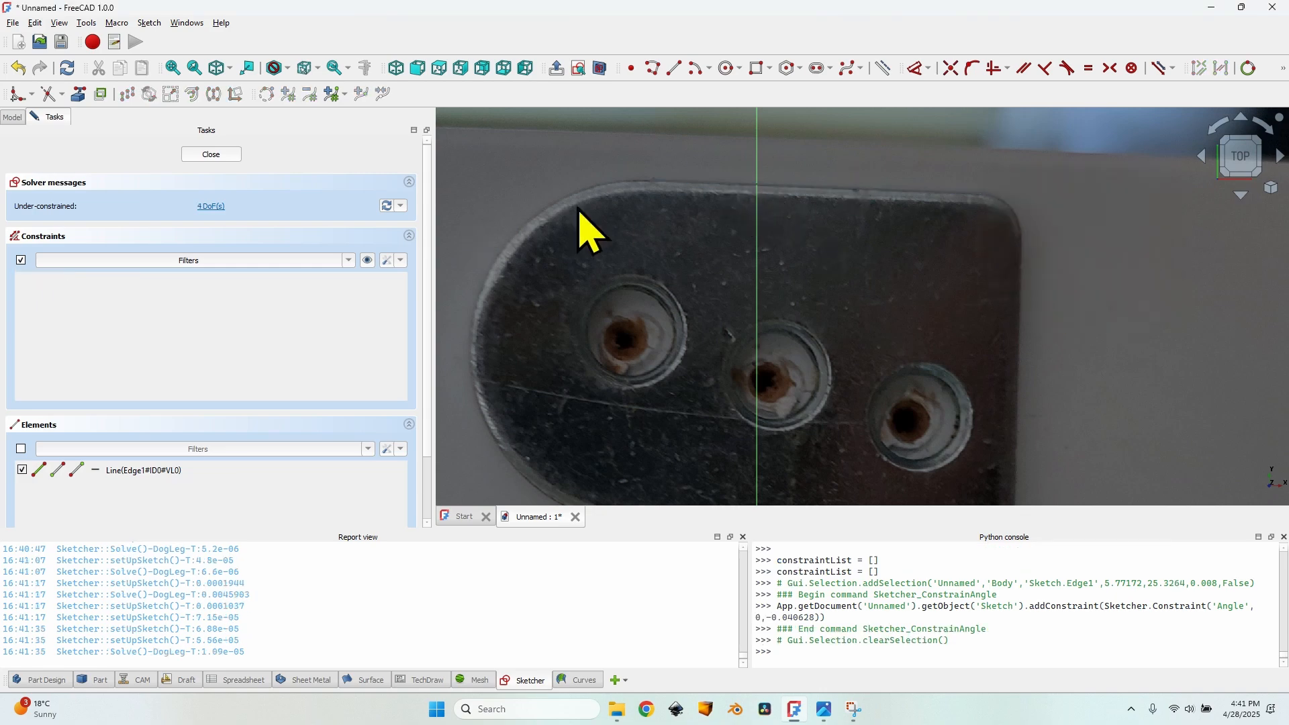
{"action": "left_click", "coordinate": [210, 154]}
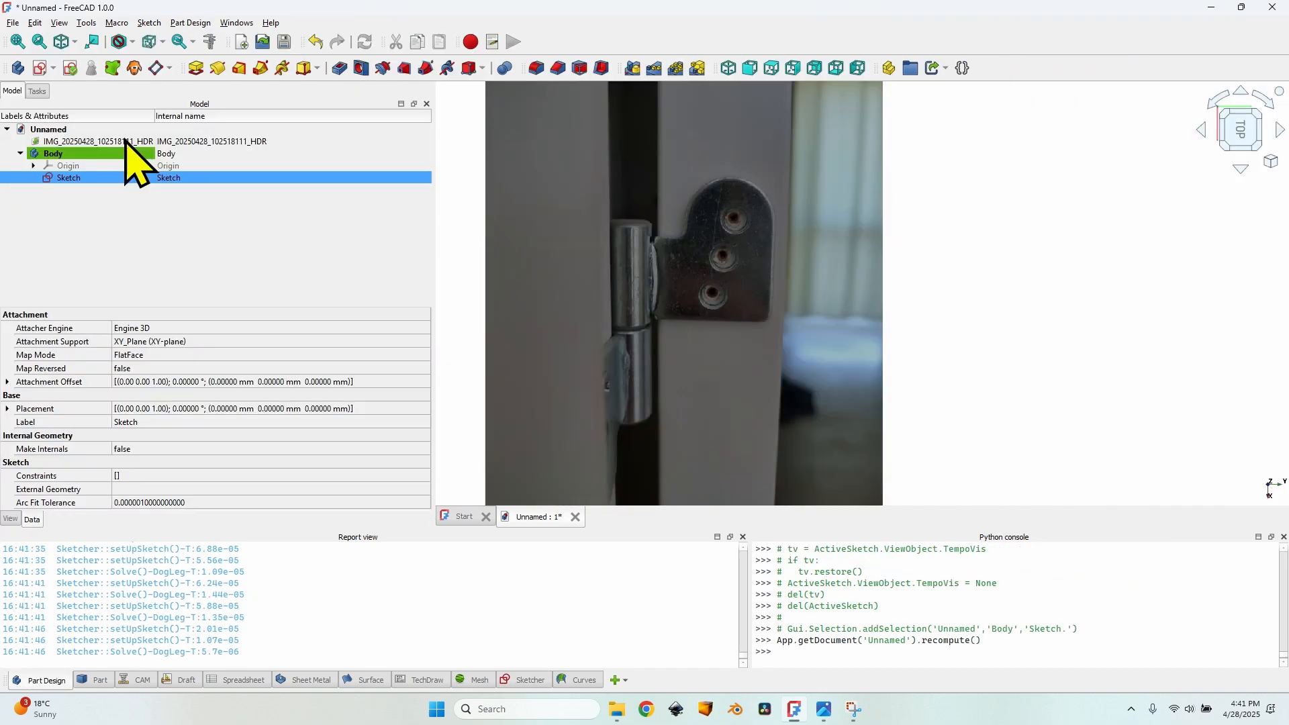
Step: Rotate the hinge image by 2.32781° so the leaf edge sits level
{"action": "double_click", "coordinate": [98, 140]}
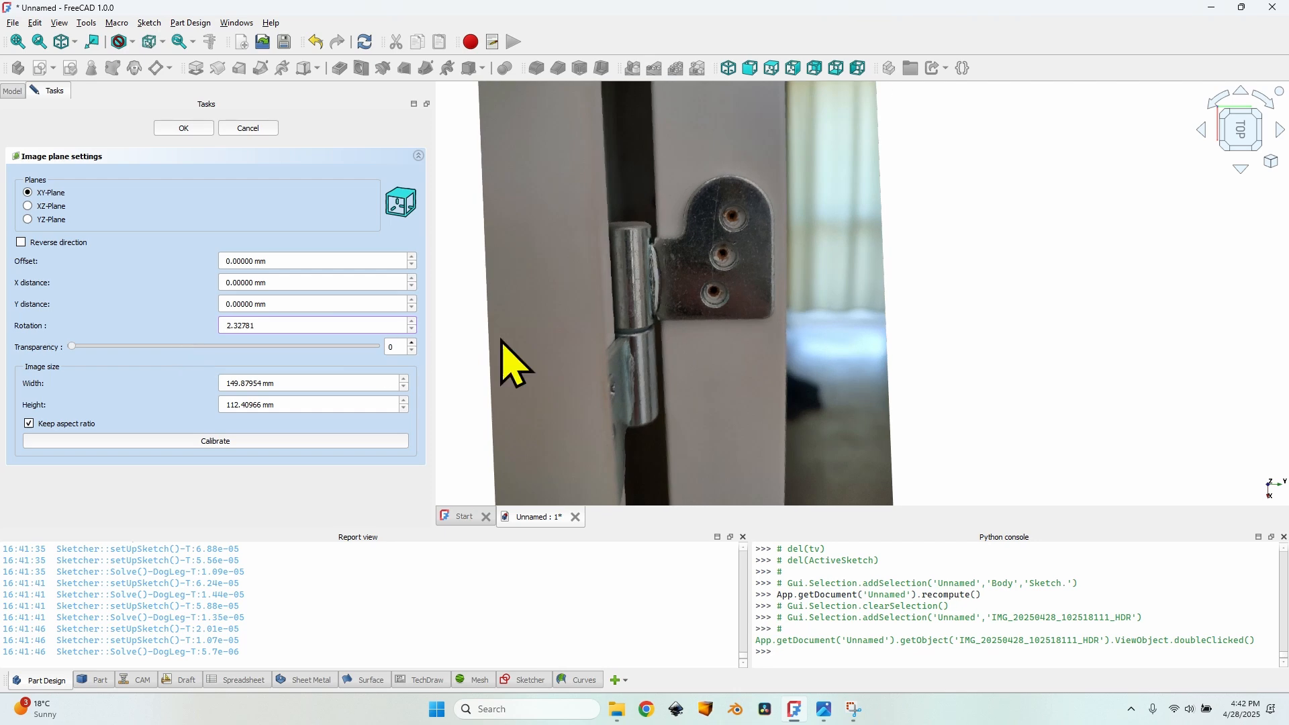
{"action": "left_click", "coordinate": [183, 128]}
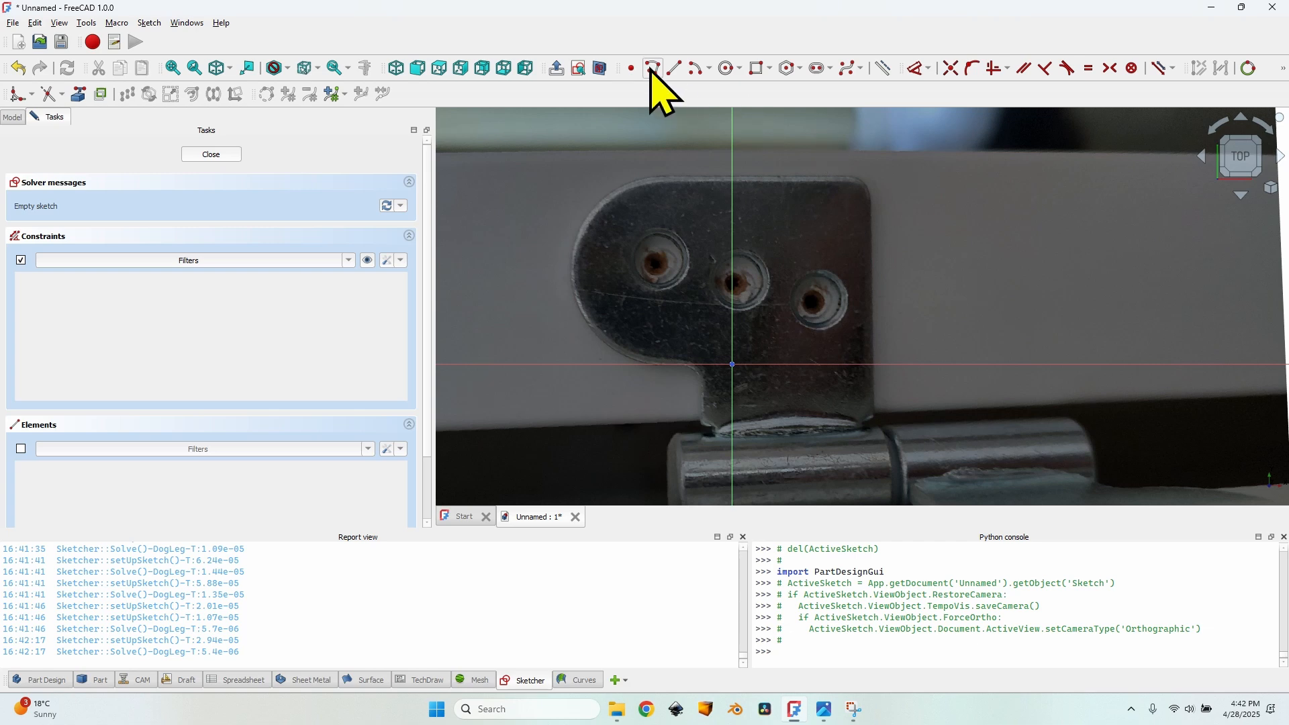
Step: Trace the hinge-leaf outline with a polyline and fillet its top-left corner
{"action": "left_click", "coordinate": [652, 69]}
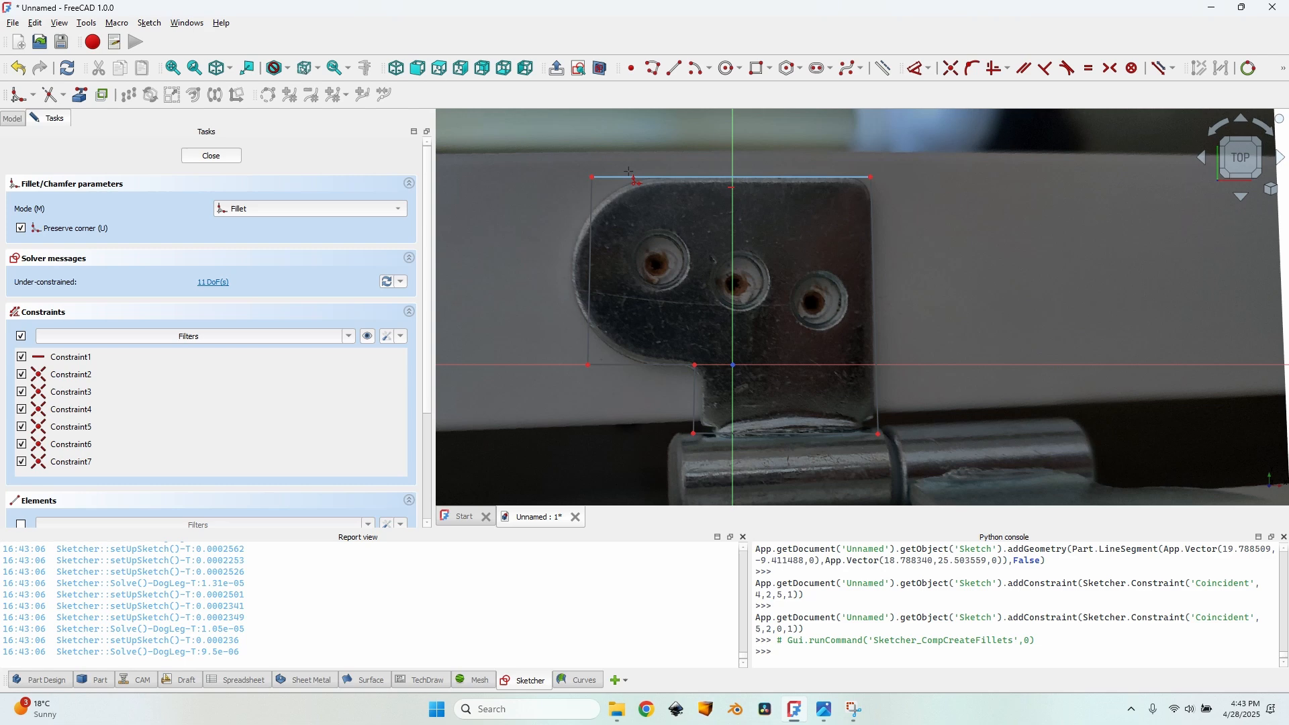
{"action": "left_click", "coordinate": [592, 177]}
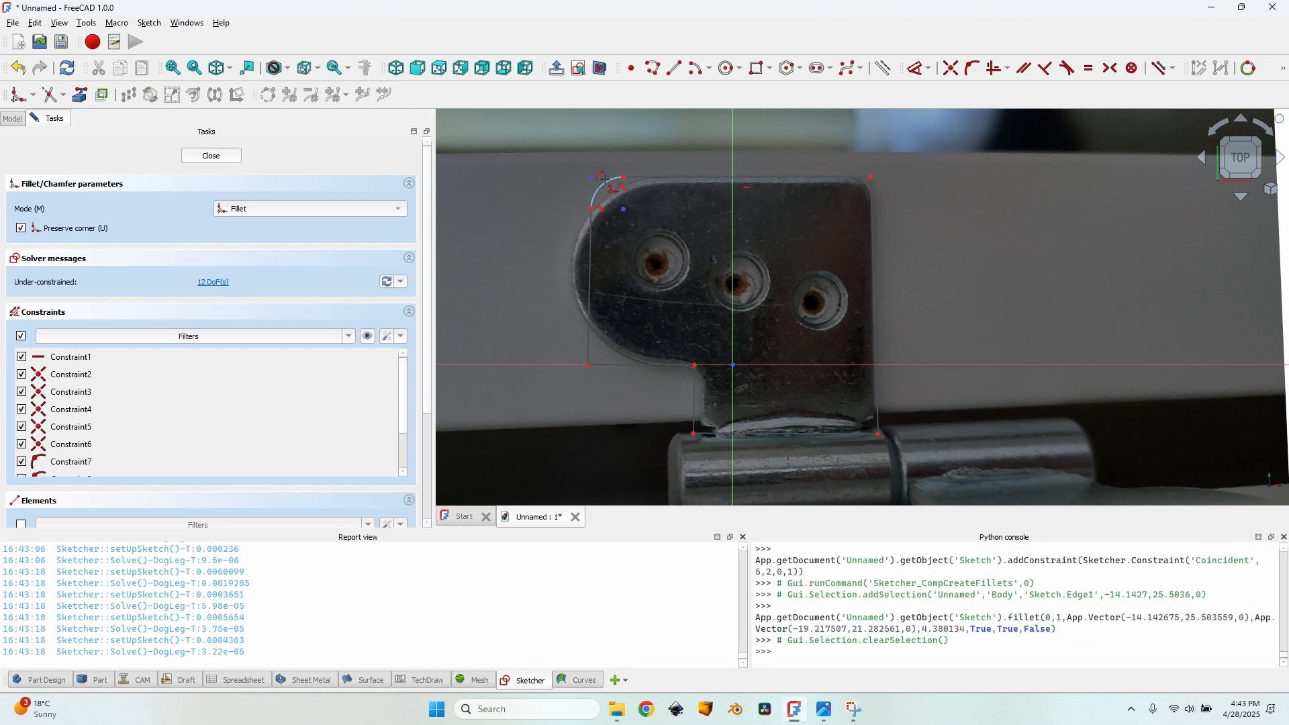
{"action": "left_click", "coordinate": [640, 363]}
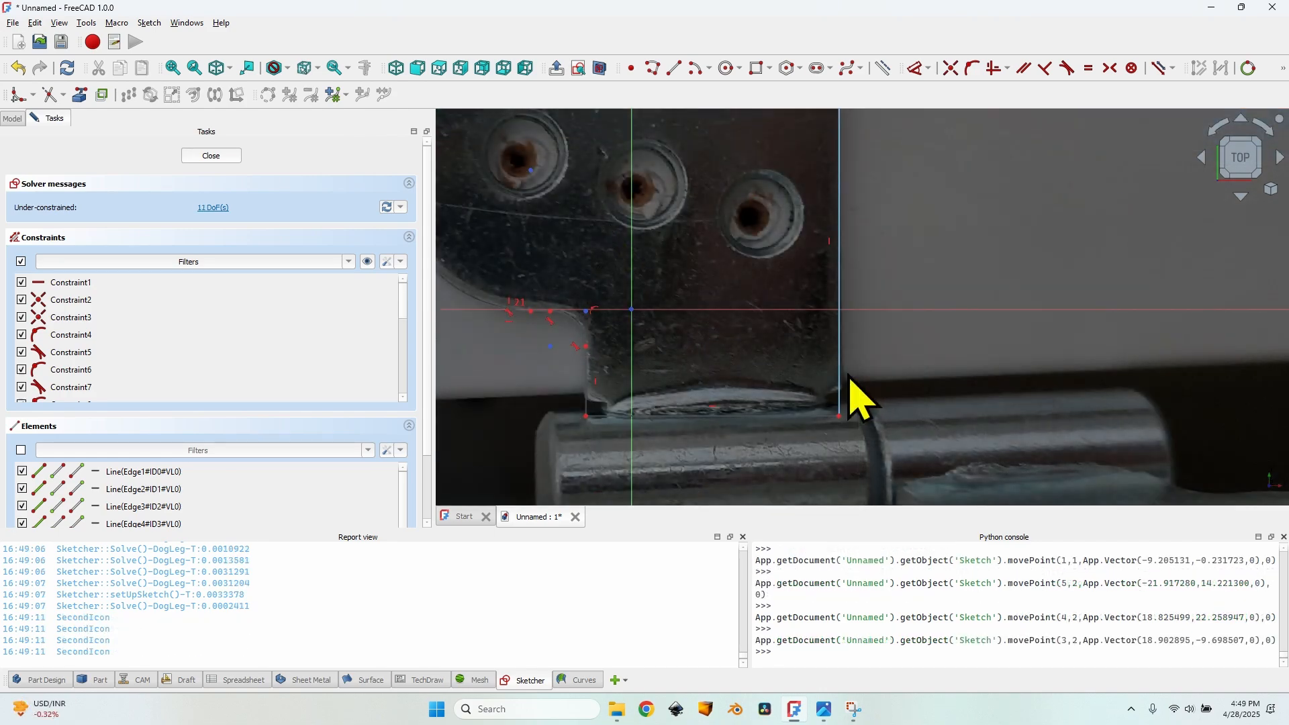
{"action": "mouse_move", "coordinate": [904, 403]}
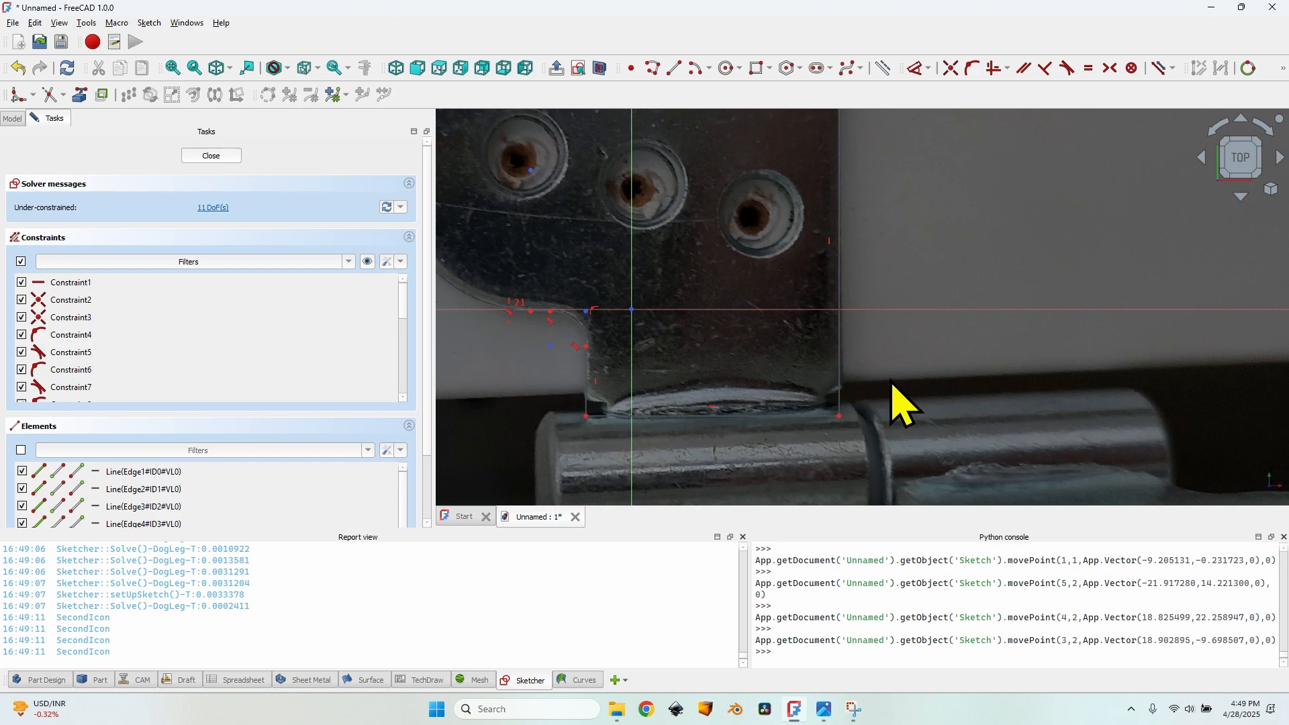
Step: Split the outline's right edge and close the sketch
{"action": "left_click", "coordinate": [64, 92]}
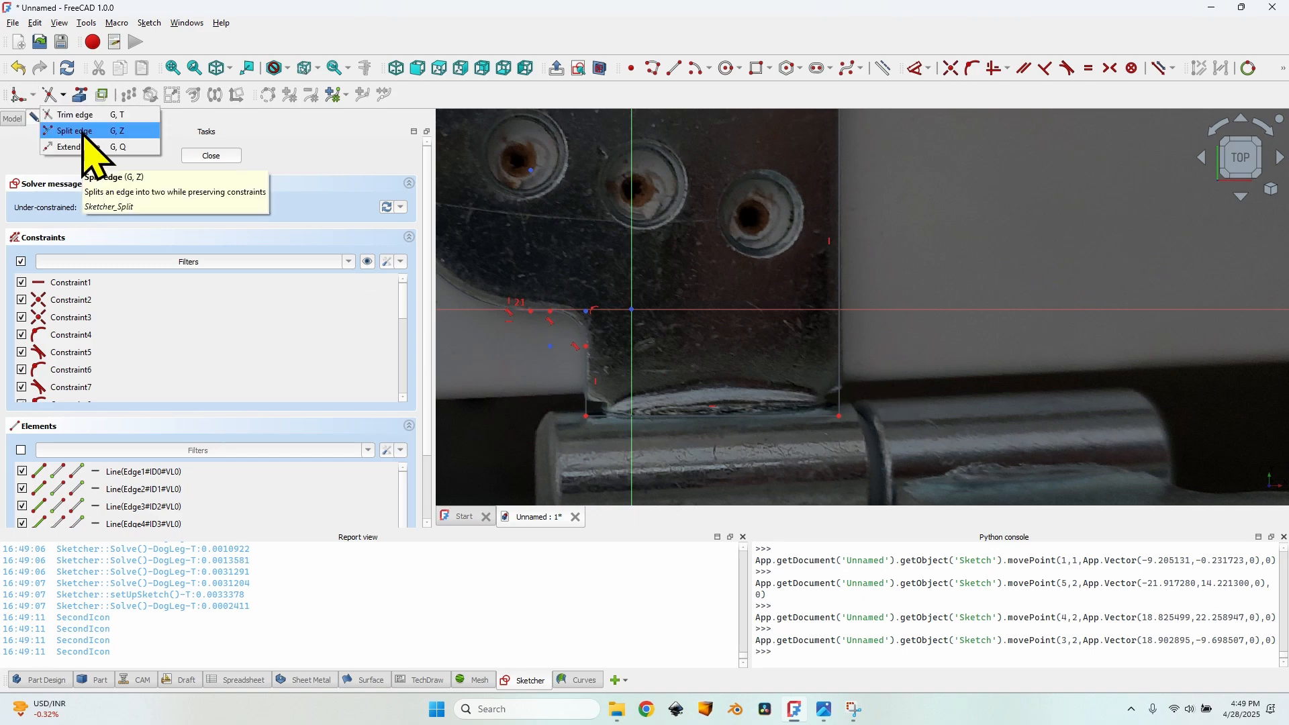
{"action": "left_click", "coordinate": [74, 130]}
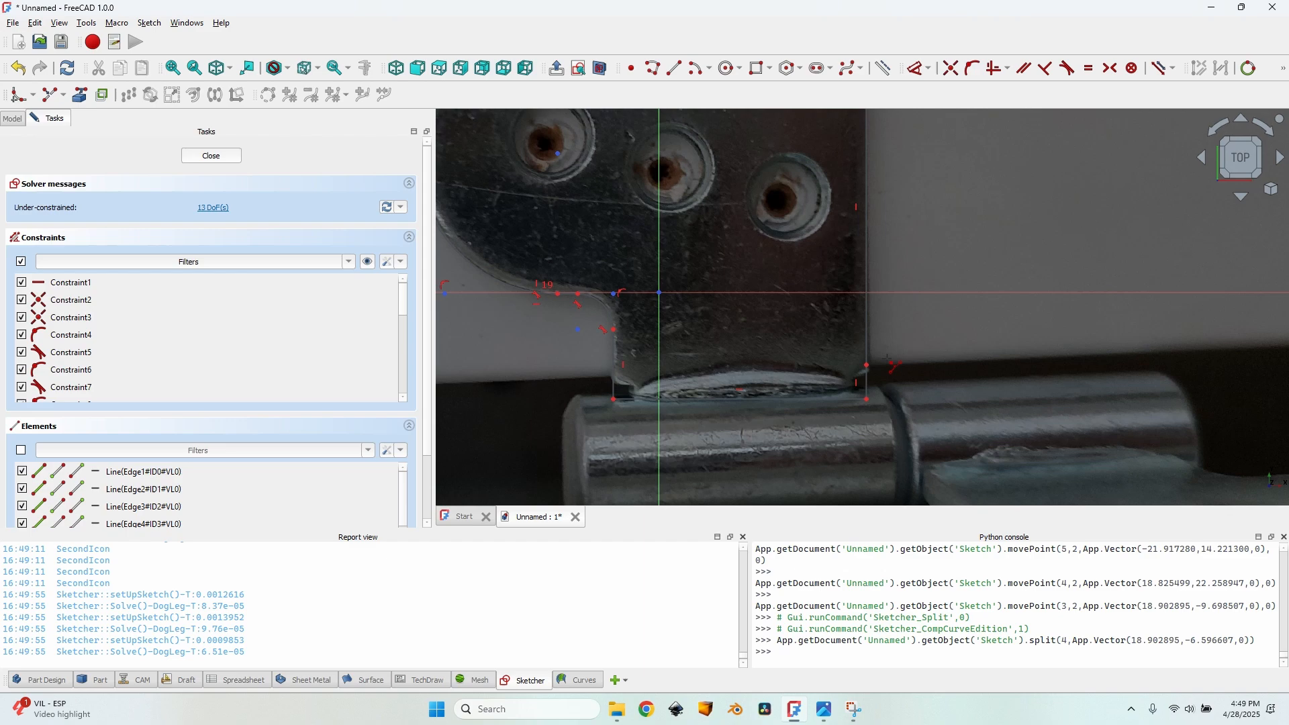
{"action": "left_click", "coordinate": [210, 155]}
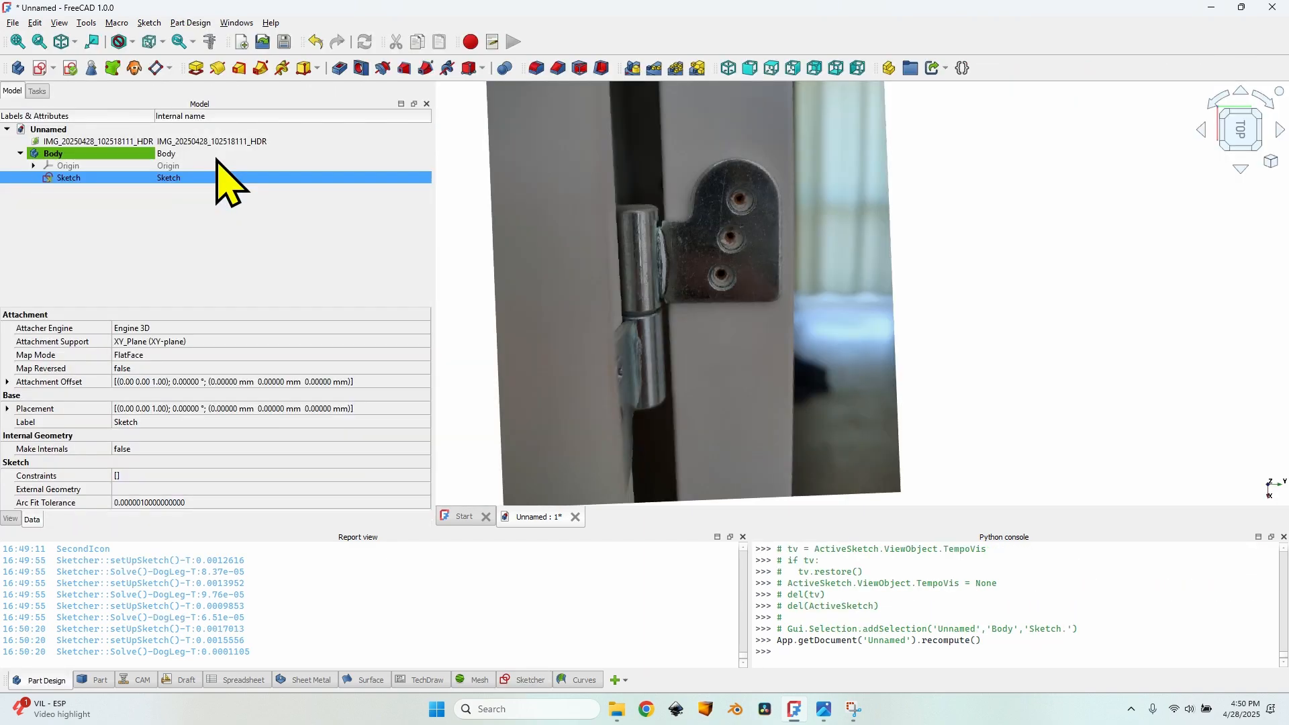
Step: Draw a 150 × 40 mm rectangle in a new sketch
{"action": "left_click", "coordinate": [96, 140]}
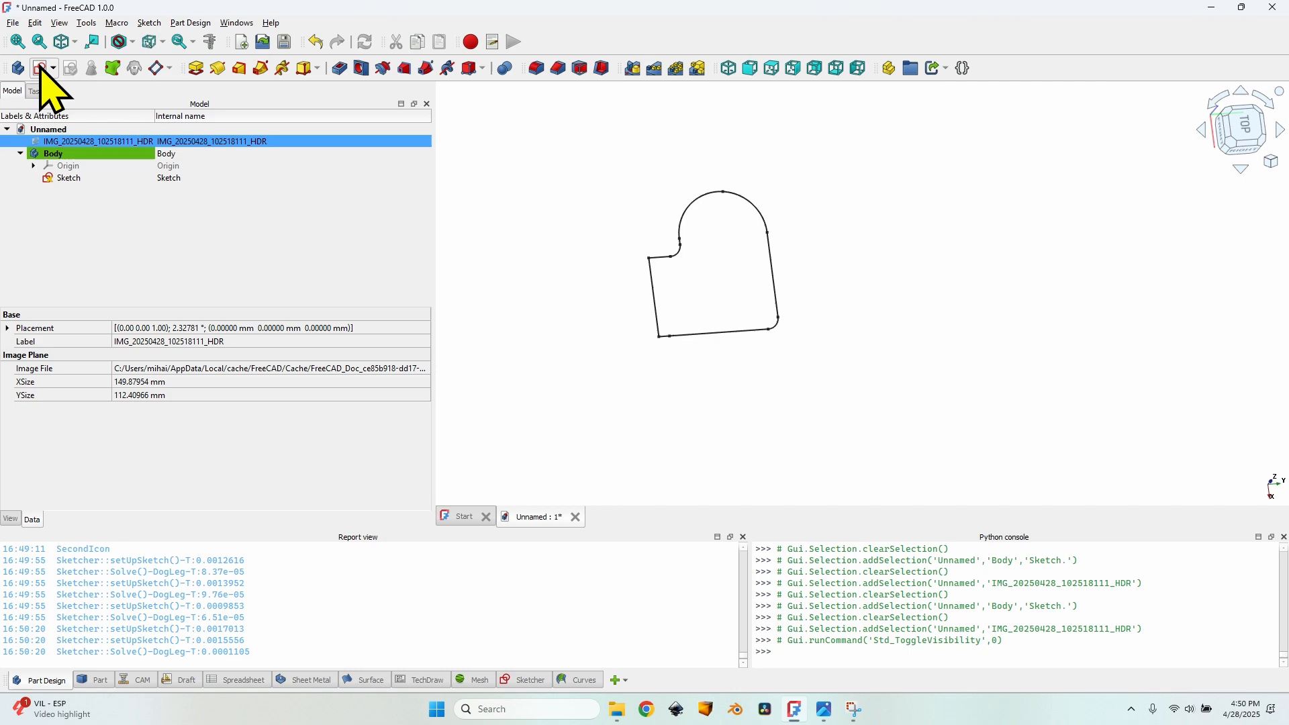
{"action": "mouse_move", "coordinate": [36, 67]}
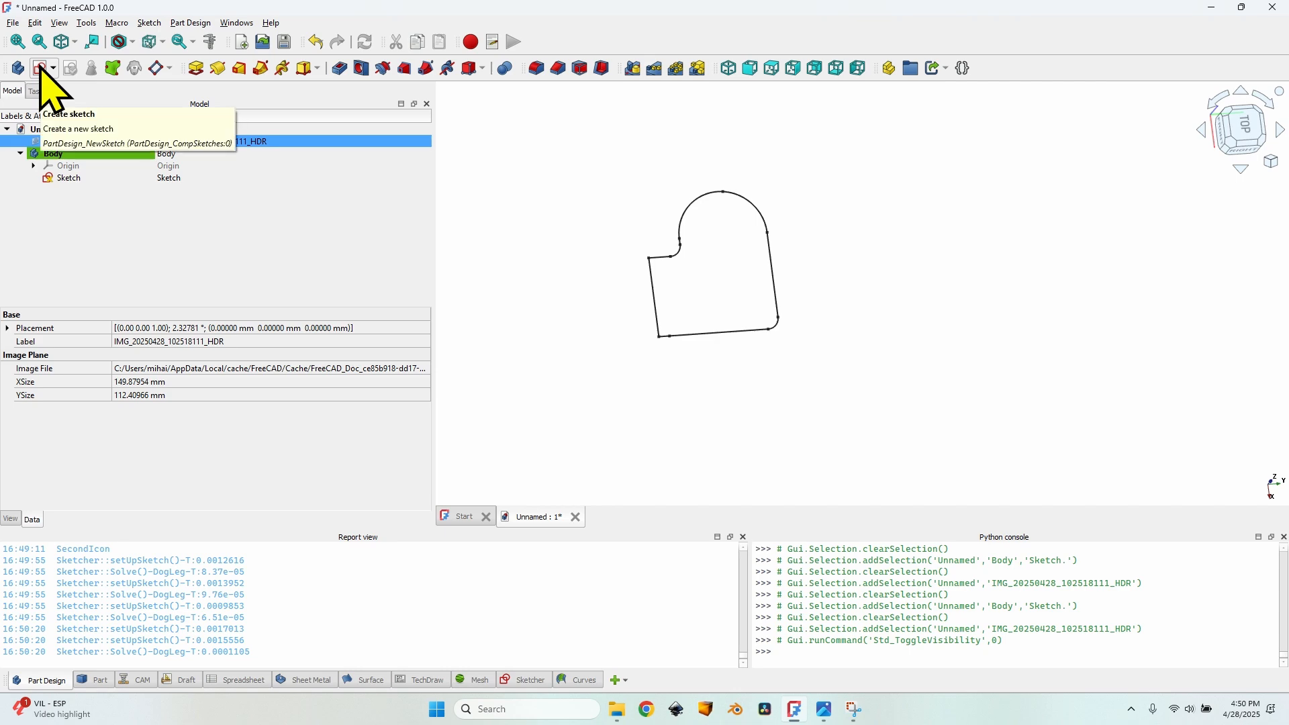
{"action": "left_click", "coordinate": [36, 67]}
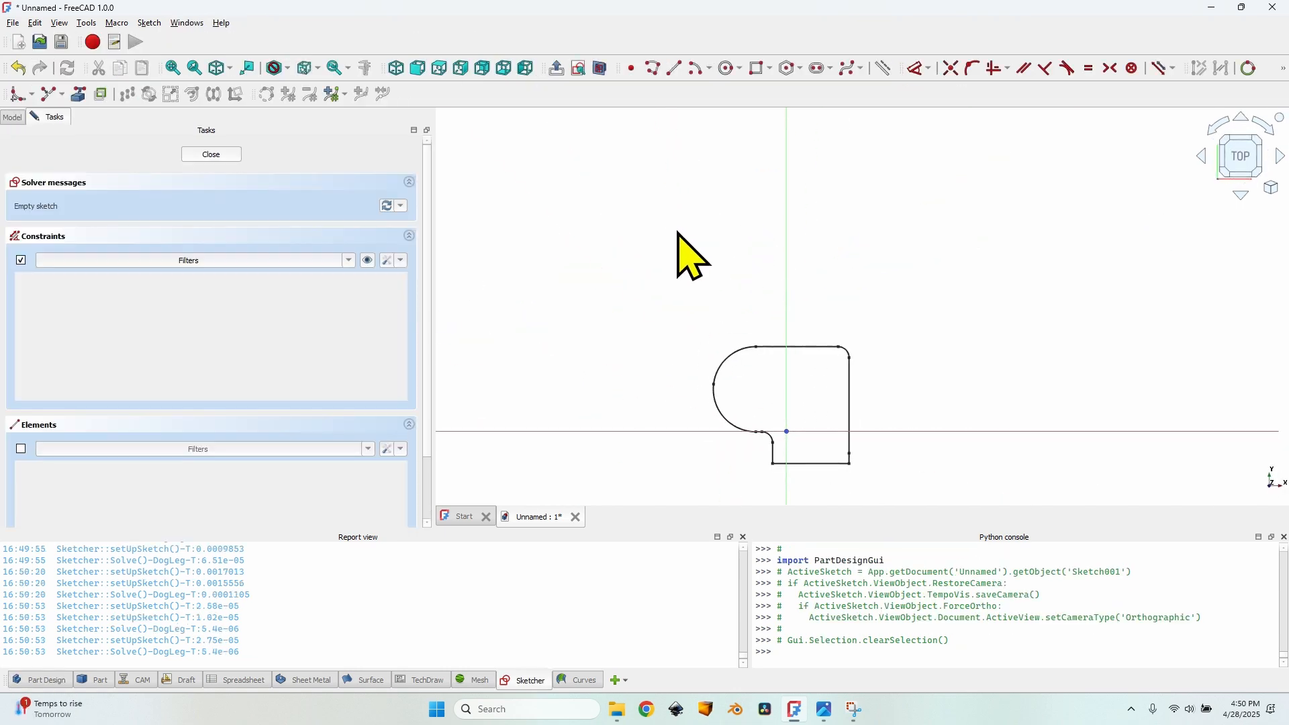
{"action": "left_click", "coordinate": [754, 68]}
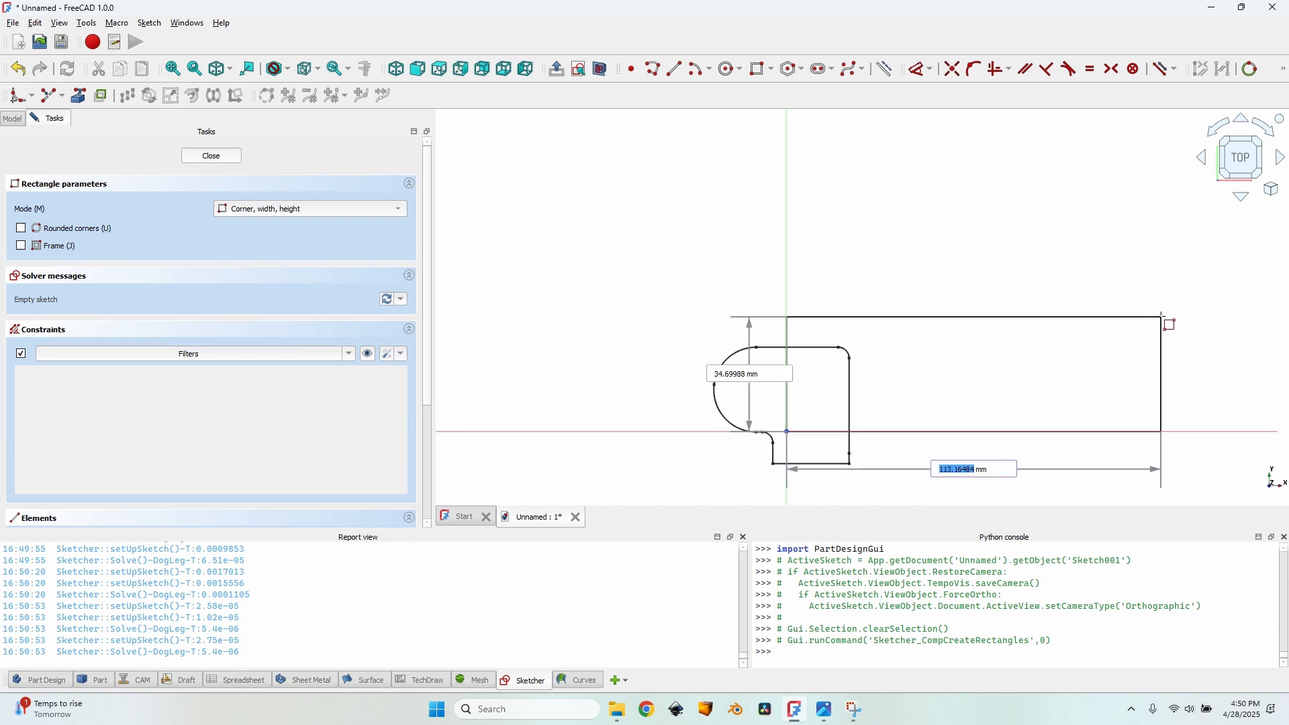
{"action": "type", "text": "150 mm"}
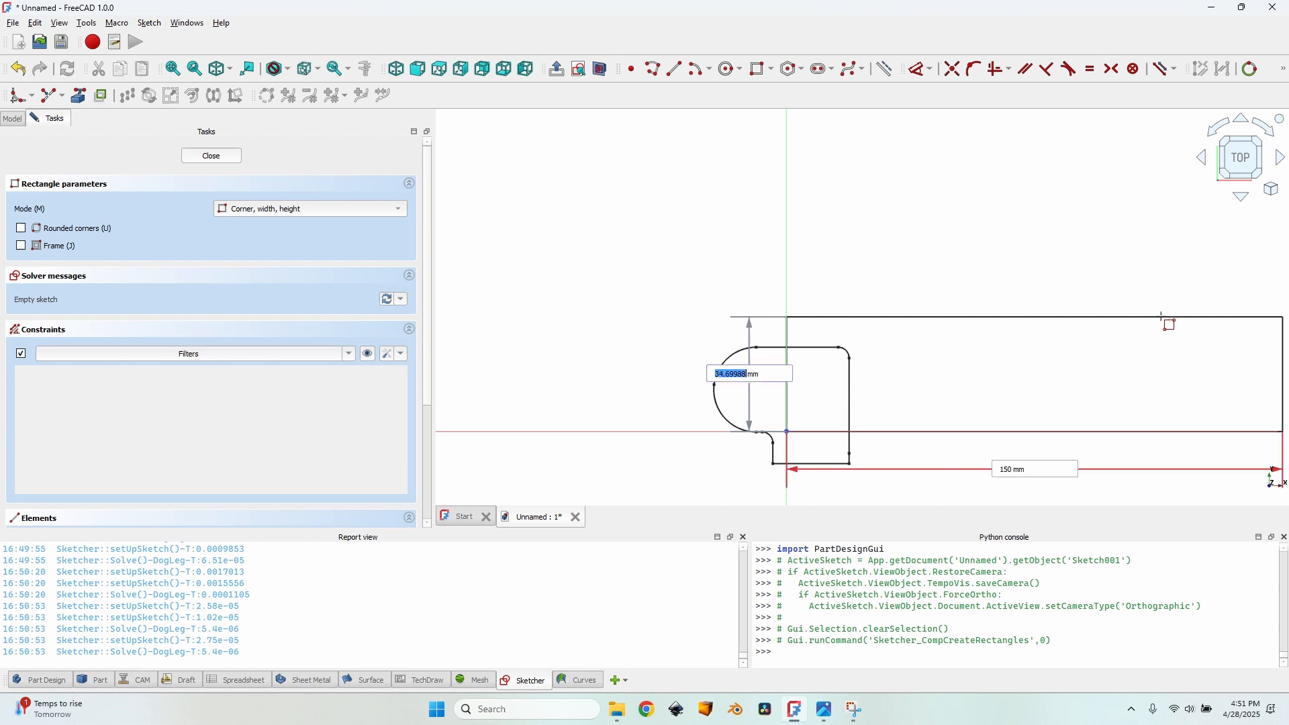
{"action": "type", "text": "40"}
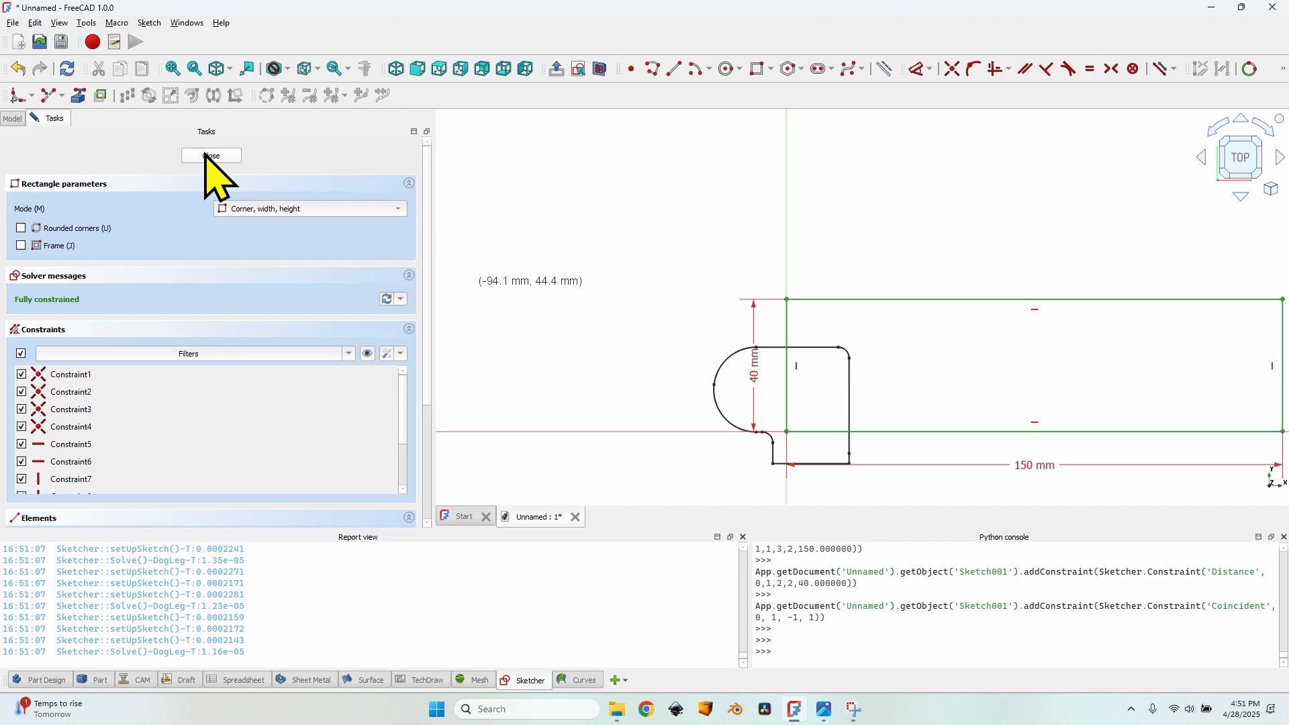
Step: Pad the rectangle sketch into a 22 mm thick block
{"action": "left_click", "coordinate": [210, 156]}
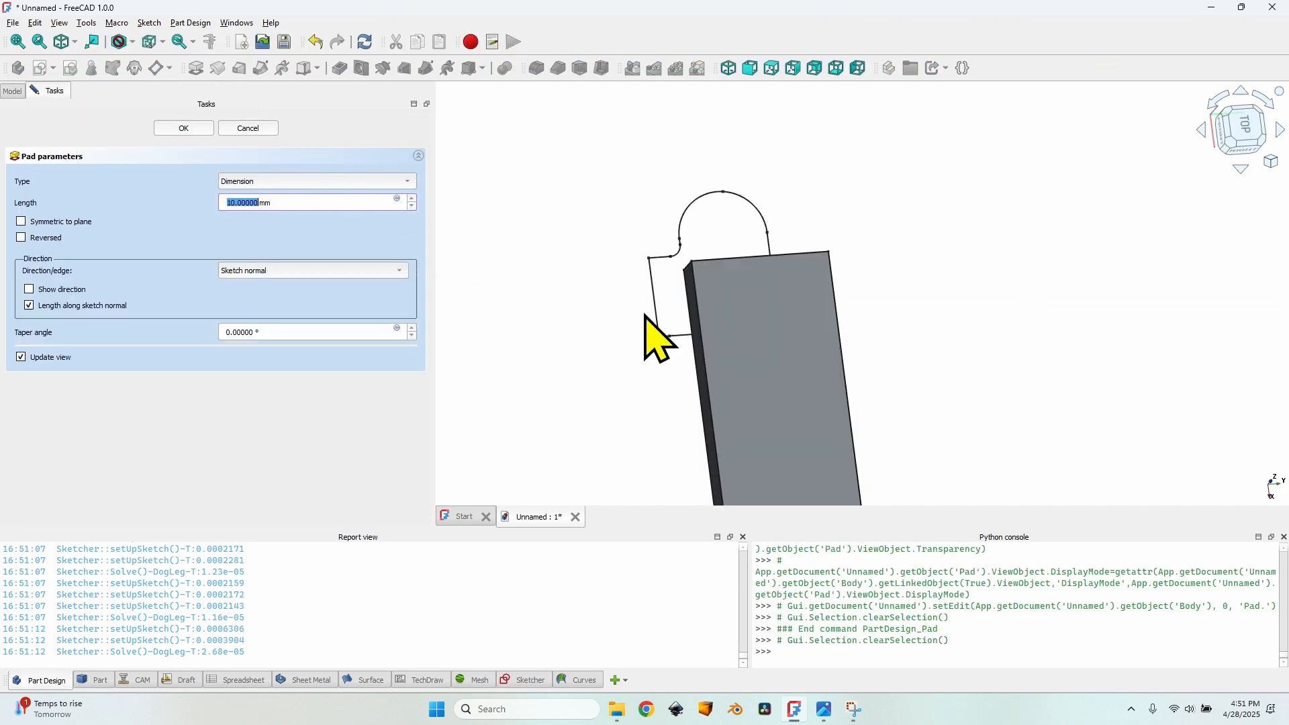
{"action": "type", "text": "22 mm"}
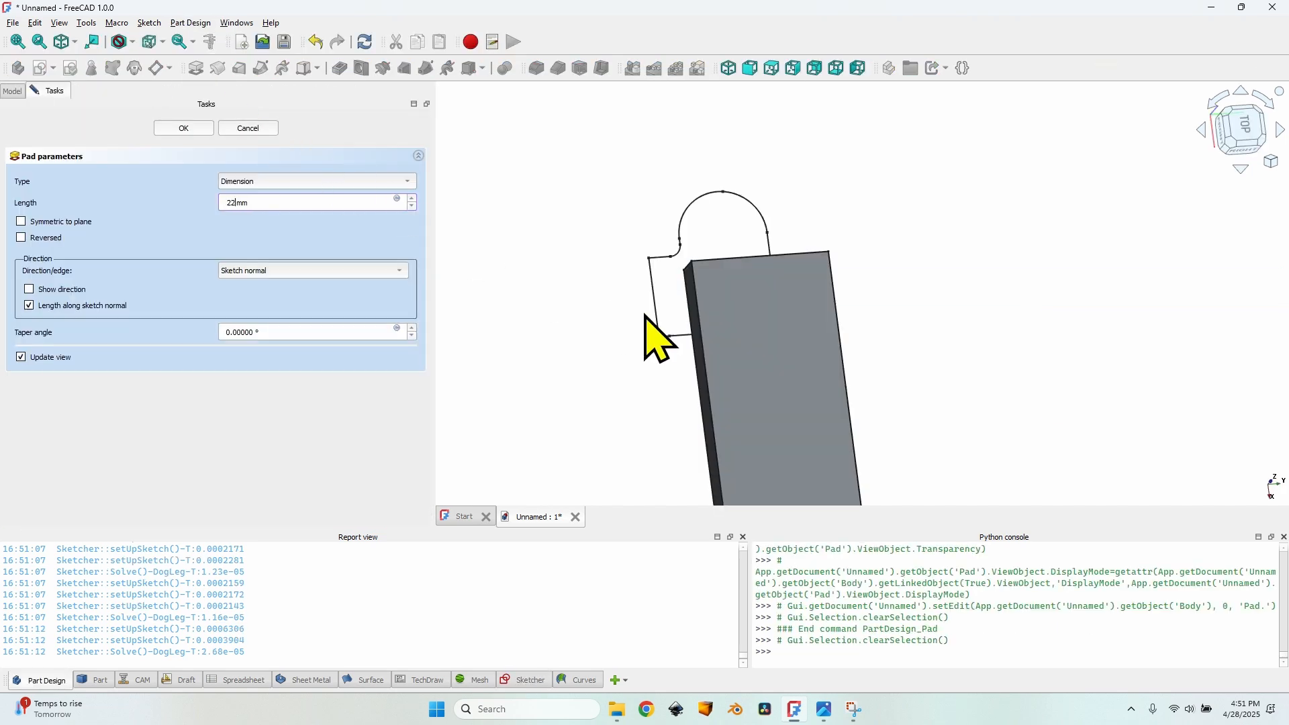
{"action": "left_click", "coordinate": [184, 127]}
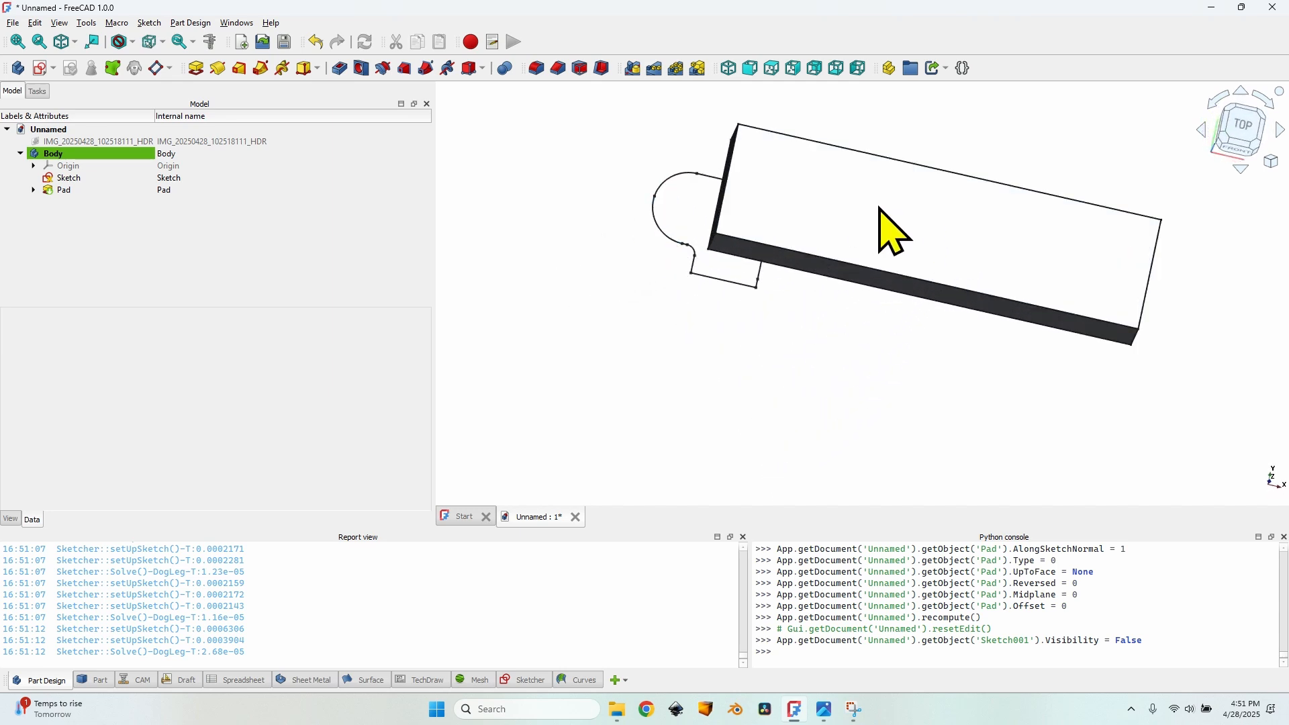
Step: Reattach the hinge outline sketch to the pad's top face, offset 80 mm in x
{"action": "left_click", "coordinate": [68, 178]}
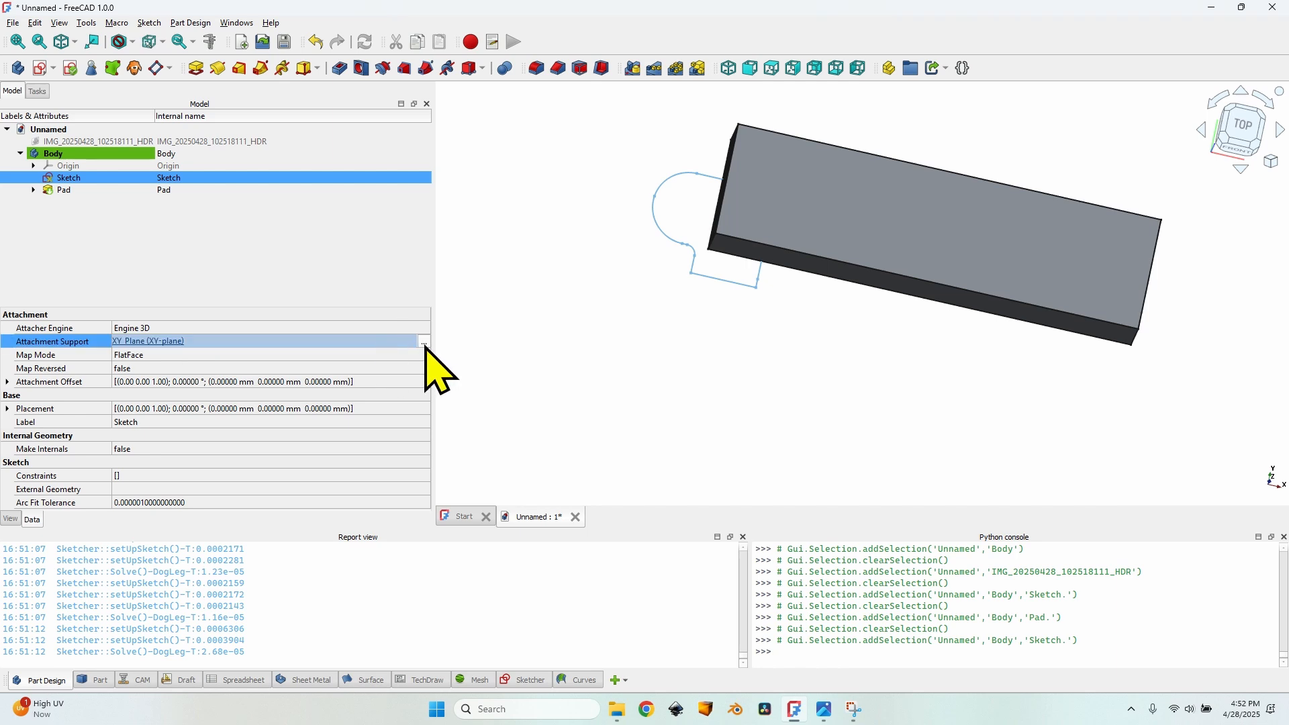
{"action": "left_click", "coordinate": [422, 341]}
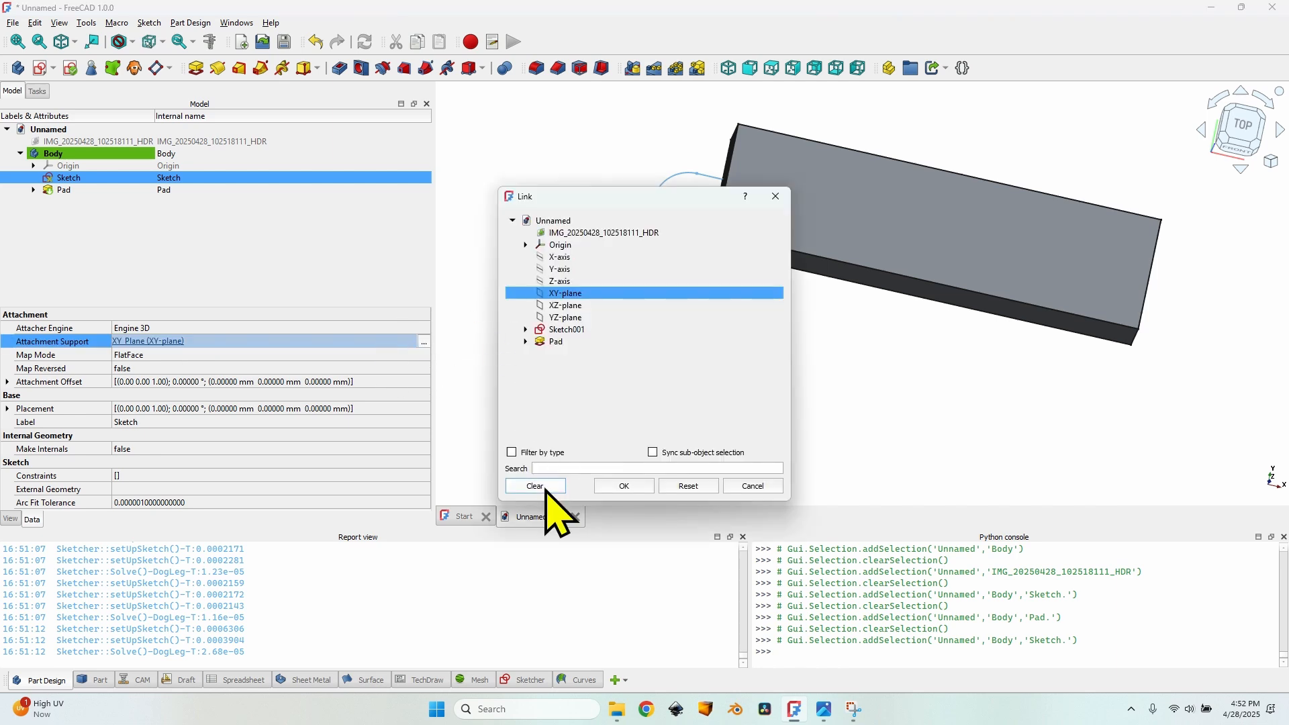
{"action": "left_click", "coordinate": [534, 484]}
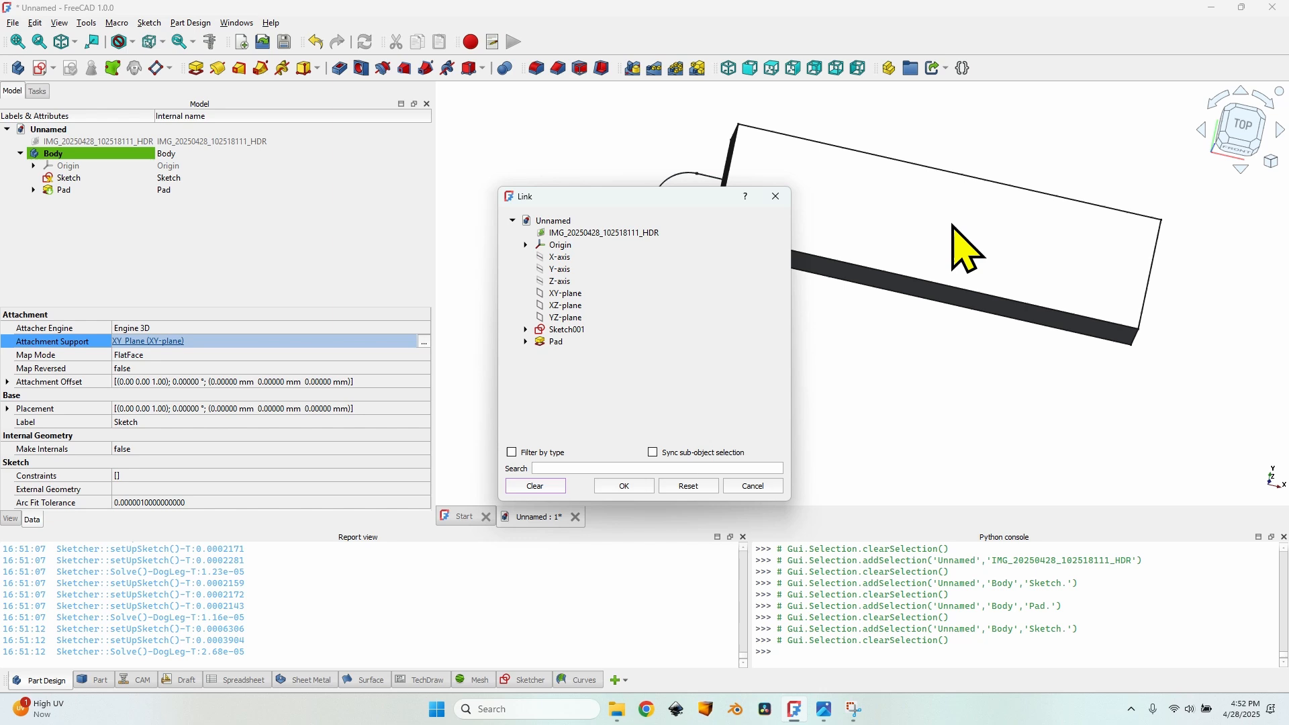
{"action": "left_click", "coordinate": [623, 485]}
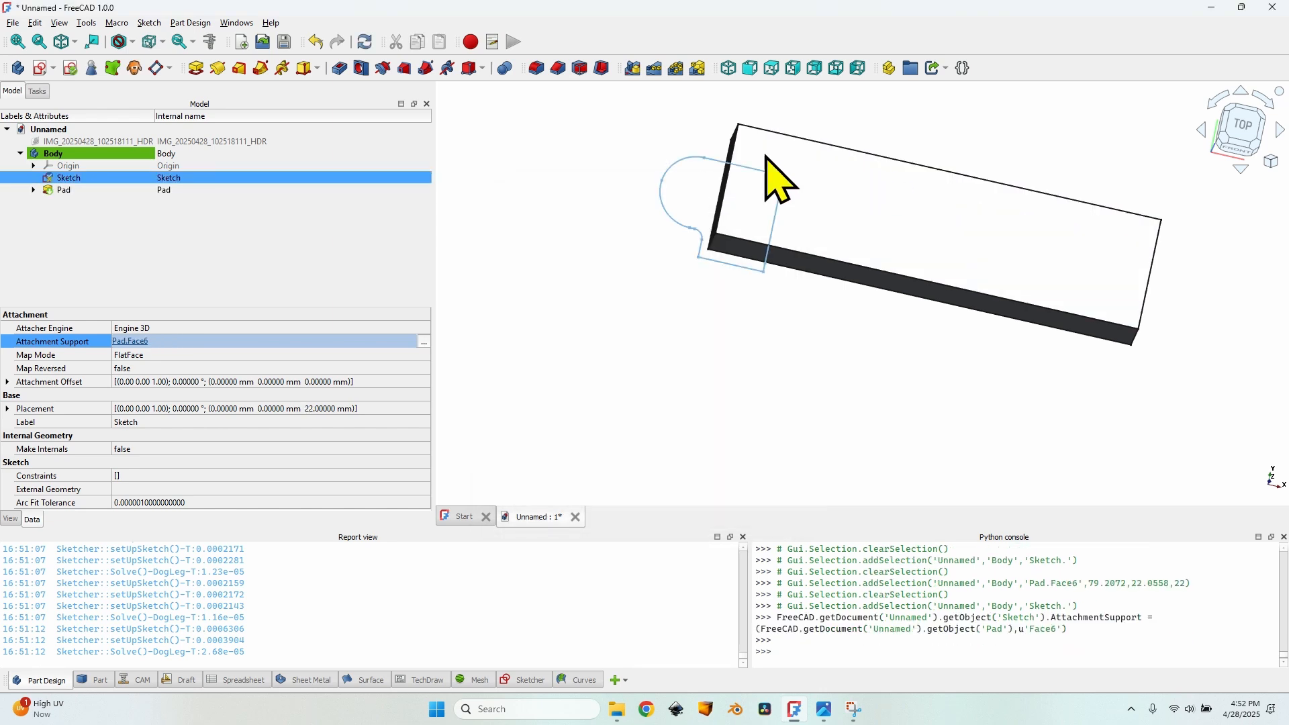
{"action": "mouse_move", "coordinate": [777, 218]}
{"action": "type", "text": "80"}
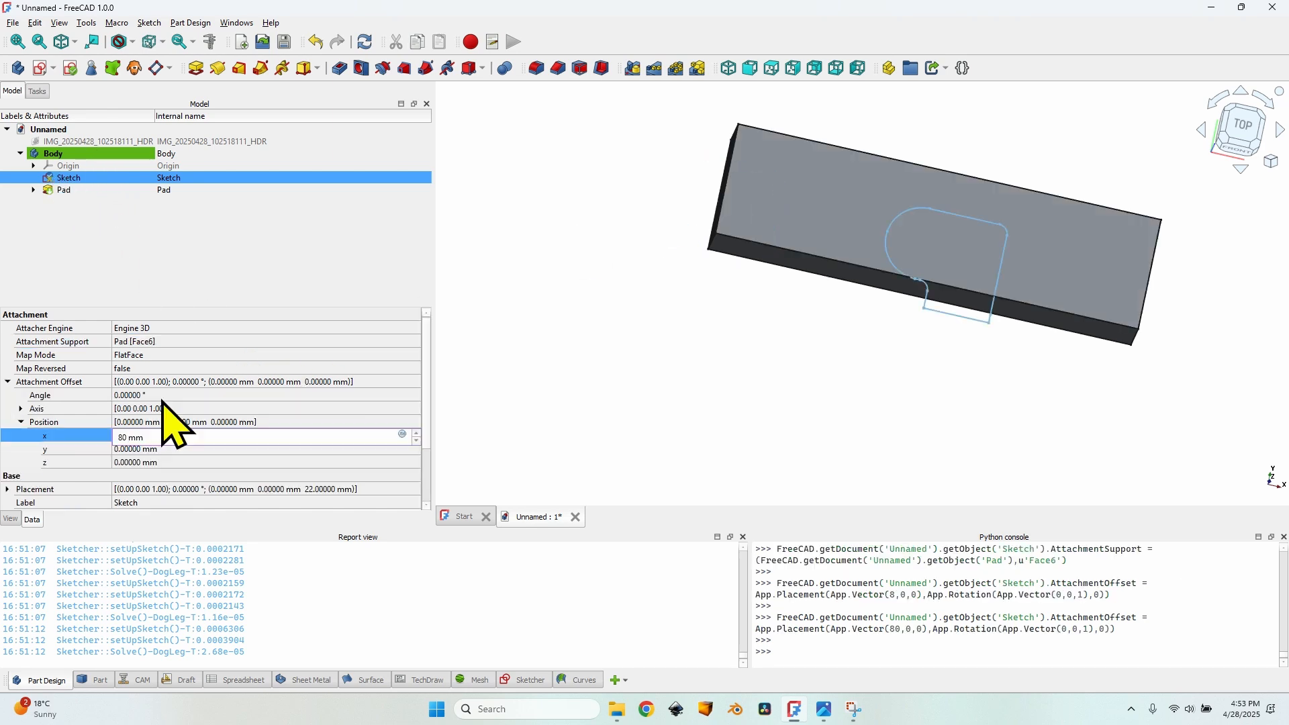
Step: Measure the 6.59661 mm distance between the sketch vertex and the pad edge
{"action": "left_click", "coordinate": [210, 42]}
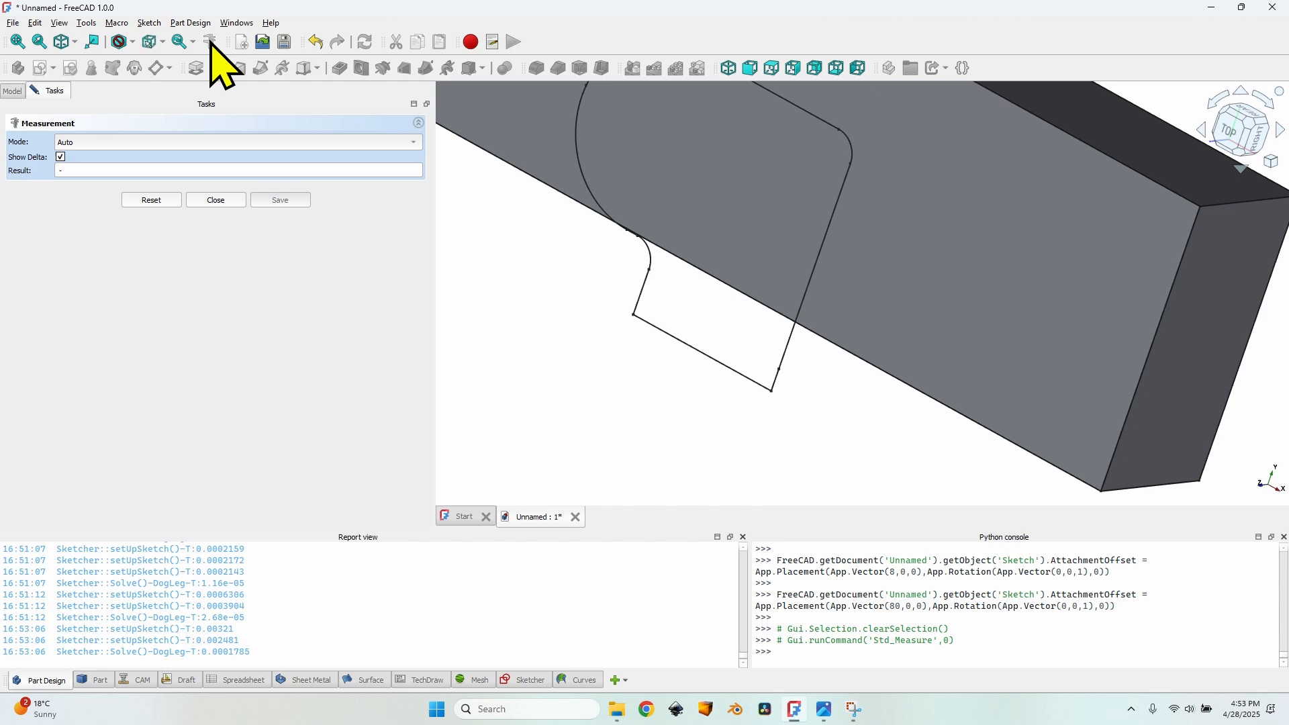
{"action": "left_click", "coordinate": [237, 142]}
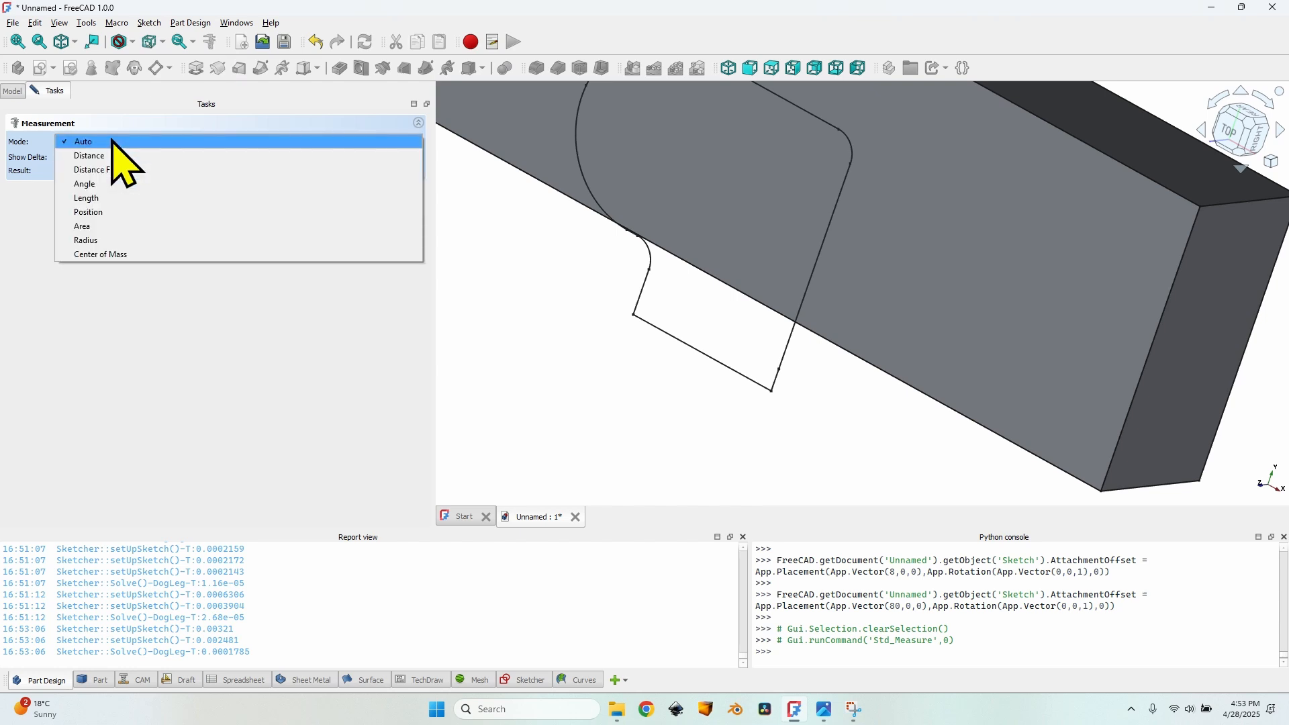
{"action": "left_click", "coordinate": [88, 155]}
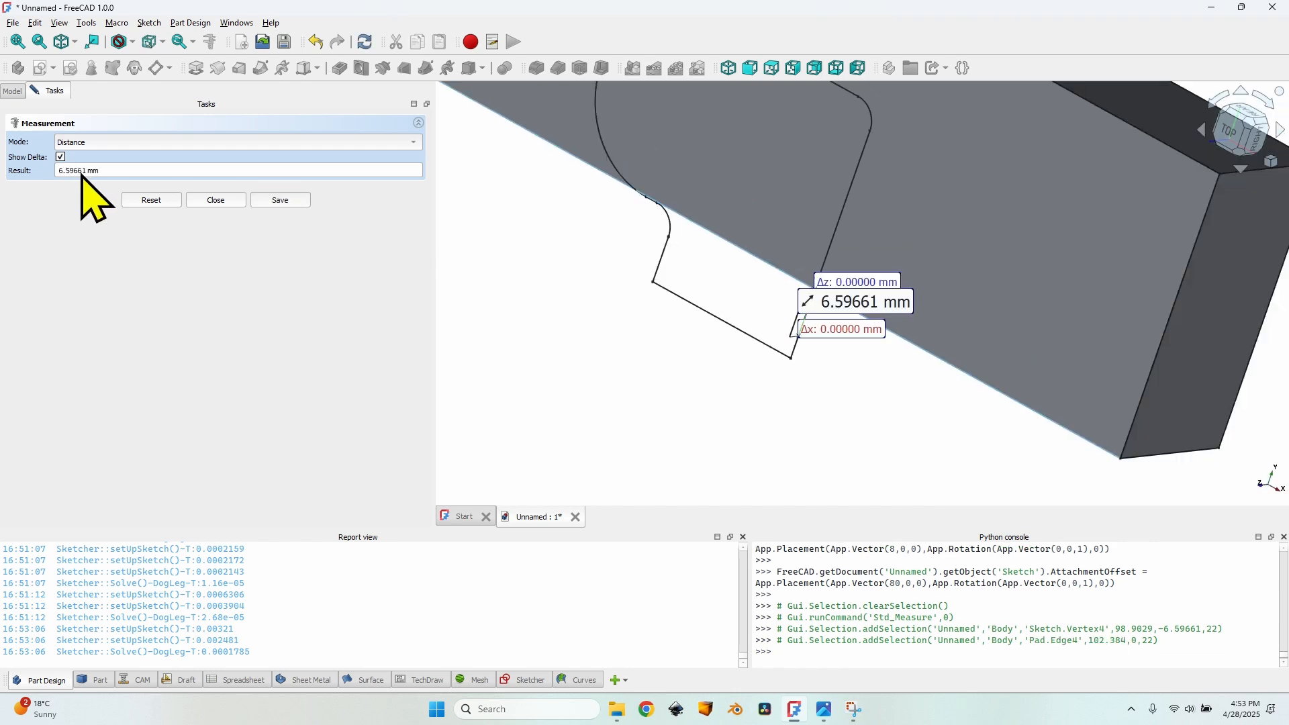
{"action": "triple_click", "coordinate": [238, 170]}
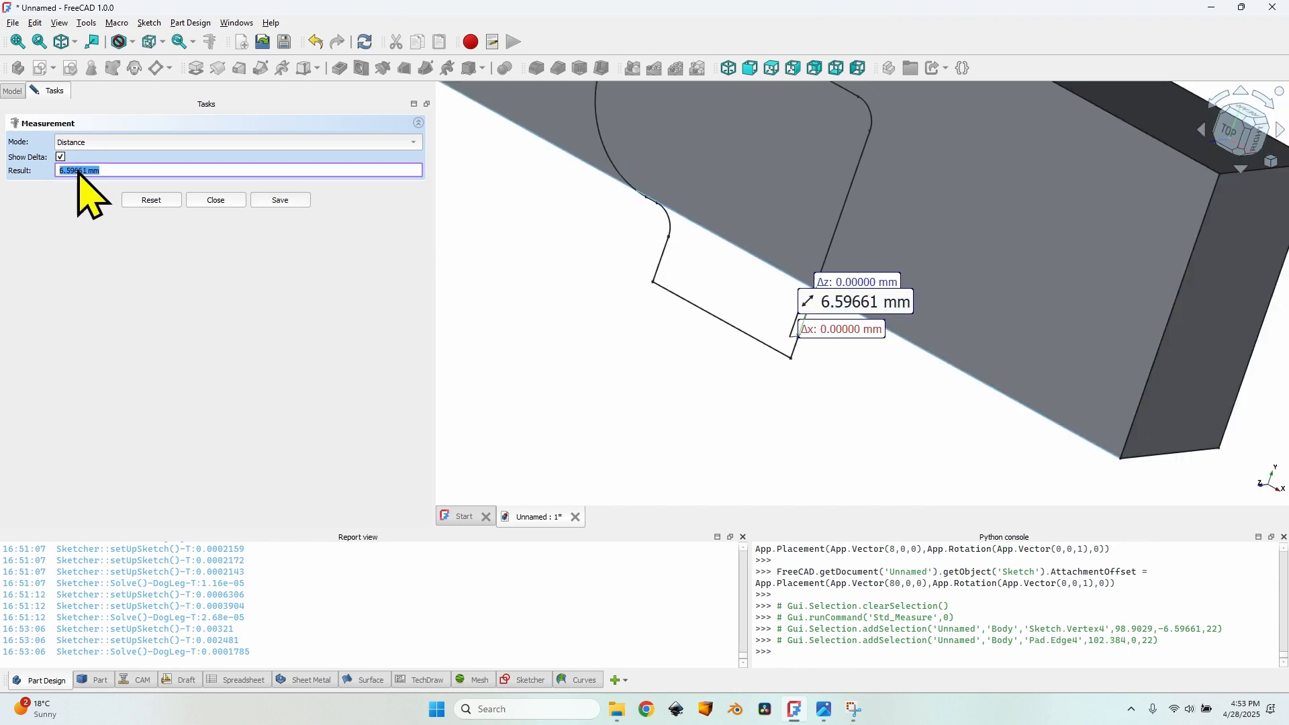
Step: Offset the hinge sketch 6.59661 mm in y so it meets the block's edge
{"action": "left_click", "coordinate": [215, 201]}
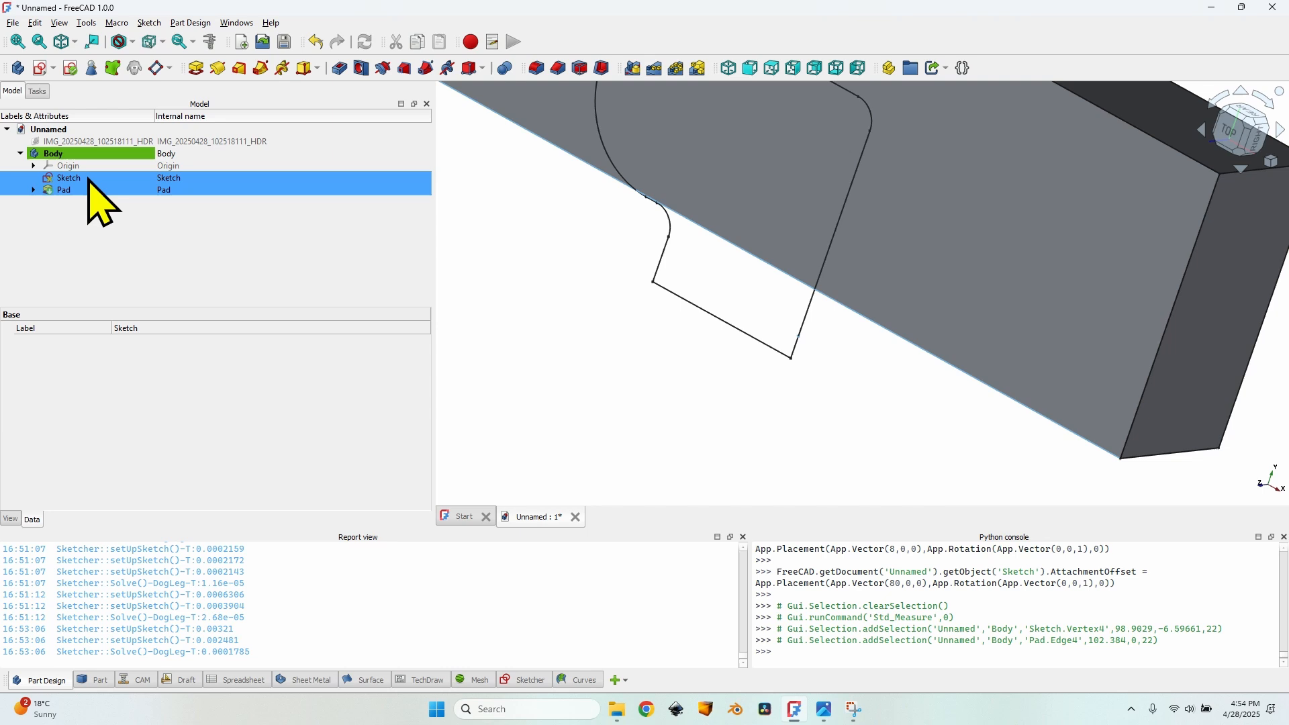
{"action": "left_click", "coordinate": [69, 177]}
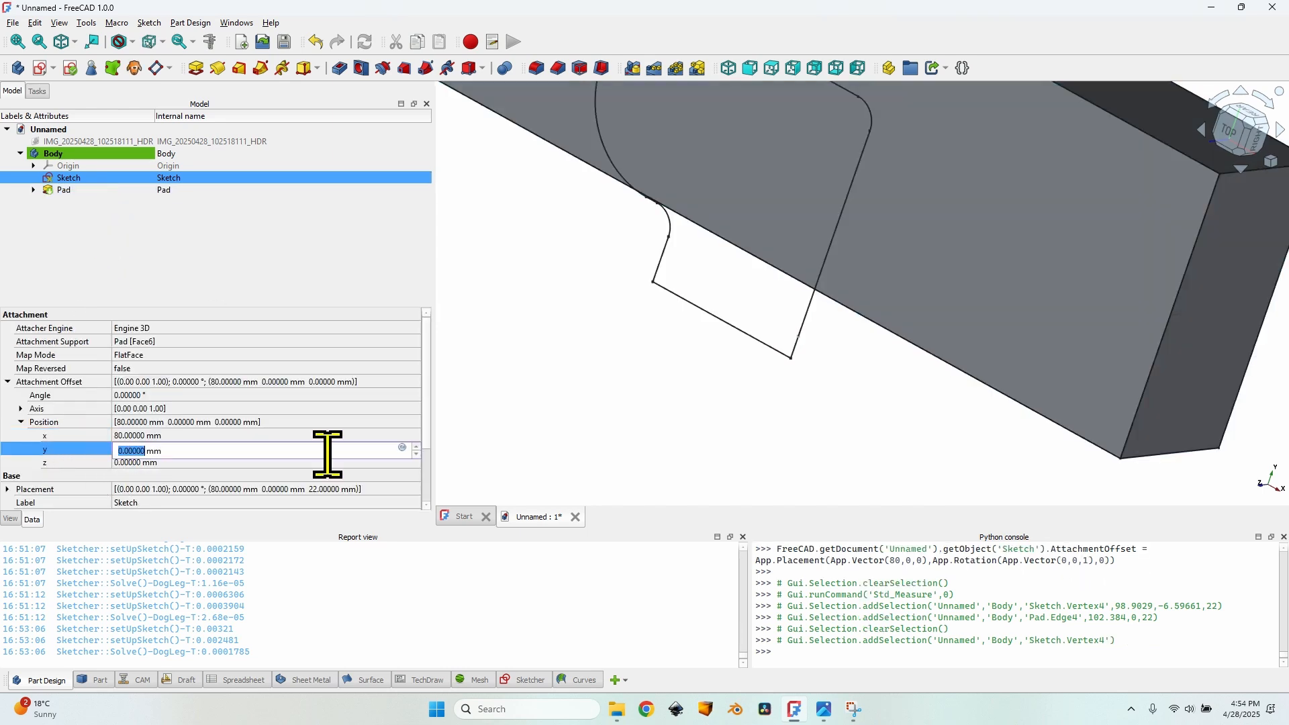
{"action": "type", "text": "6.59661"}
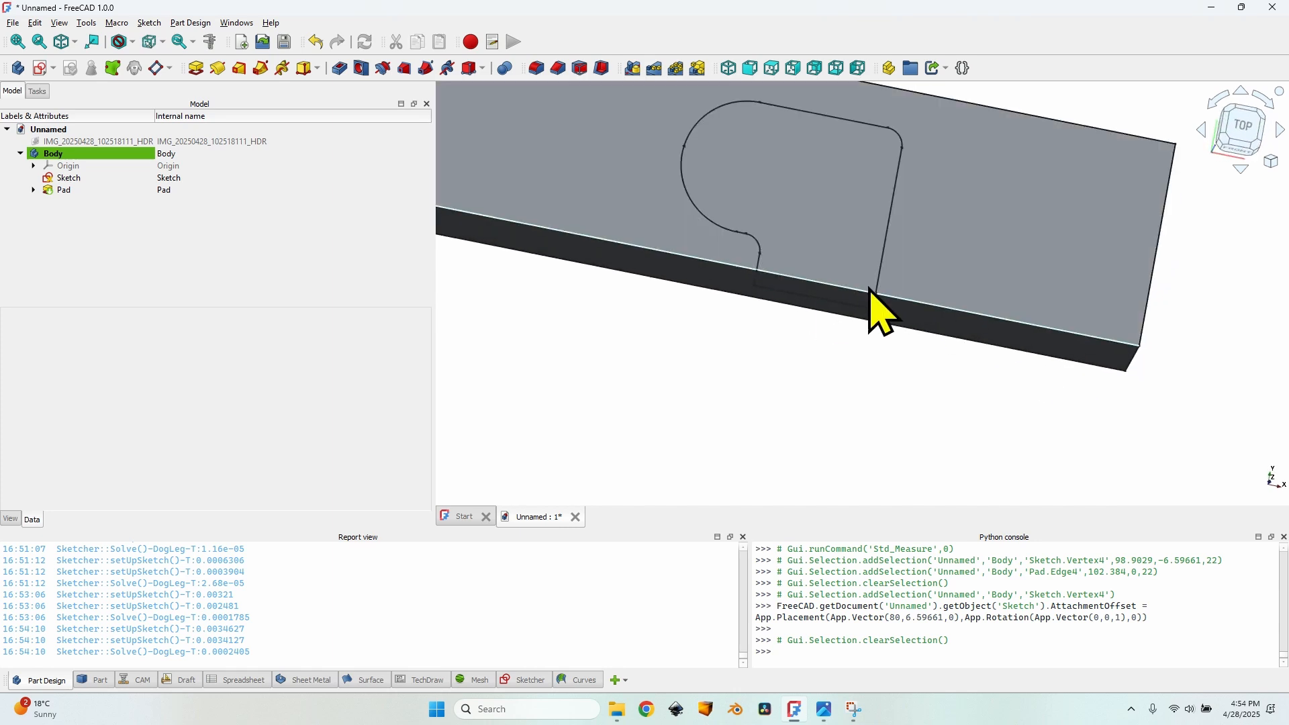
Step: Pocket the hinge outline sketch into the block and inspect its open front face
{"action": "left_click", "coordinate": [68, 177]}
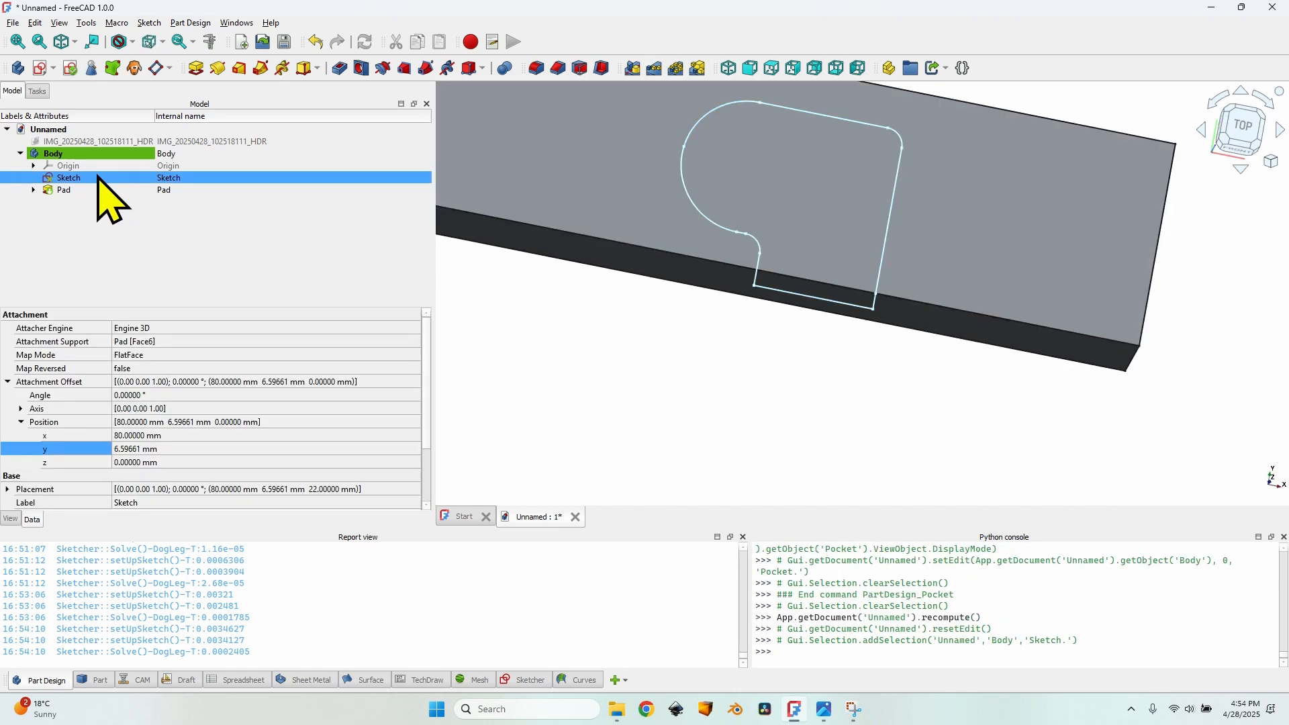
{"action": "mouse_move", "coordinate": [338, 67]}
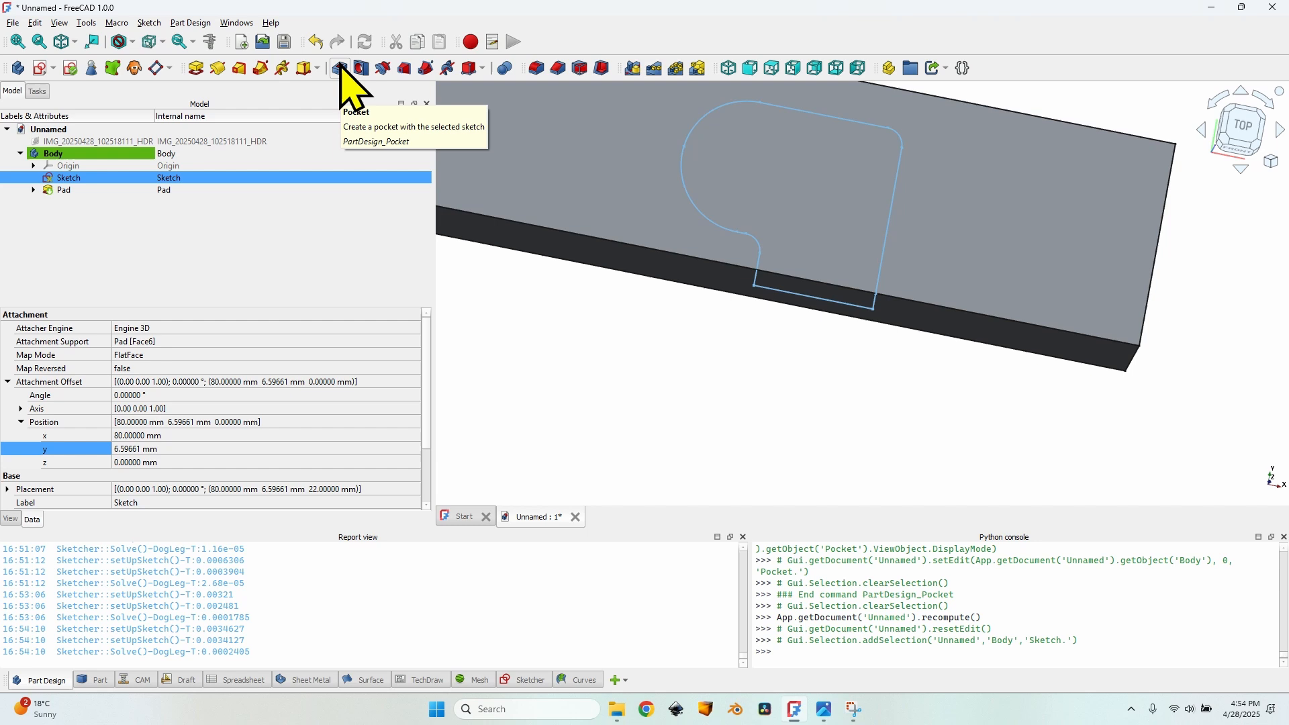
{"action": "left_click", "coordinate": [338, 69]}
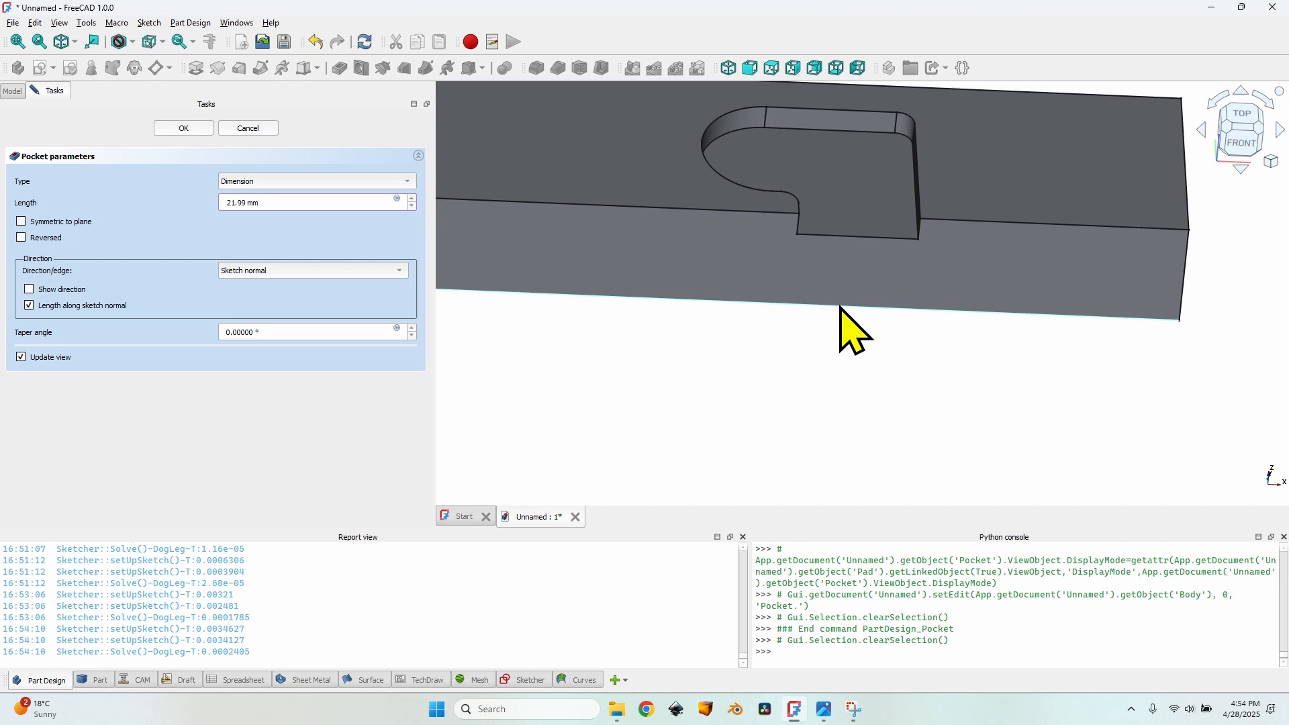
{"action": "mouse_move", "coordinate": [780, 320]}
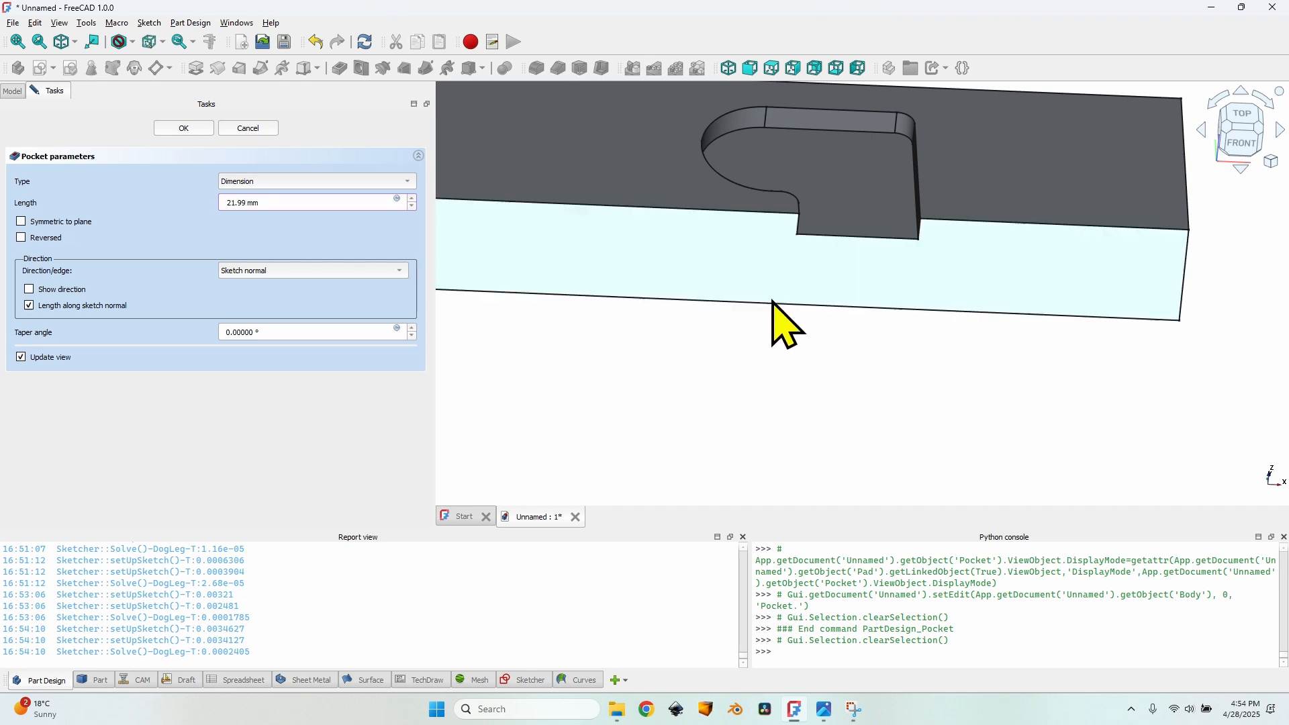
{"action": "left_click", "coordinate": [183, 127]}
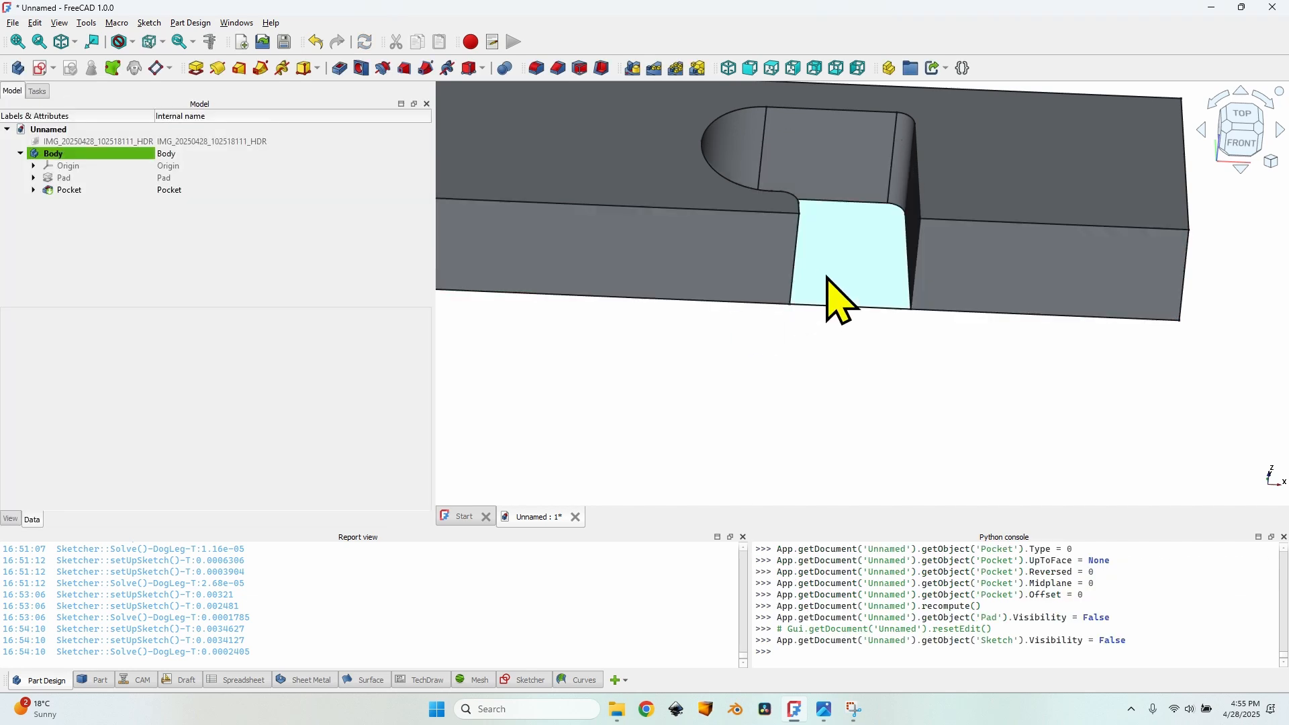
{"action": "mouse_move", "coordinate": [868, 263]}
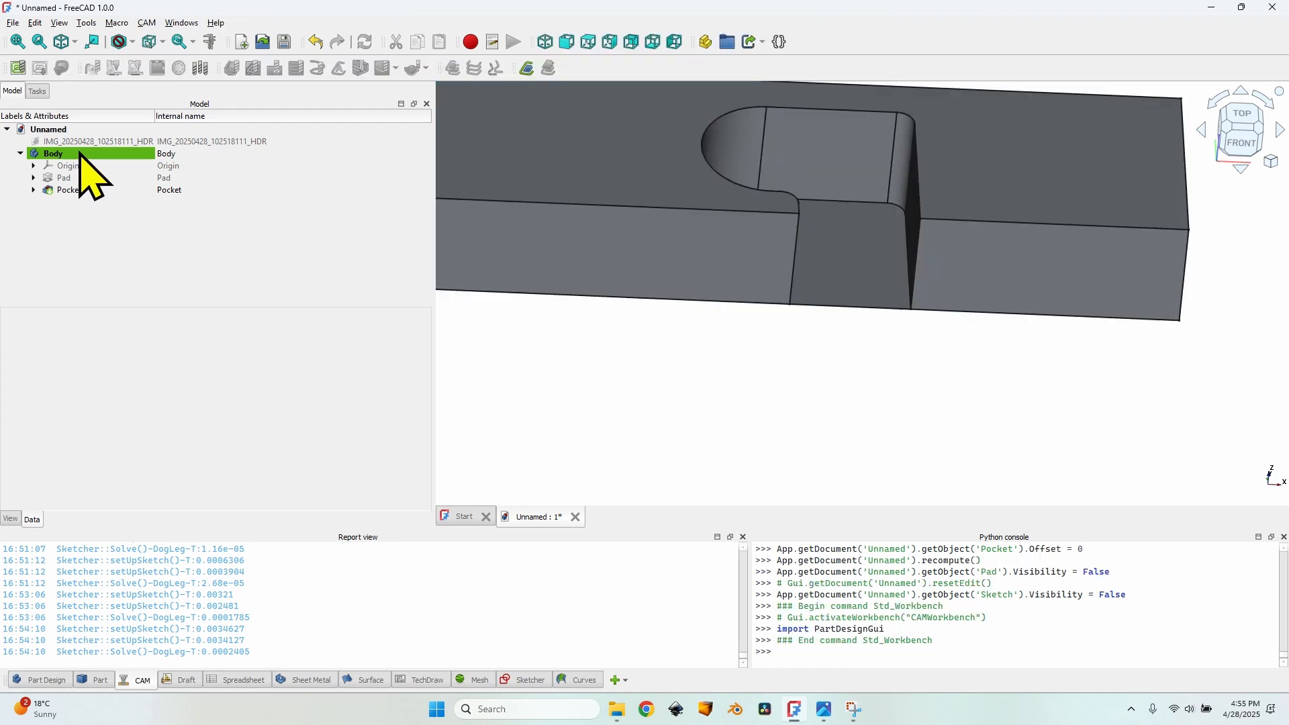
Step: Rename the body to 'Hinge tamplate' and create a CAM job containing its solid
{"action": "left_click", "coordinate": [52, 154]}
{"action": "type", "text": "Hinge tamplate"}
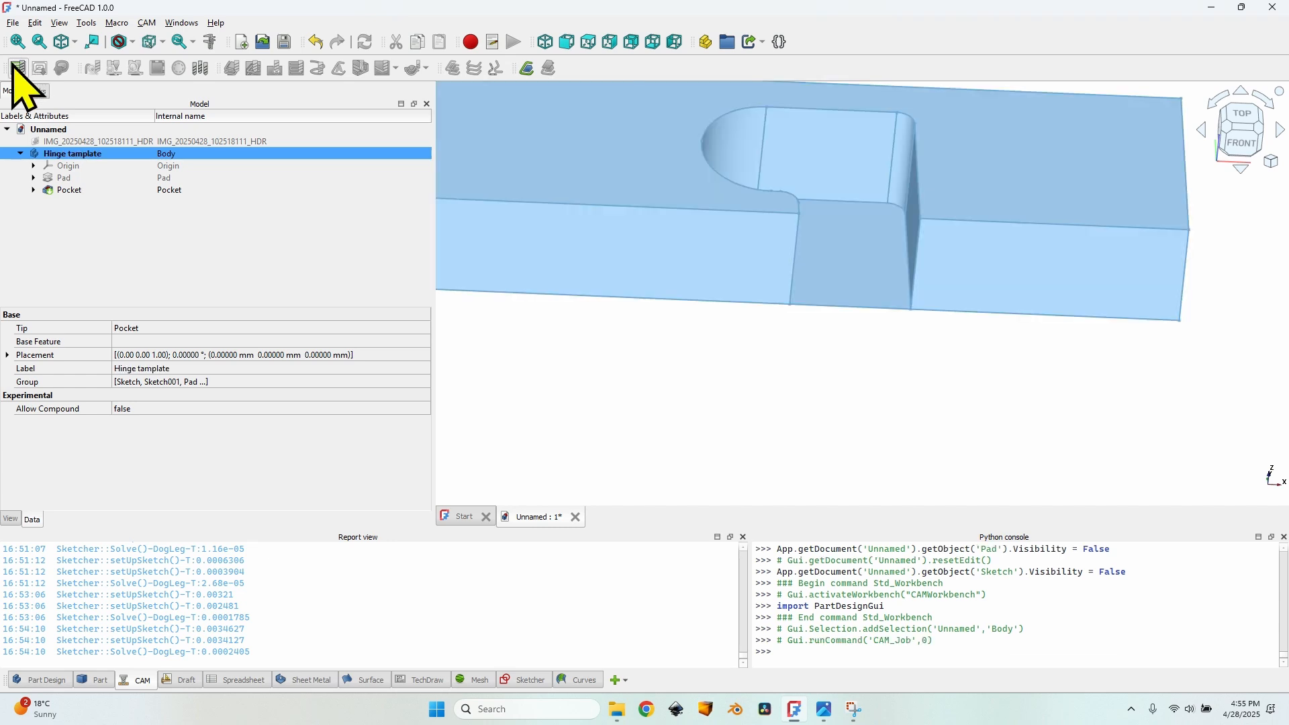
{"action": "left_click", "coordinate": [16, 67]}
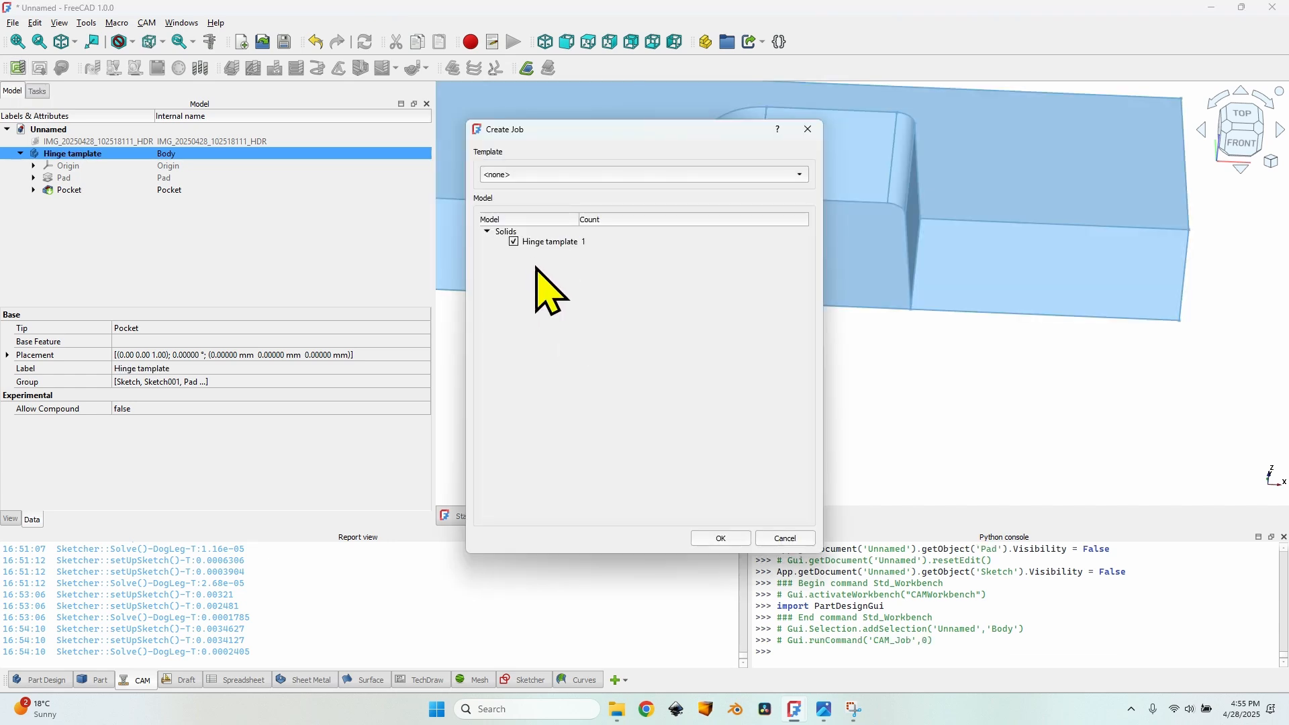
{"action": "left_click", "coordinate": [548, 241]}
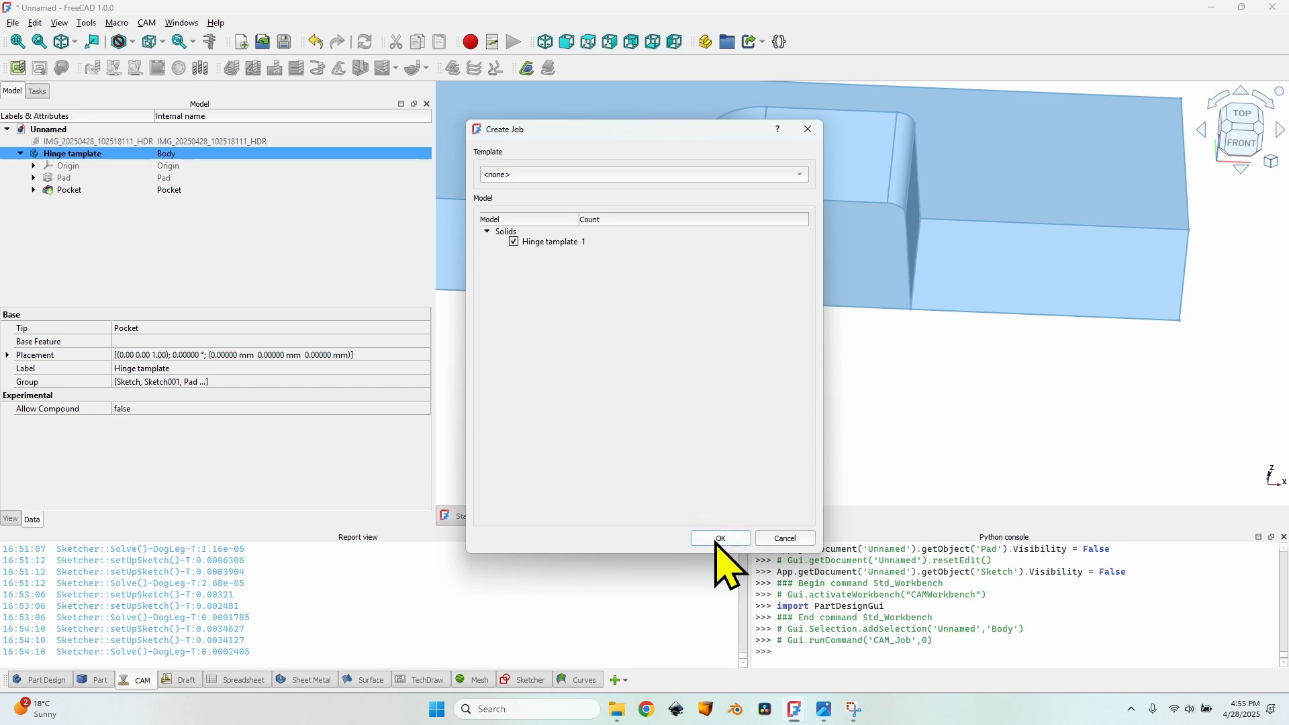
{"action": "left_click", "coordinate": [719, 538]}
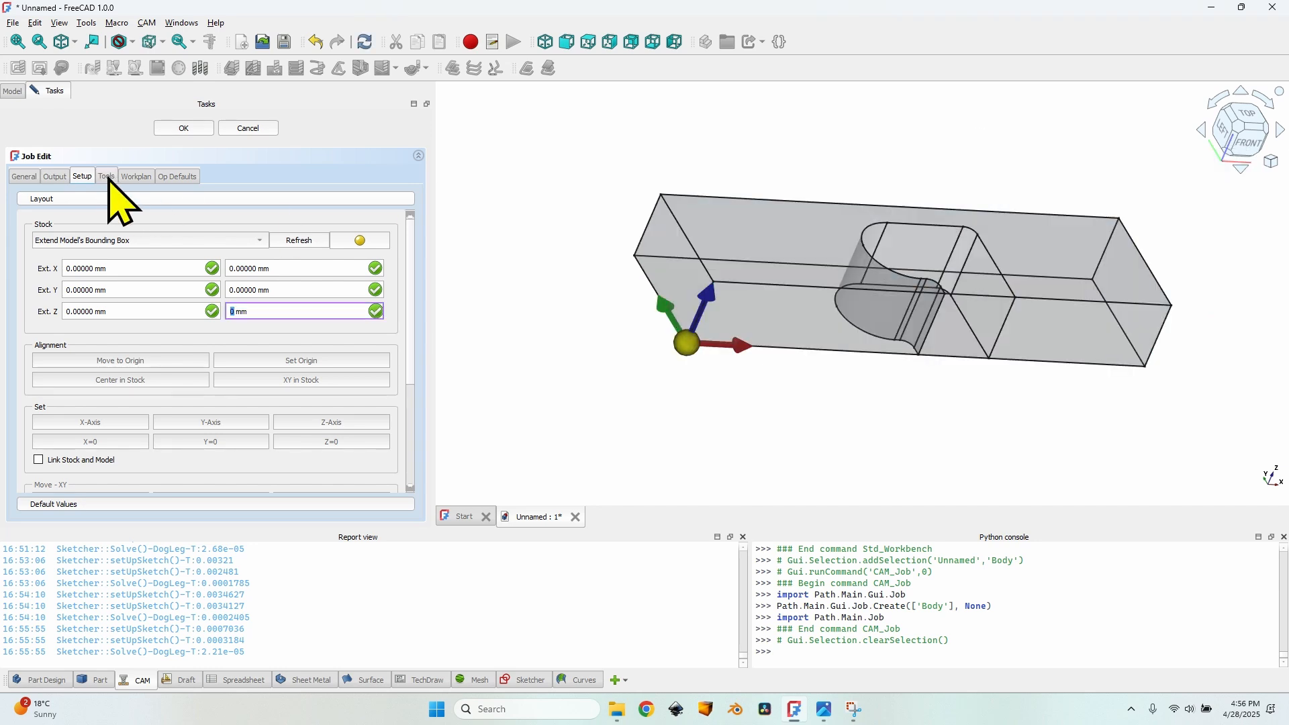
Step: Replace the default tool controller with the 6 mm endmill at 1500 feeds and 18000 spindle speed
{"action": "left_click", "coordinate": [105, 176]}
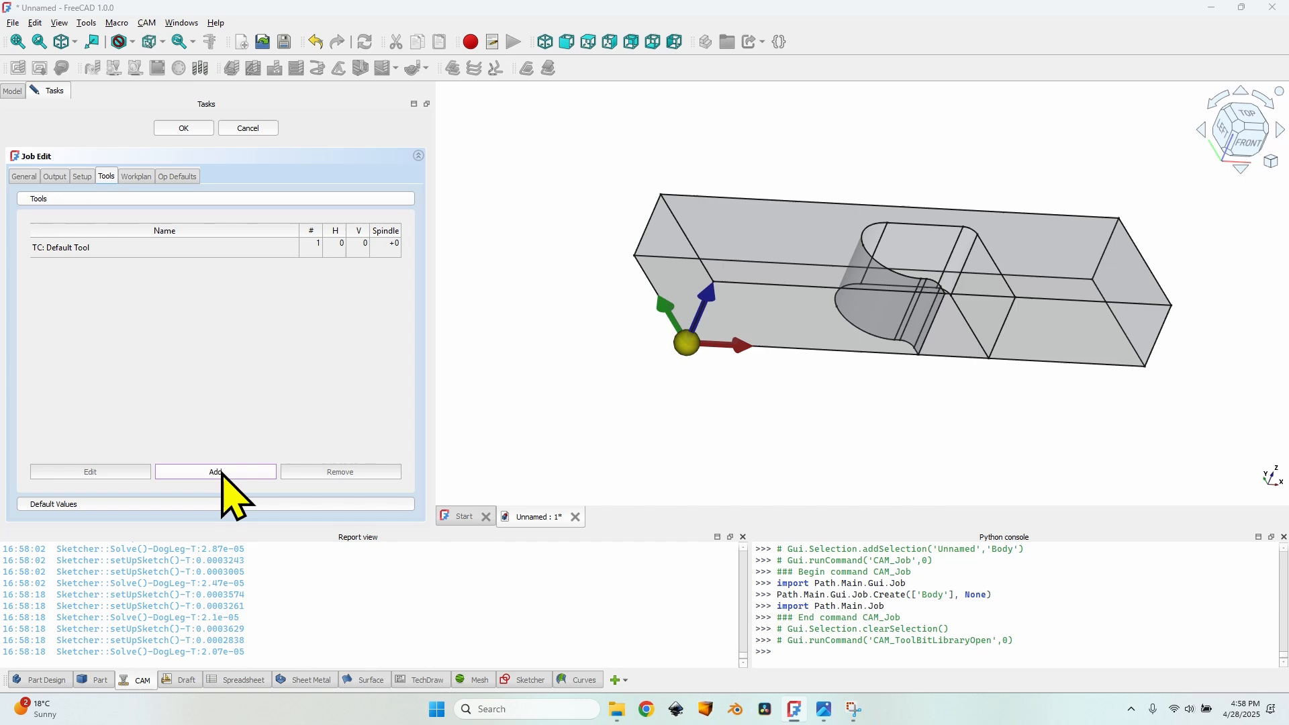
{"action": "left_click", "coordinate": [216, 471]}
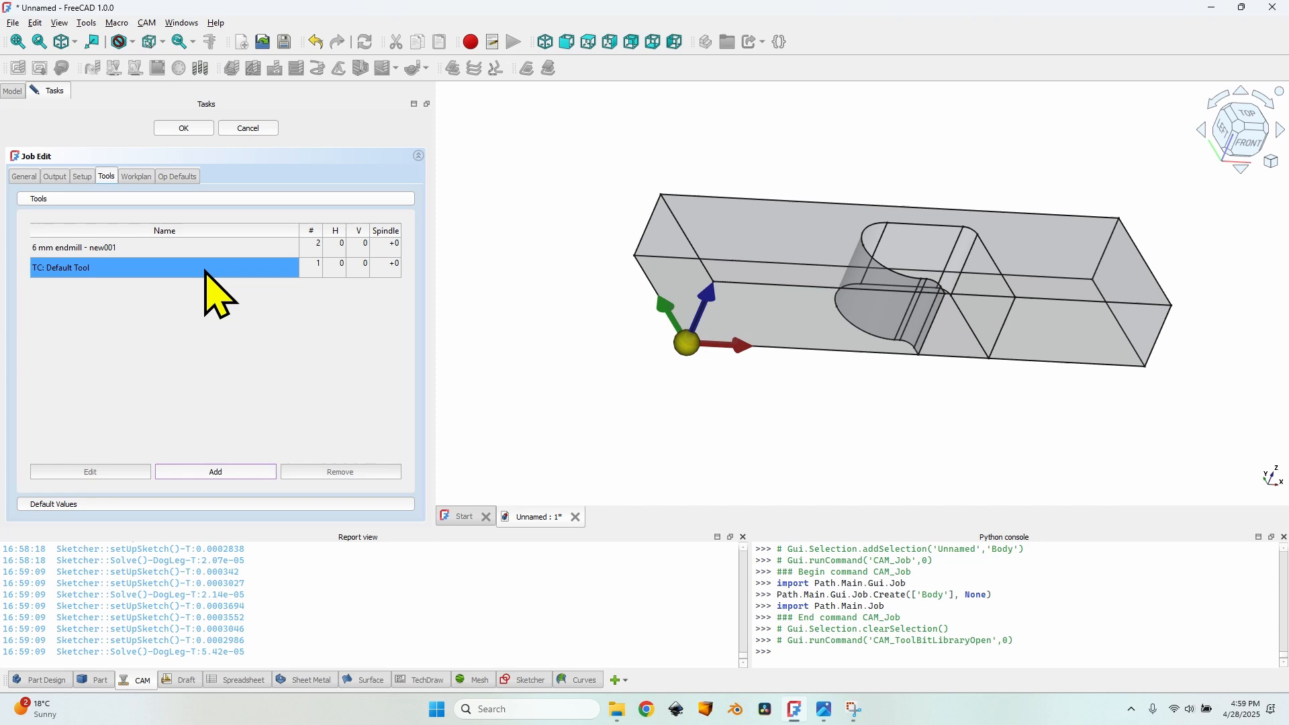
{"action": "mouse_move", "coordinate": [201, 292]}
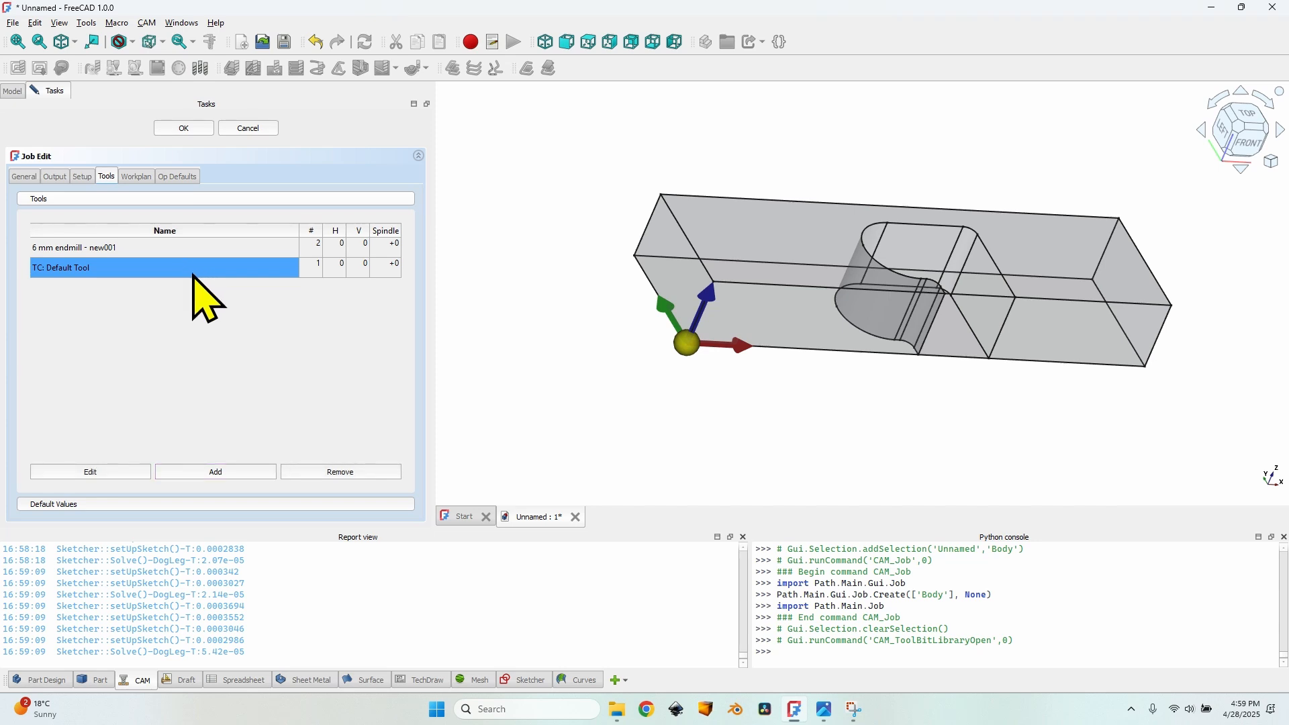
{"action": "left_click", "coordinate": [340, 471]}
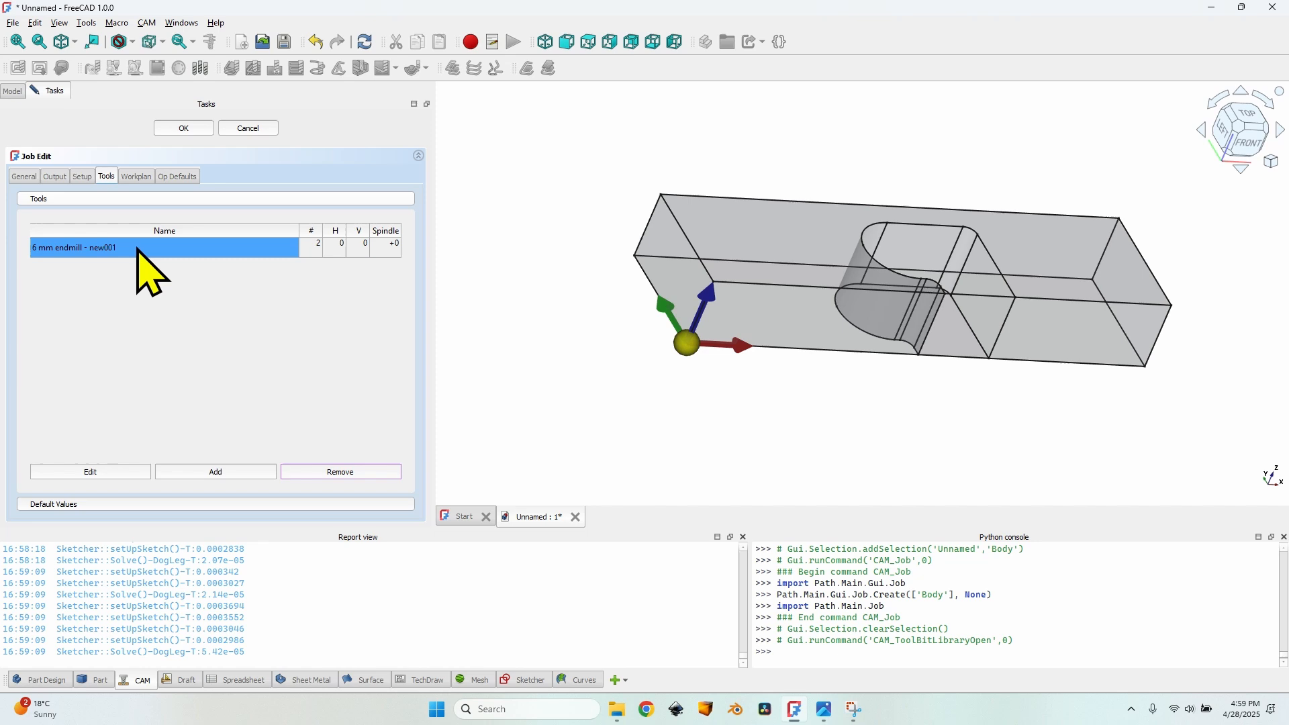
{"action": "mouse_move", "coordinate": [152, 275]}
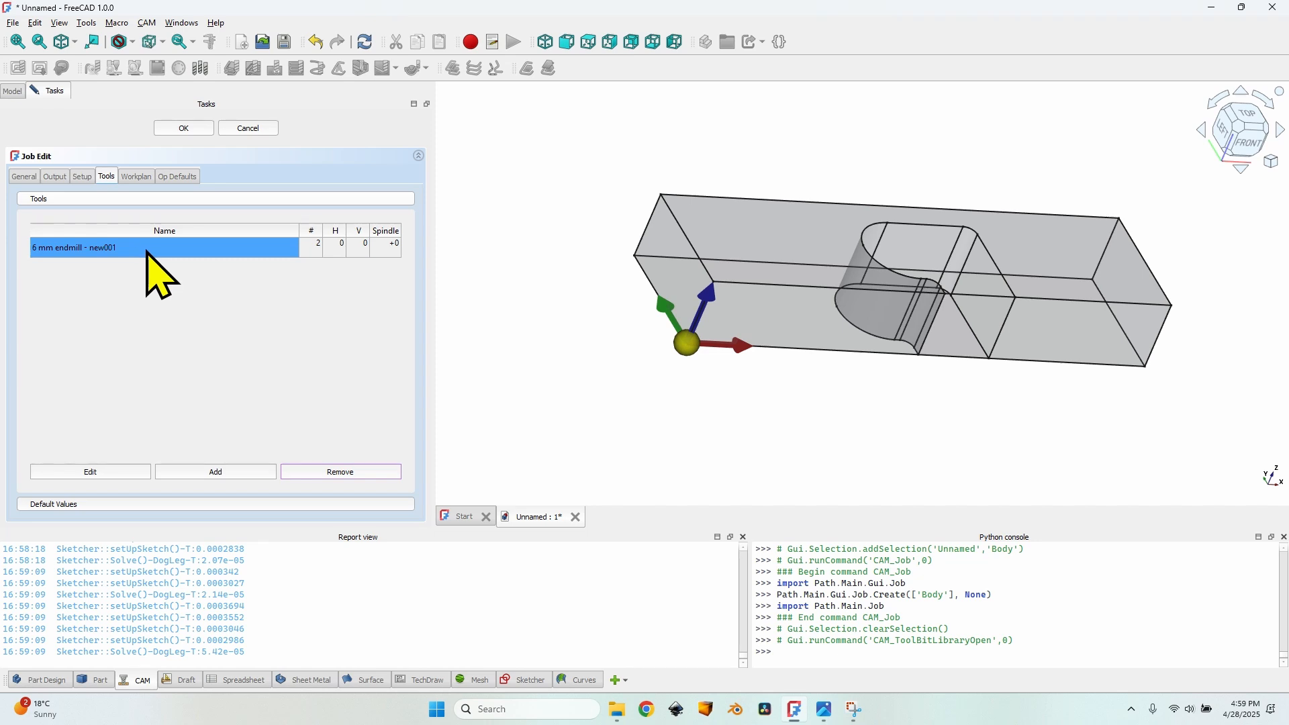
{"action": "left_click", "coordinate": [336, 243]}
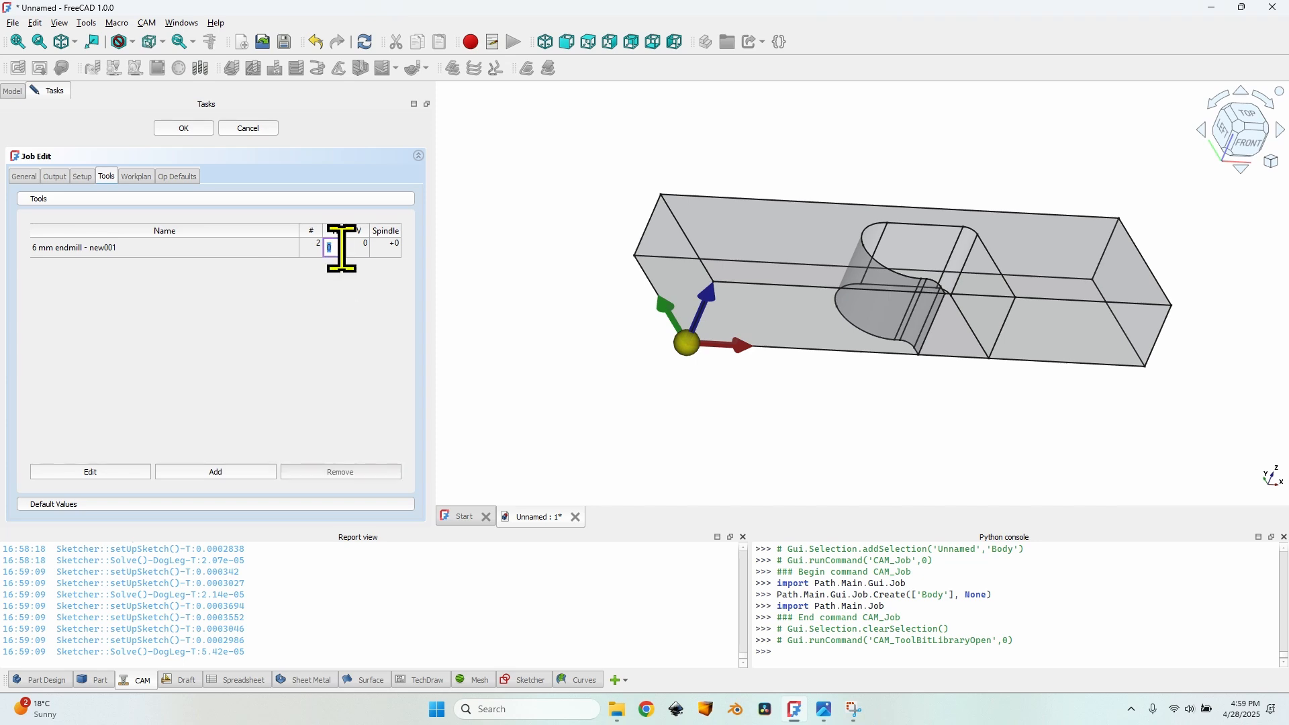
{"action": "type", "text": "1500"}
{"action": "left_click", "coordinate": [385, 246]}
{"action": "type", "text": "18000"}
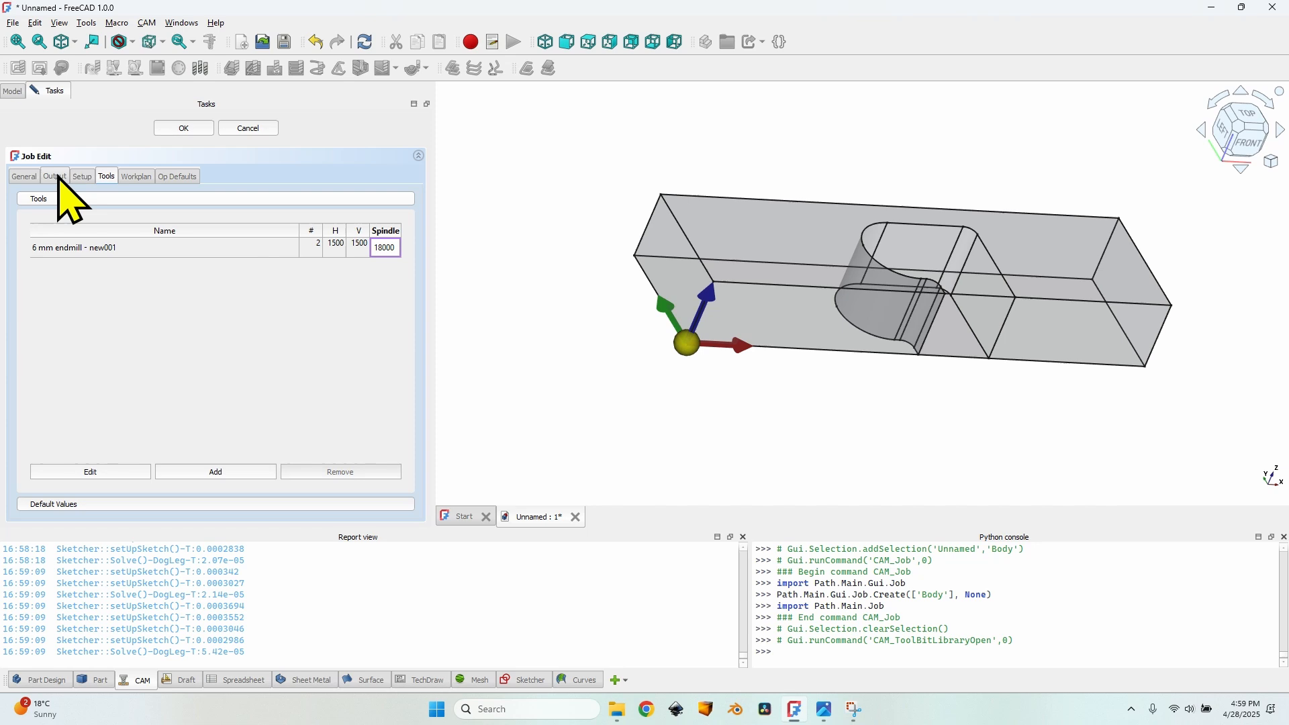
Step: Output grbl G-code to hinges template.gcode, close the job dialog and expand the Job
{"action": "left_click", "coordinate": [54, 176]}
{"action": "type", "text": "hinges template.gcode"}
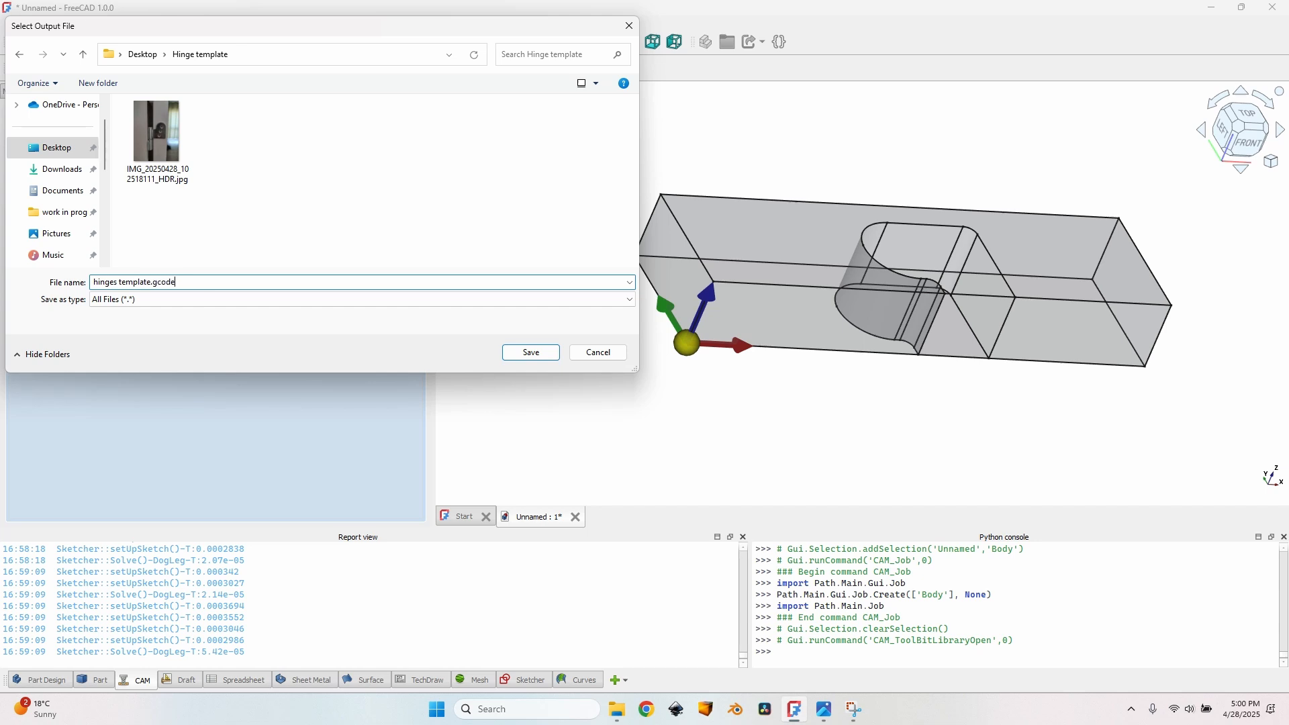
{"action": "left_click", "coordinate": [530, 352]}
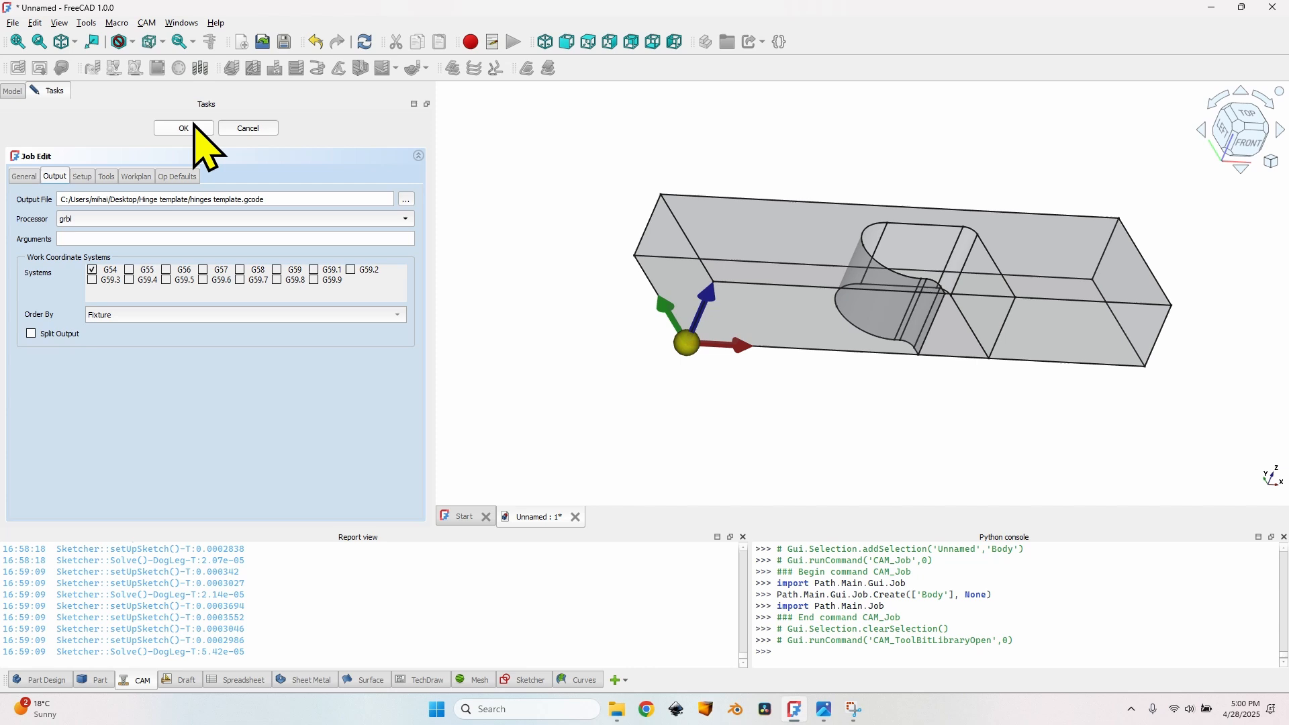
{"action": "left_click", "coordinate": [183, 128]}
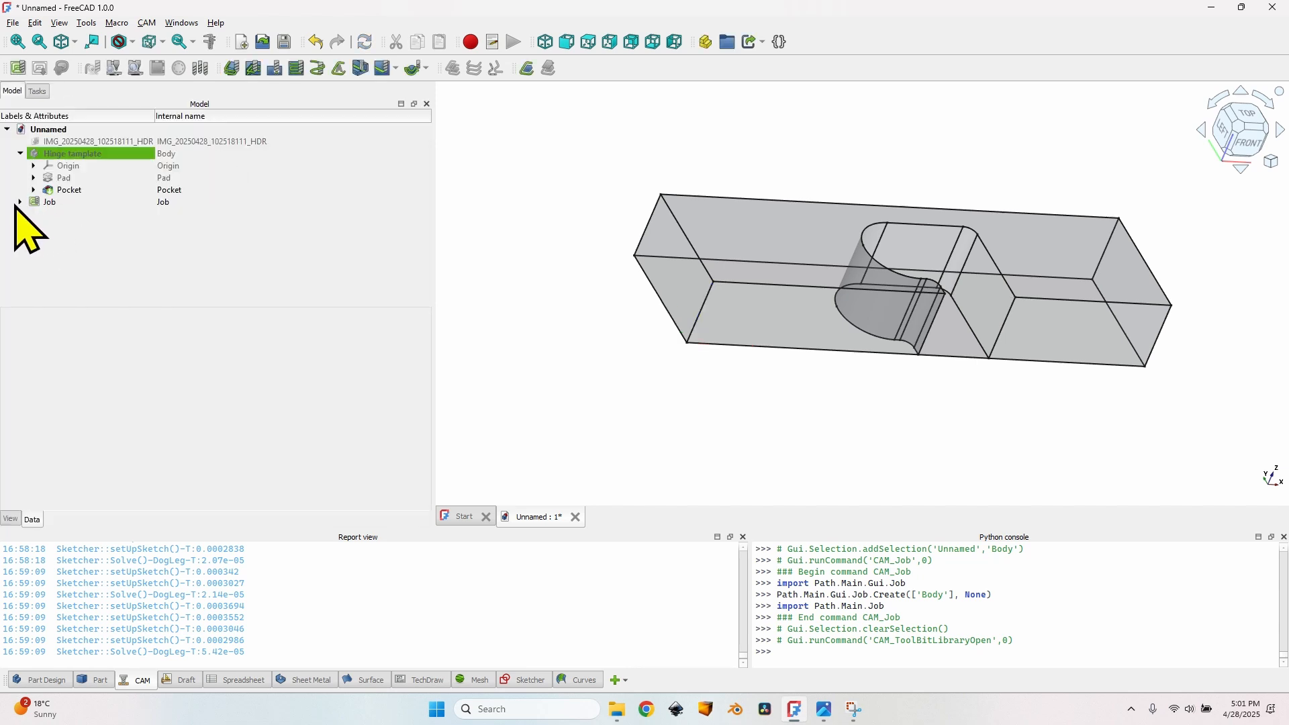
{"action": "left_click", "coordinate": [19, 201]}
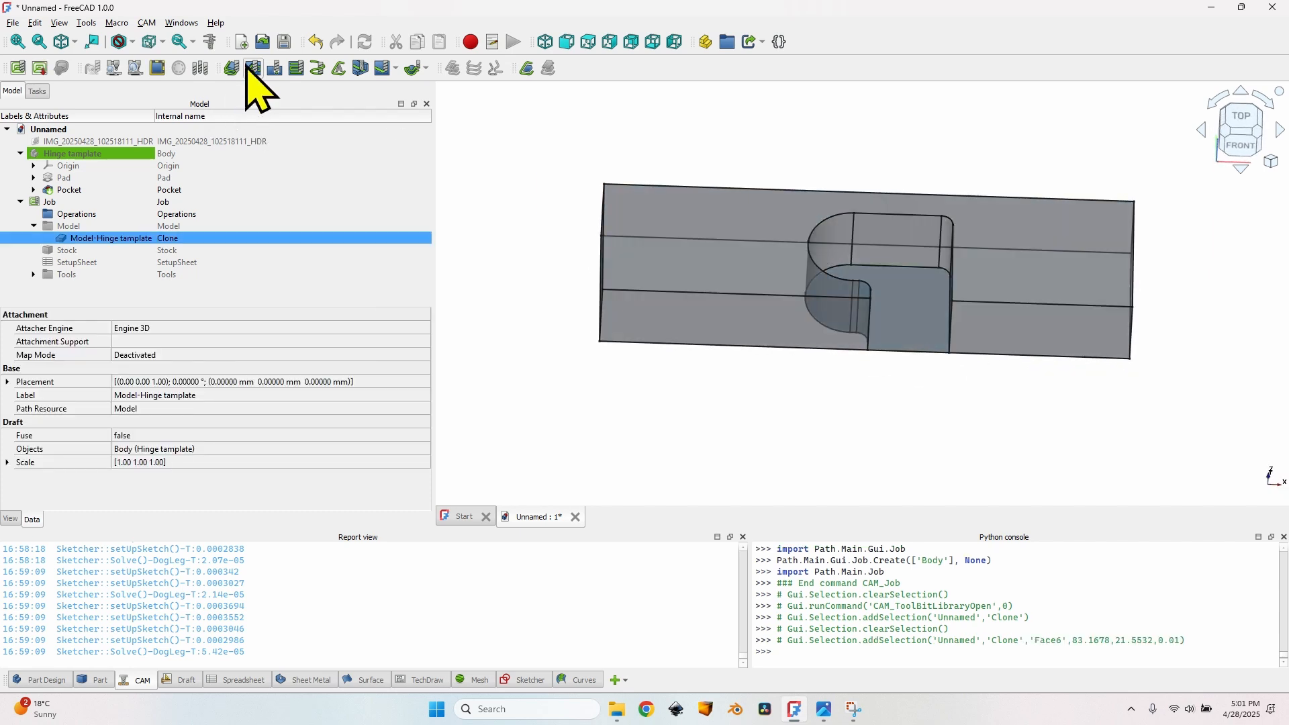
Step: Create a Pocket Shape on the recess floor with the 6 mm endmill and ZigZagOffset pattern
{"action": "left_click", "coordinate": [255, 69]}
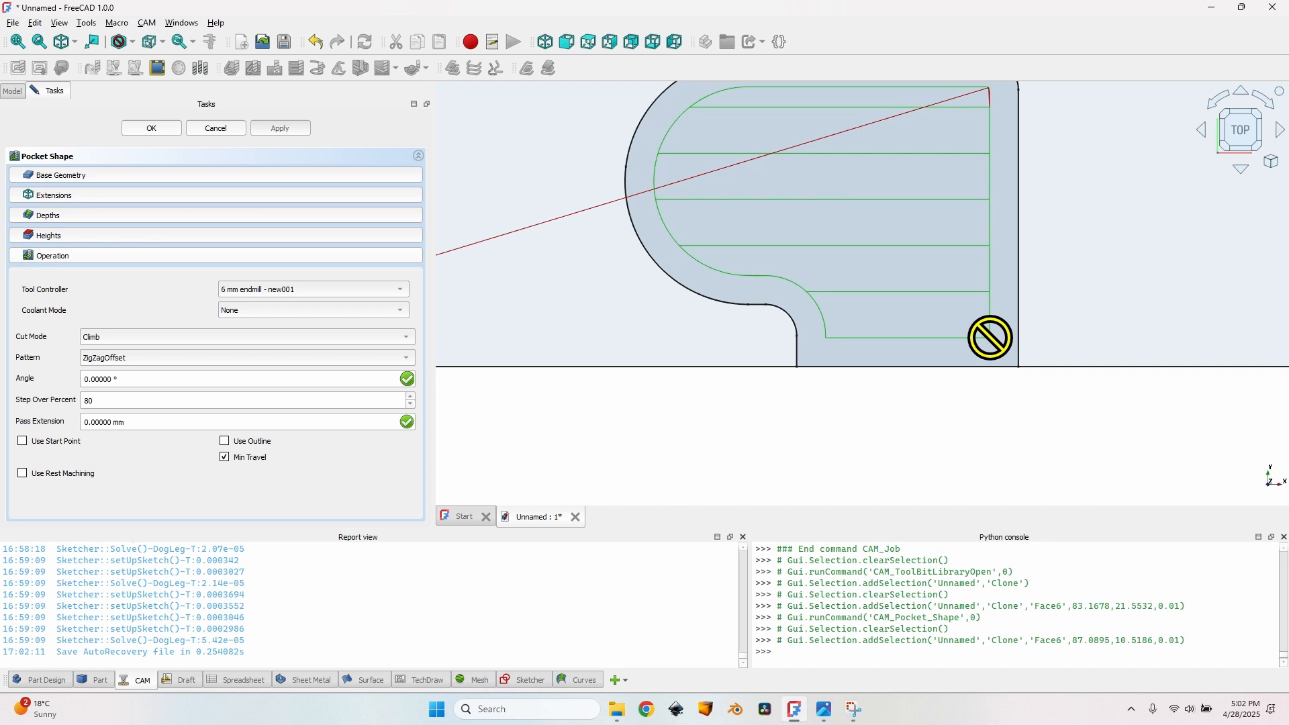
{"action": "mouse_move", "coordinate": [993, 343]}
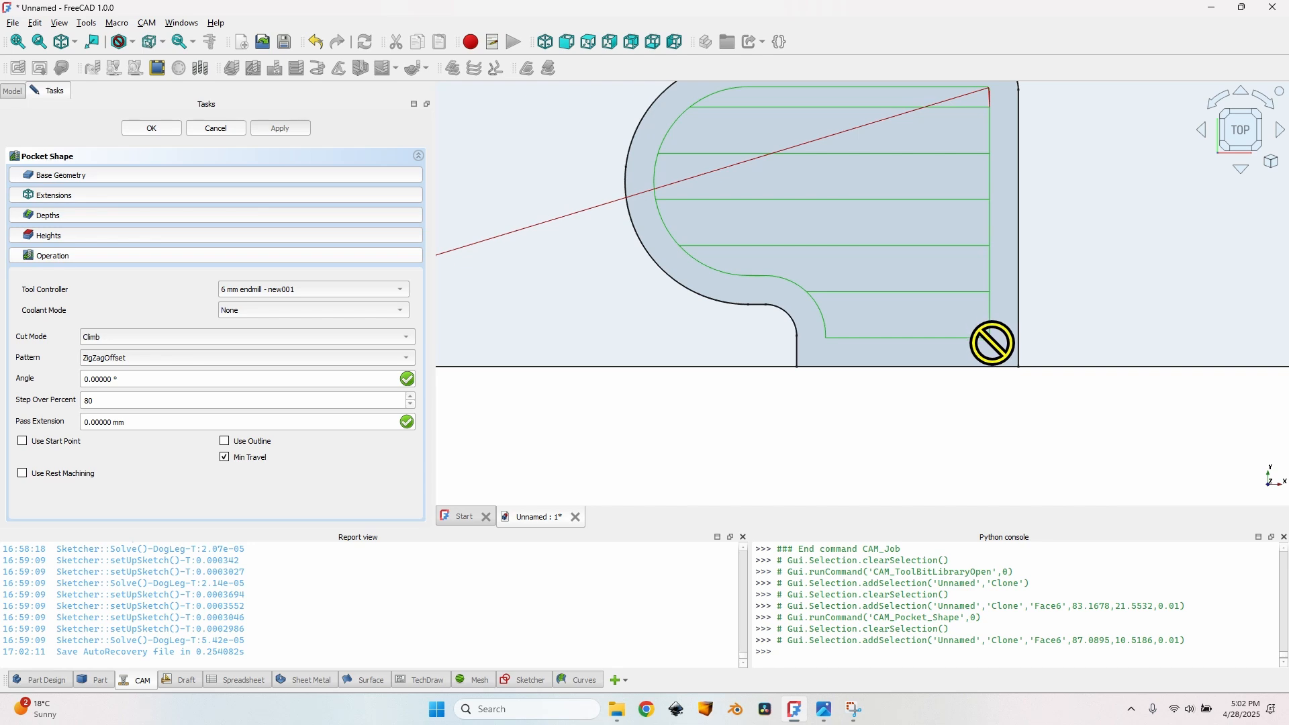
{"action": "mouse_move", "coordinate": [1022, 190]}
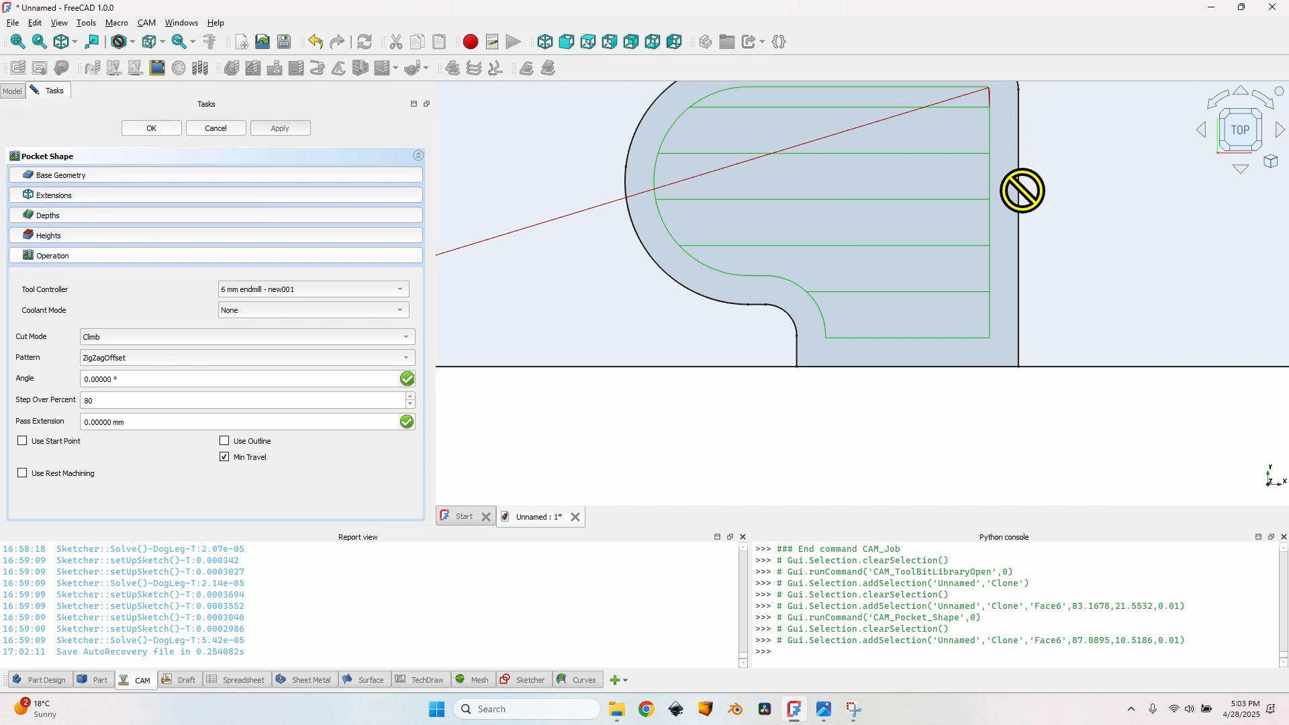
{"action": "mouse_move", "coordinate": [762, 370]}
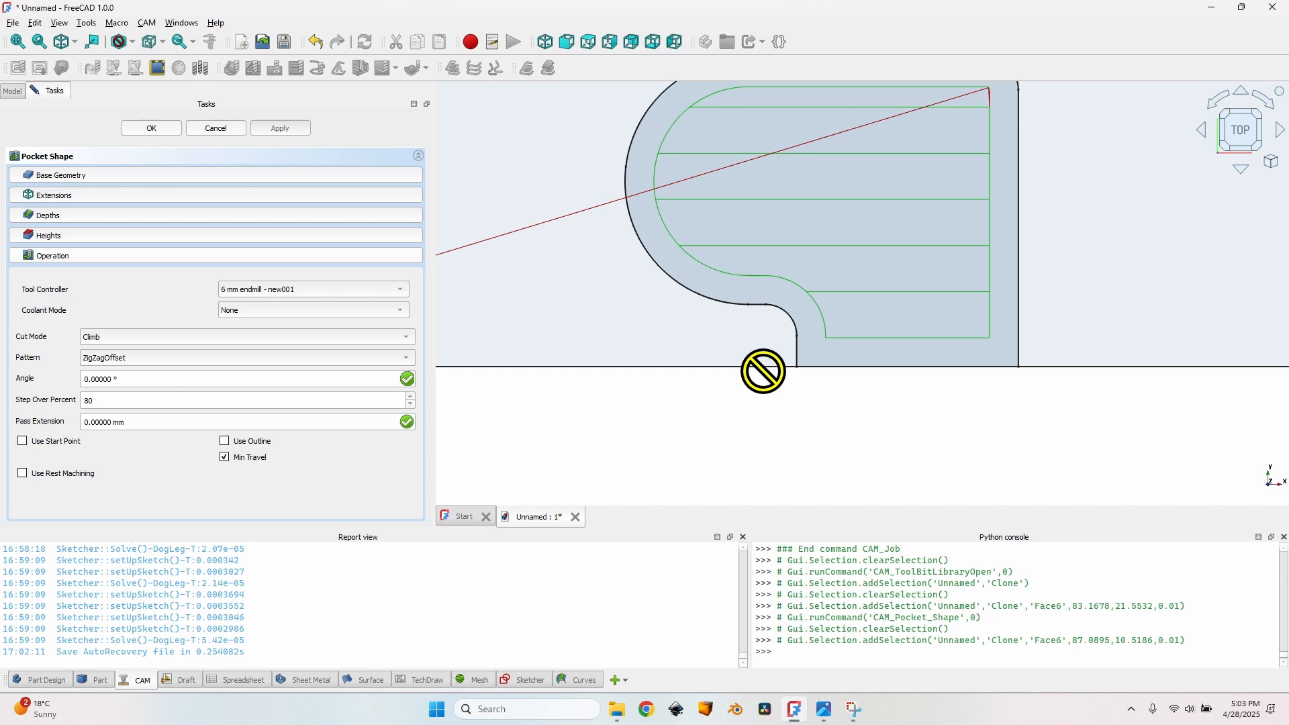
{"action": "mouse_move", "coordinate": [99, 222]}
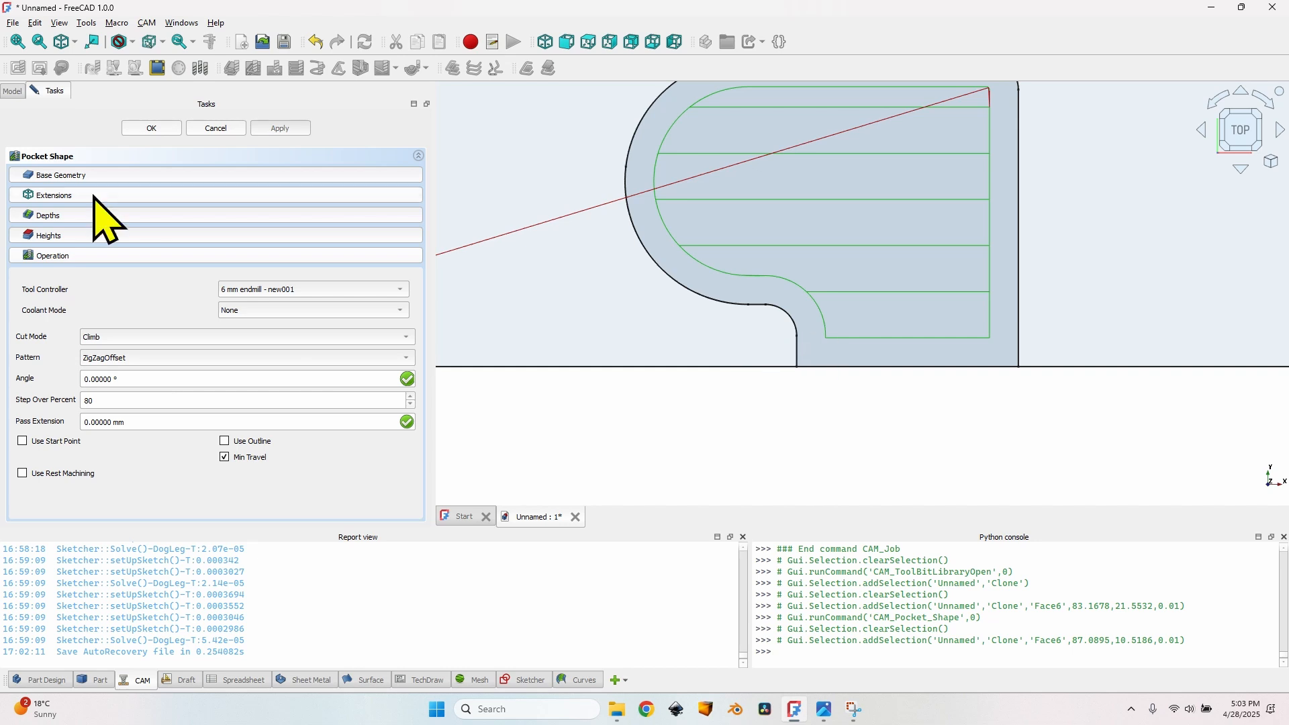
Step: Enable pocket extensions and extend Edge5 of Face6 by the default 3 mm
{"action": "left_click", "coordinate": [53, 195]}
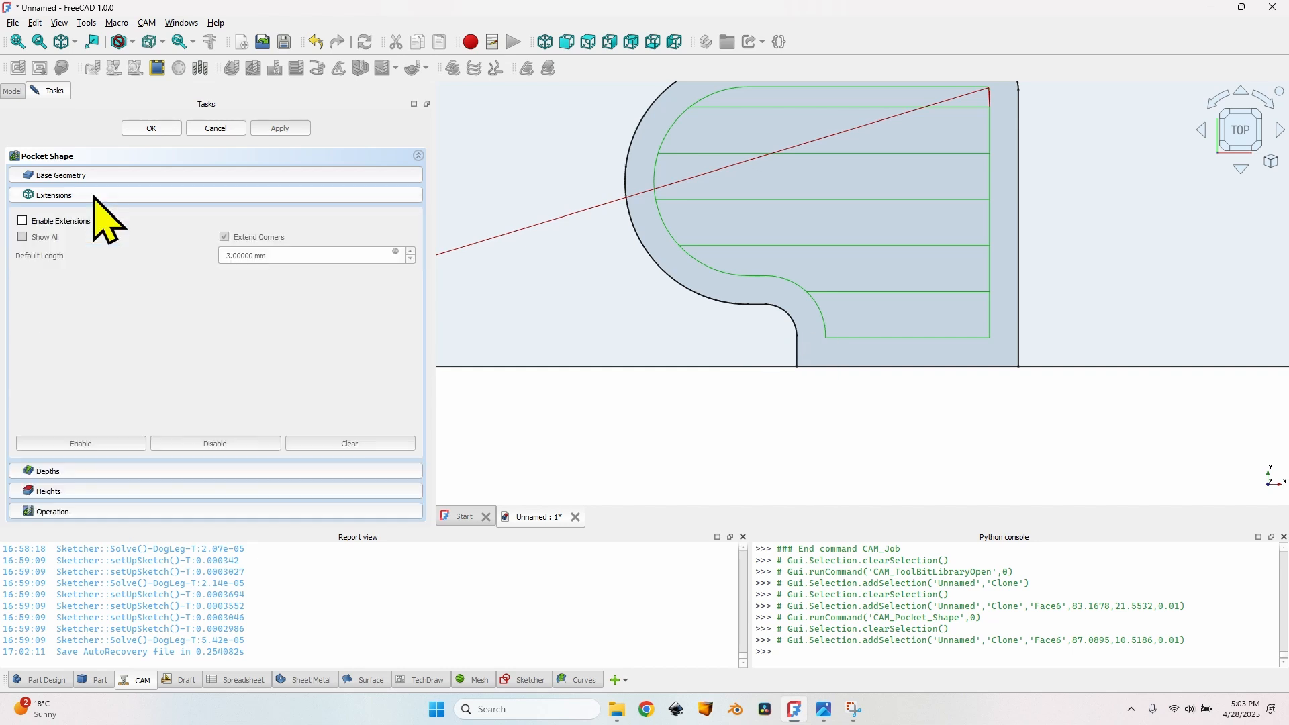
{"action": "left_click", "coordinate": [22, 220]}
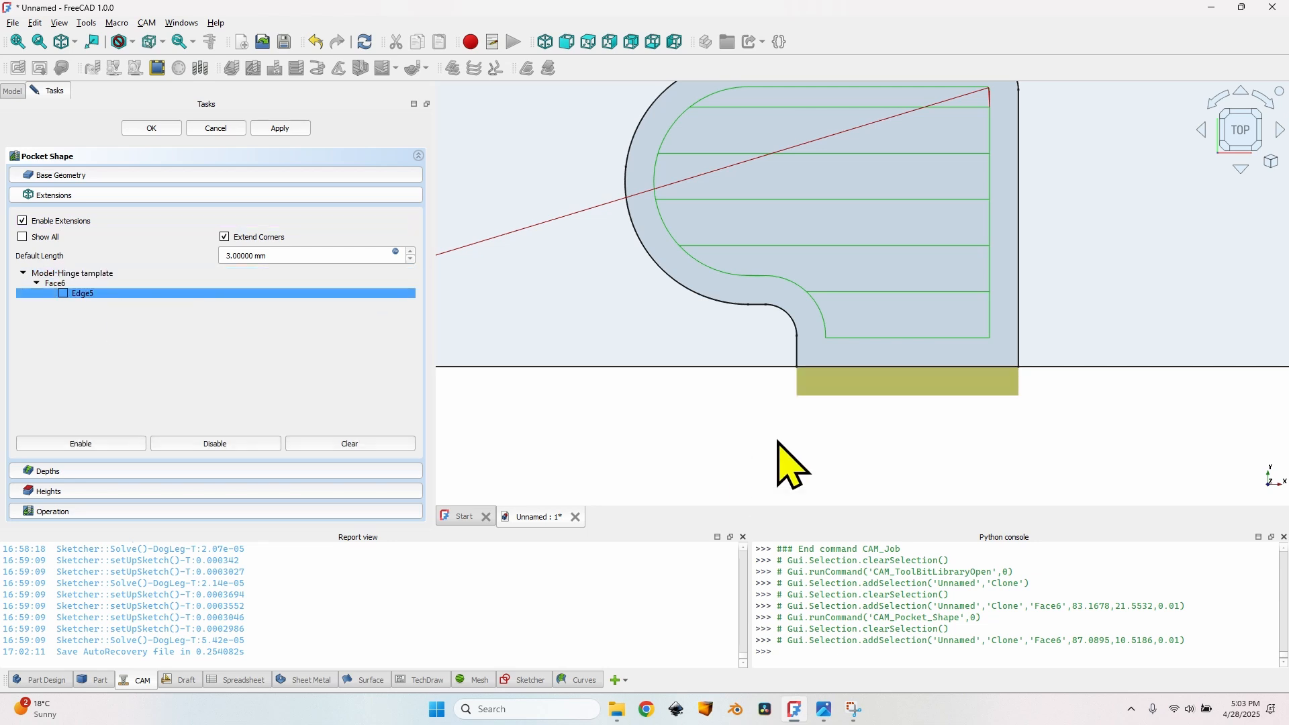
{"action": "mouse_move", "coordinate": [845, 336]}
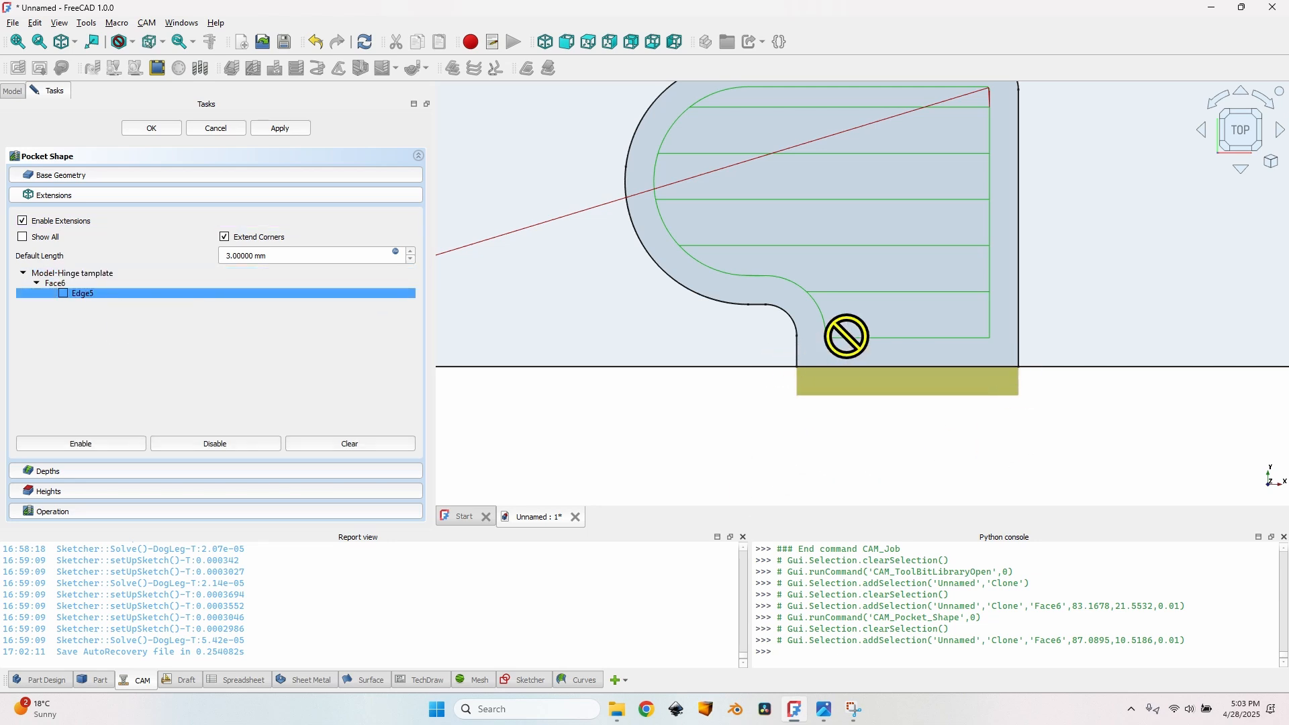
{"action": "mouse_move", "coordinate": [807, 384]}
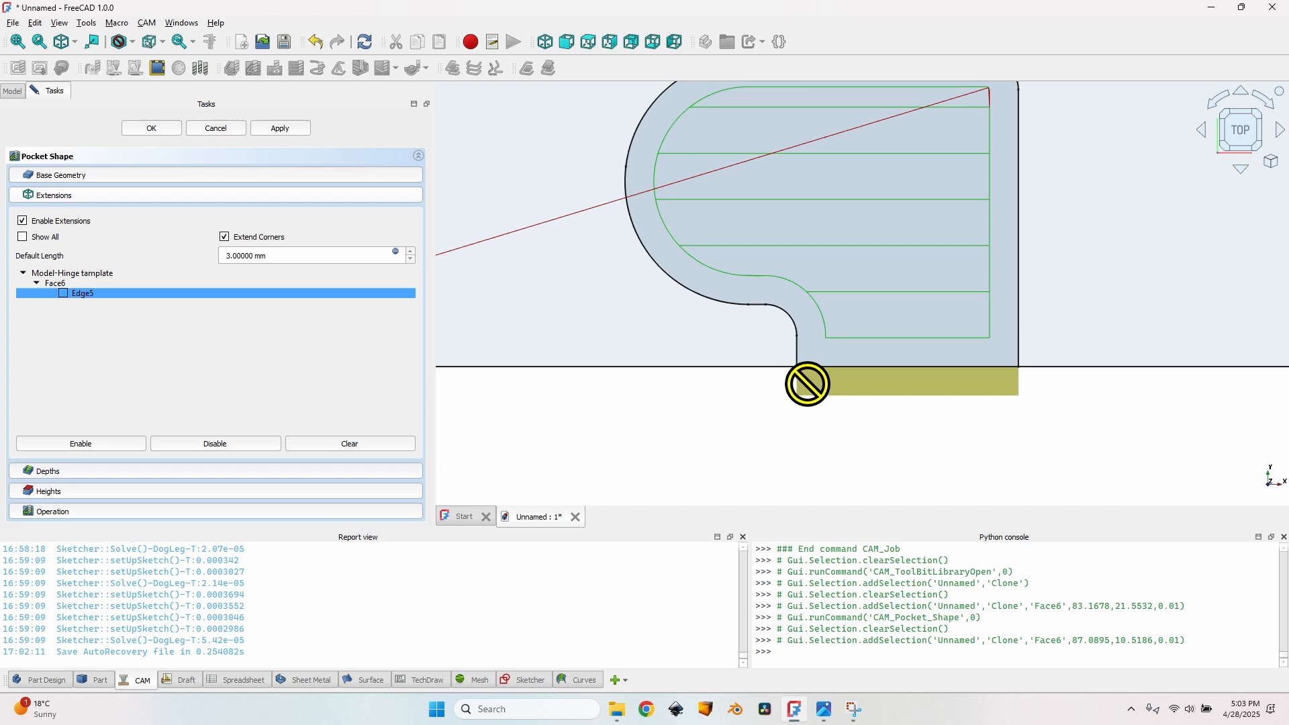
{"action": "left_click", "coordinate": [62, 294]}
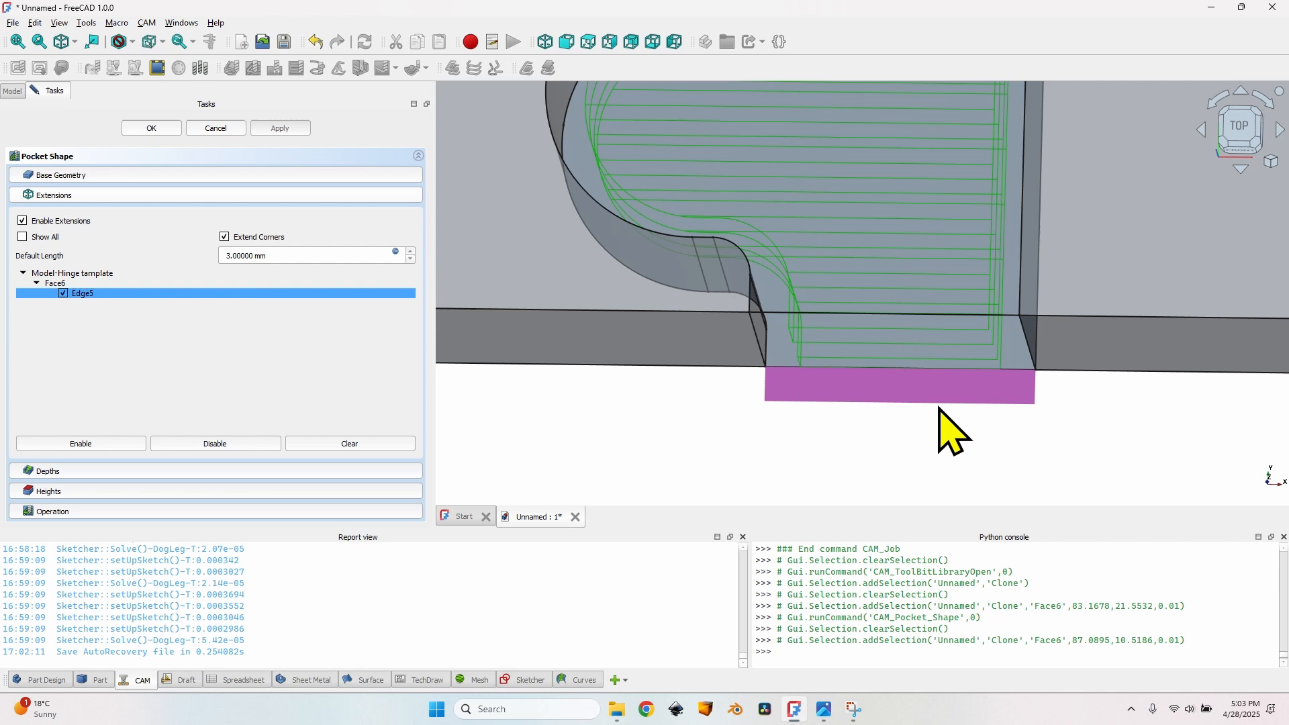
{"action": "mouse_move", "coordinate": [791, 367]}
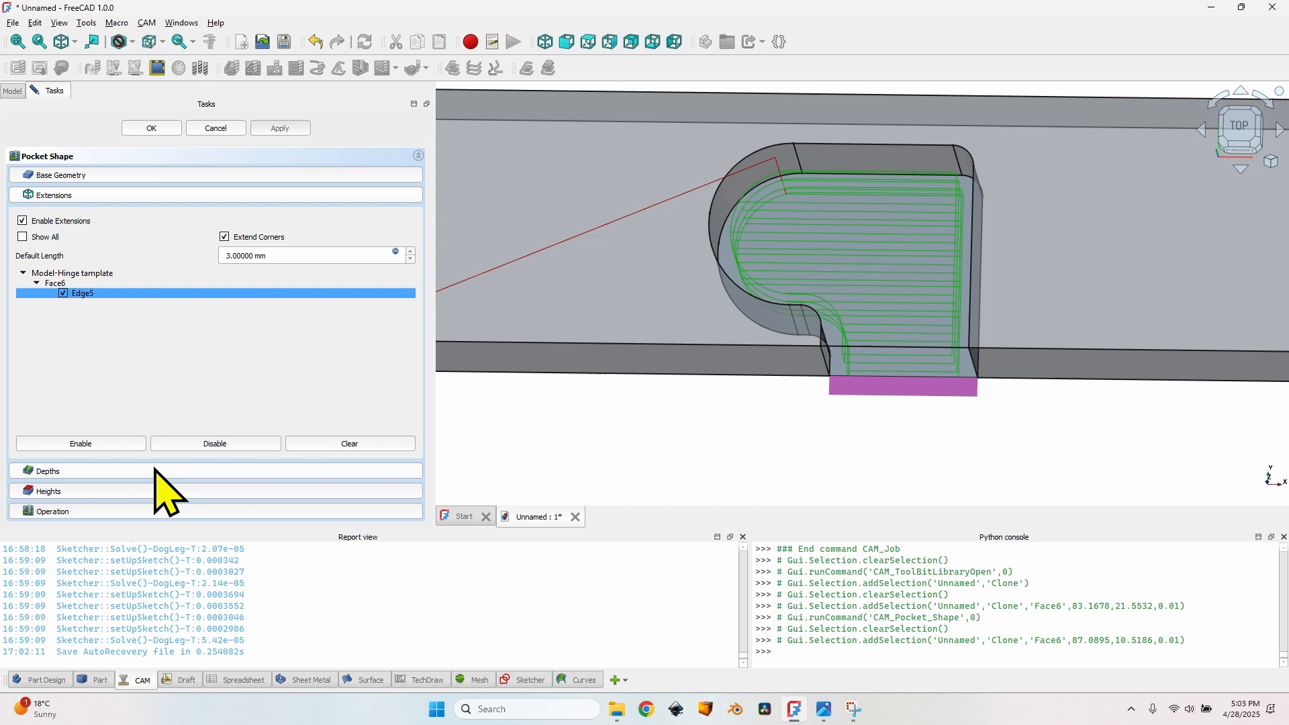
Step: Set the pocket's Final Depth to 0 mm and Step Down to 3 mm
{"action": "left_click", "coordinate": [48, 469]}
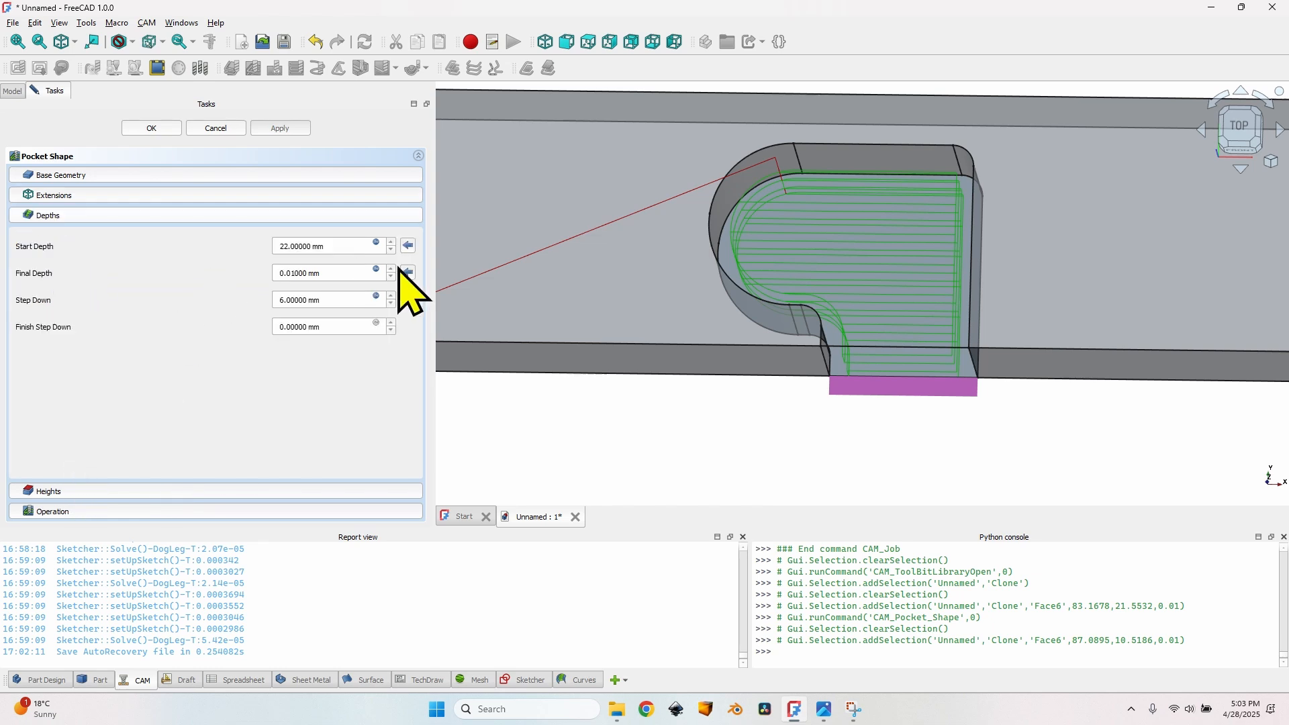
{"action": "mouse_move", "coordinate": [386, 296]}
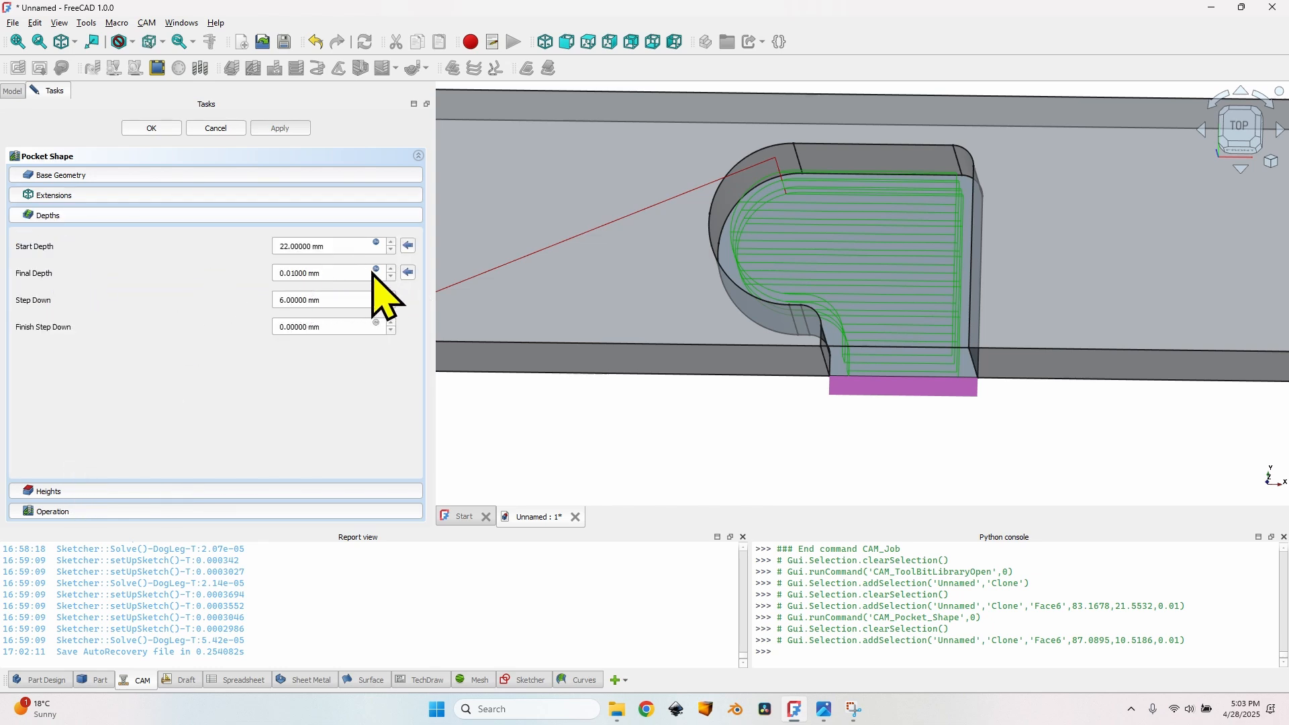
{"action": "left_click", "coordinate": [377, 272]}
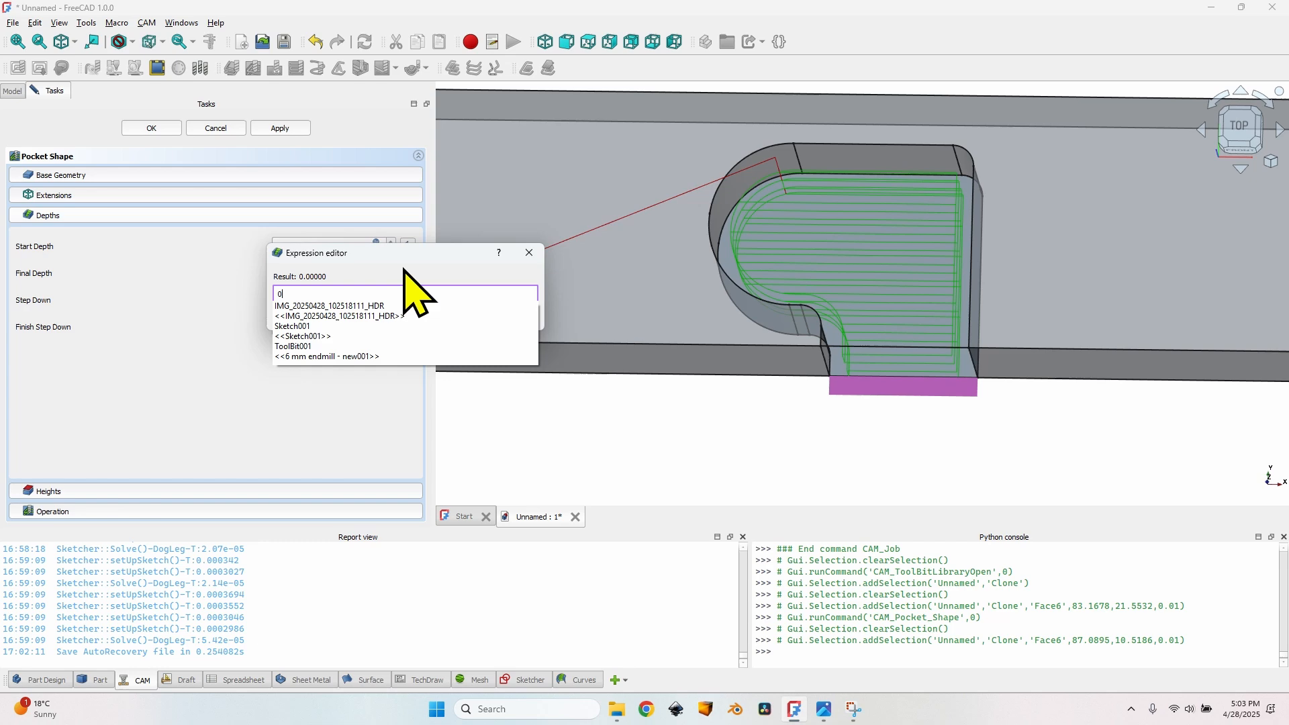
{"action": "left_click", "coordinate": [530, 253]}
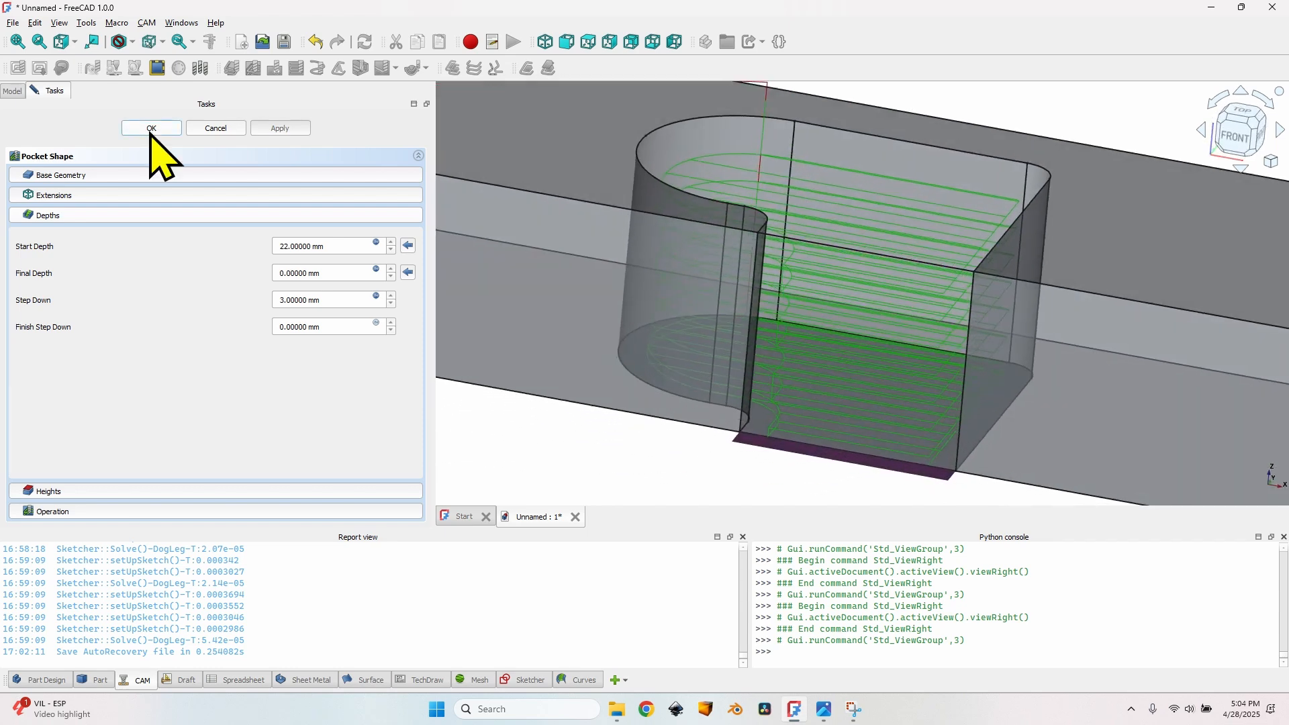
Step: Accept the pocket operation and post-process the job to hinges template.gcode
{"action": "left_click", "coordinate": [150, 127]}
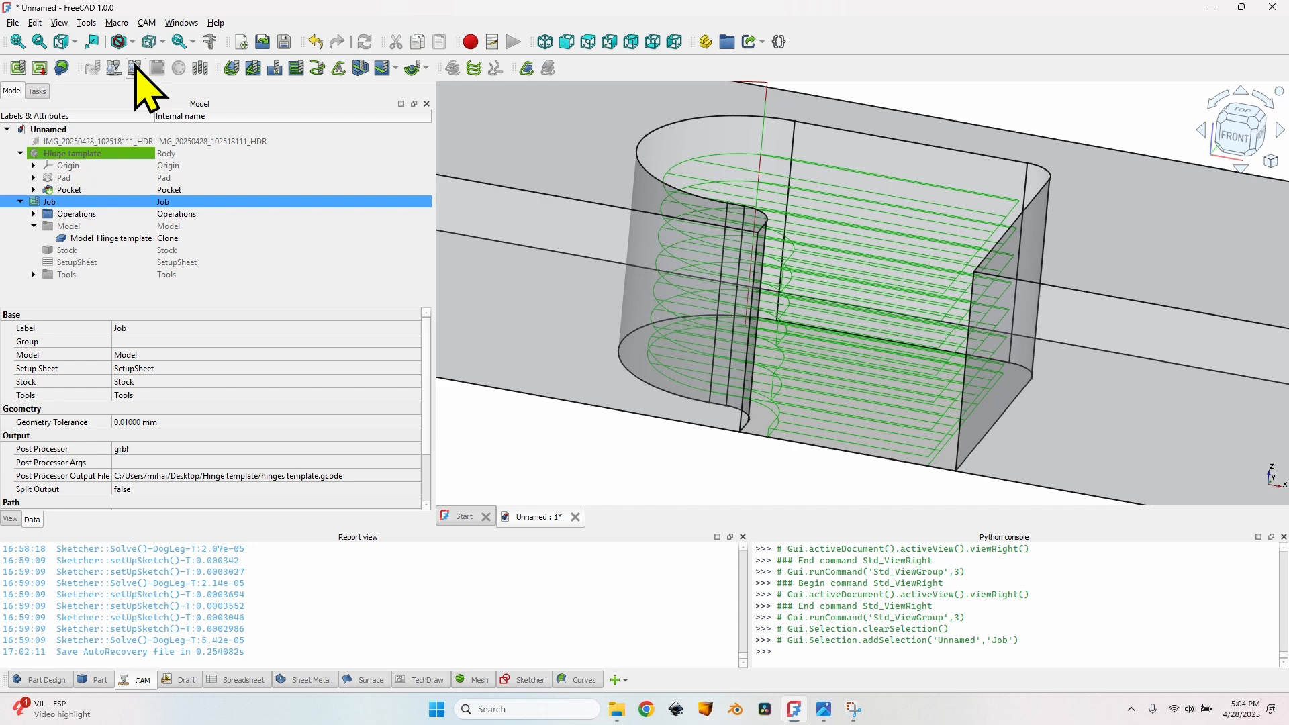
{"action": "left_click", "coordinate": [135, 67]}
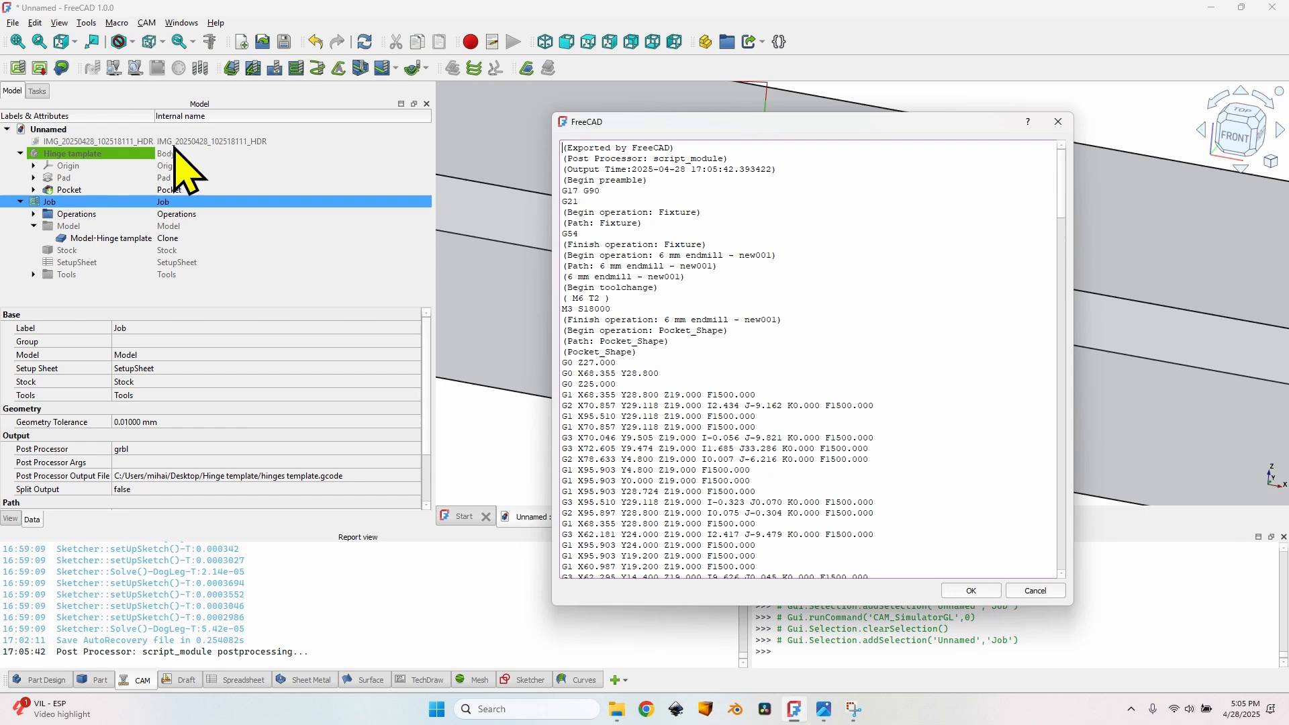
{"action": "mouse_move", "coordinate": [787, 351]}
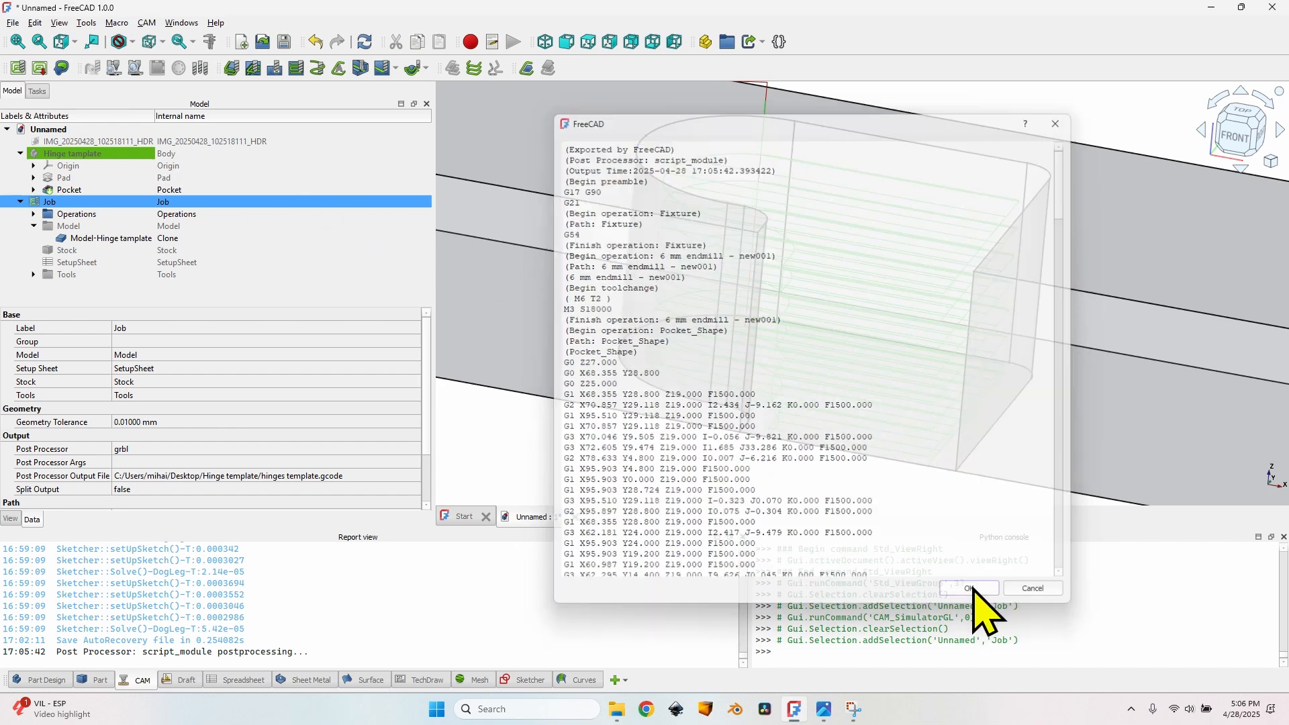
{"action": "left_click", "coordinate": [970, 588]}
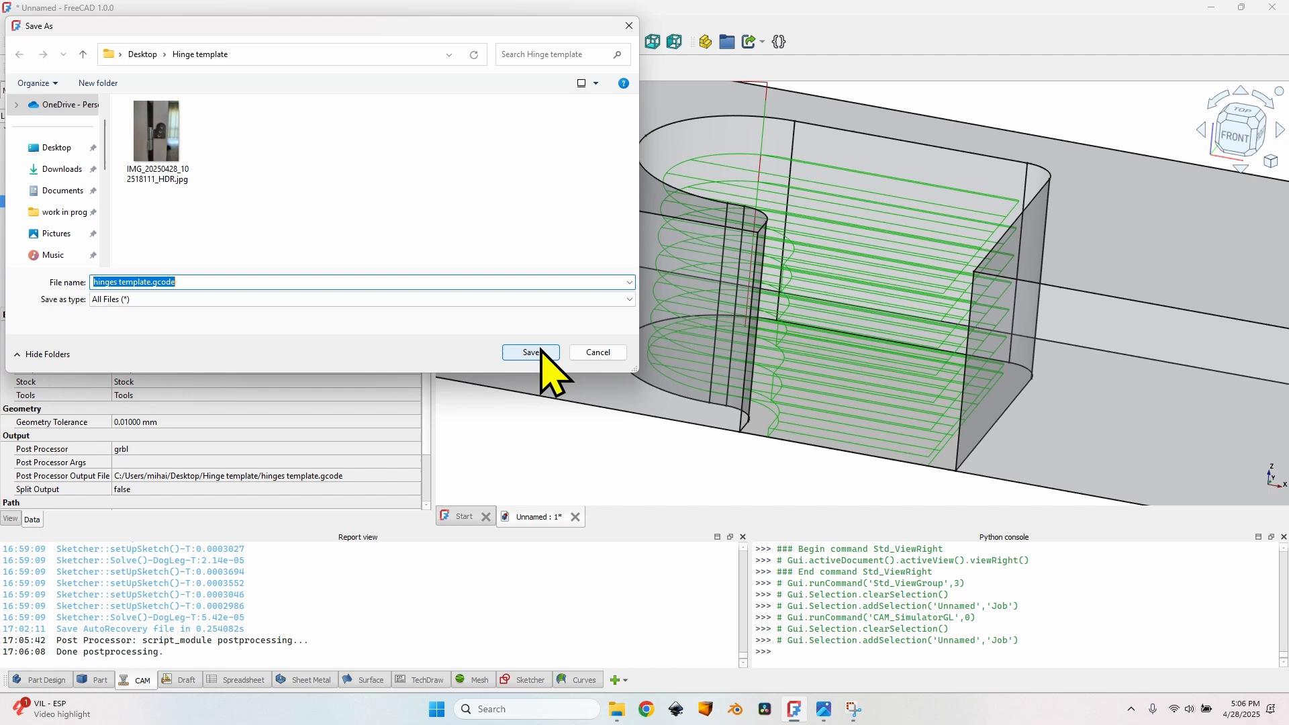
{"action": "left_click", "coordinate": [530, 351]}
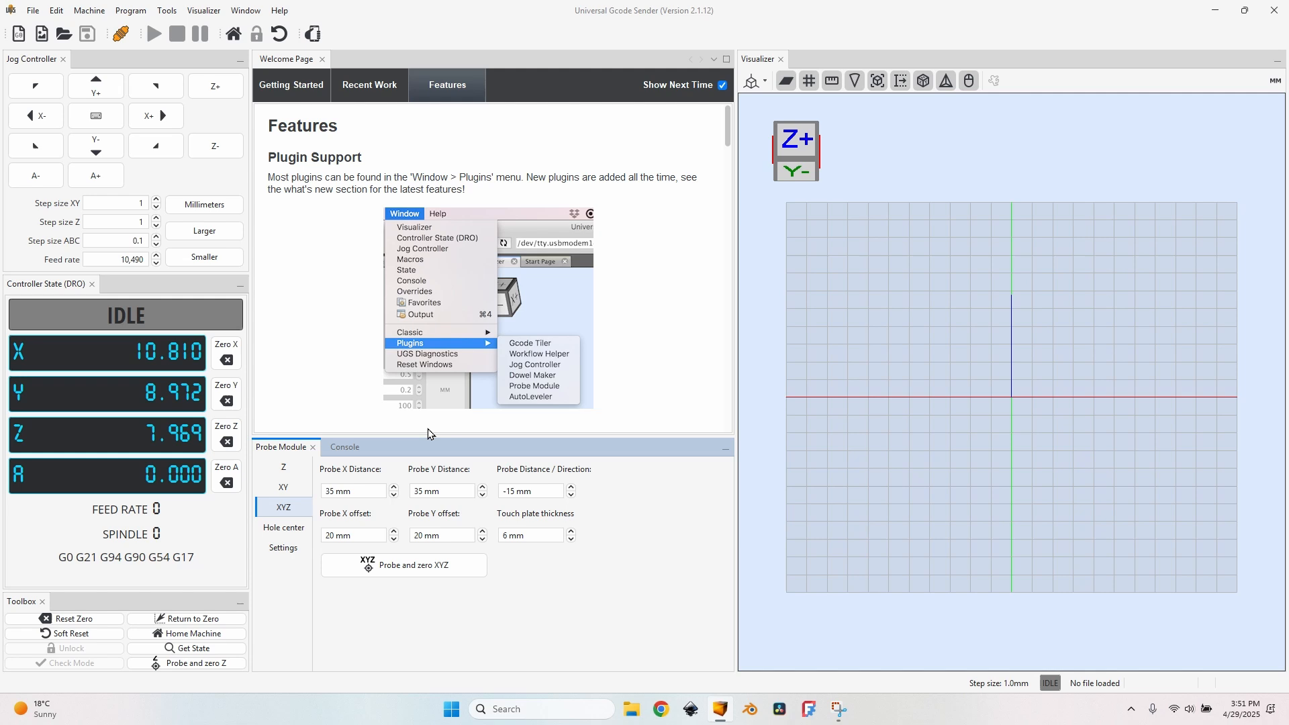
{"action": "mouse_move", "coordinate": [282, 341]}
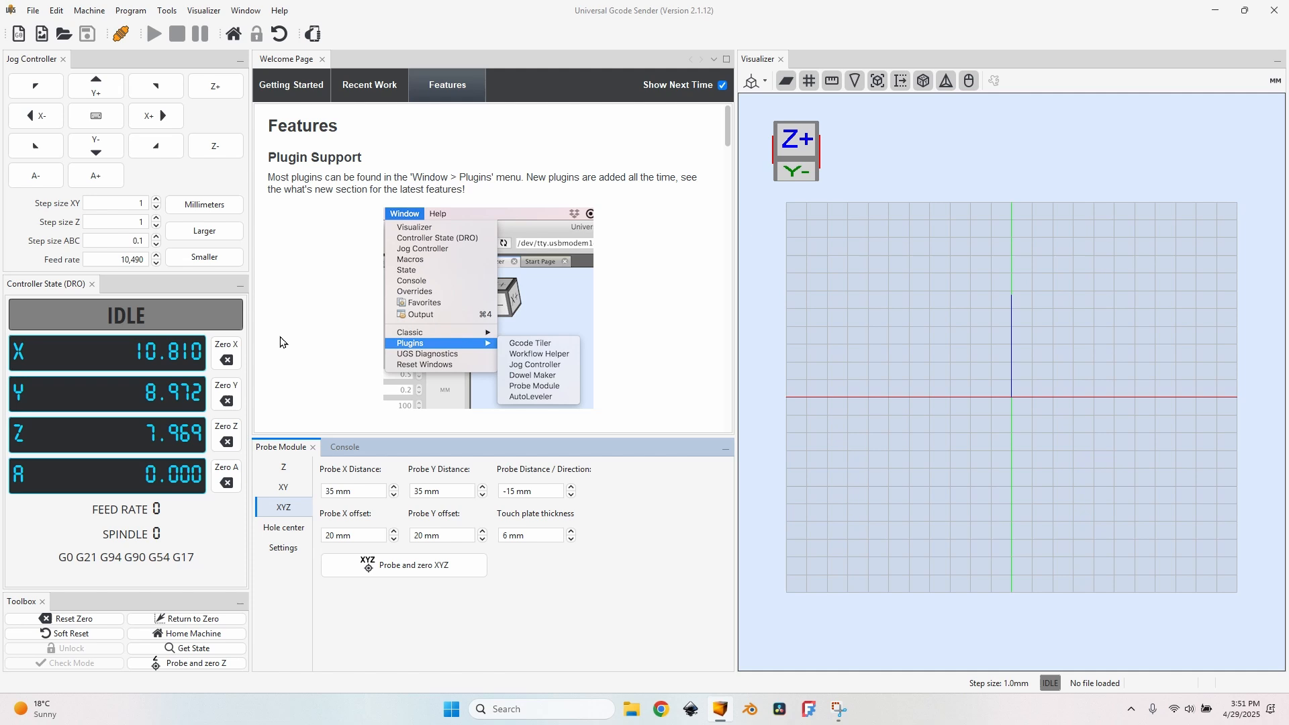
{"action": "mouse_move", "coordinate": [151, 436]}
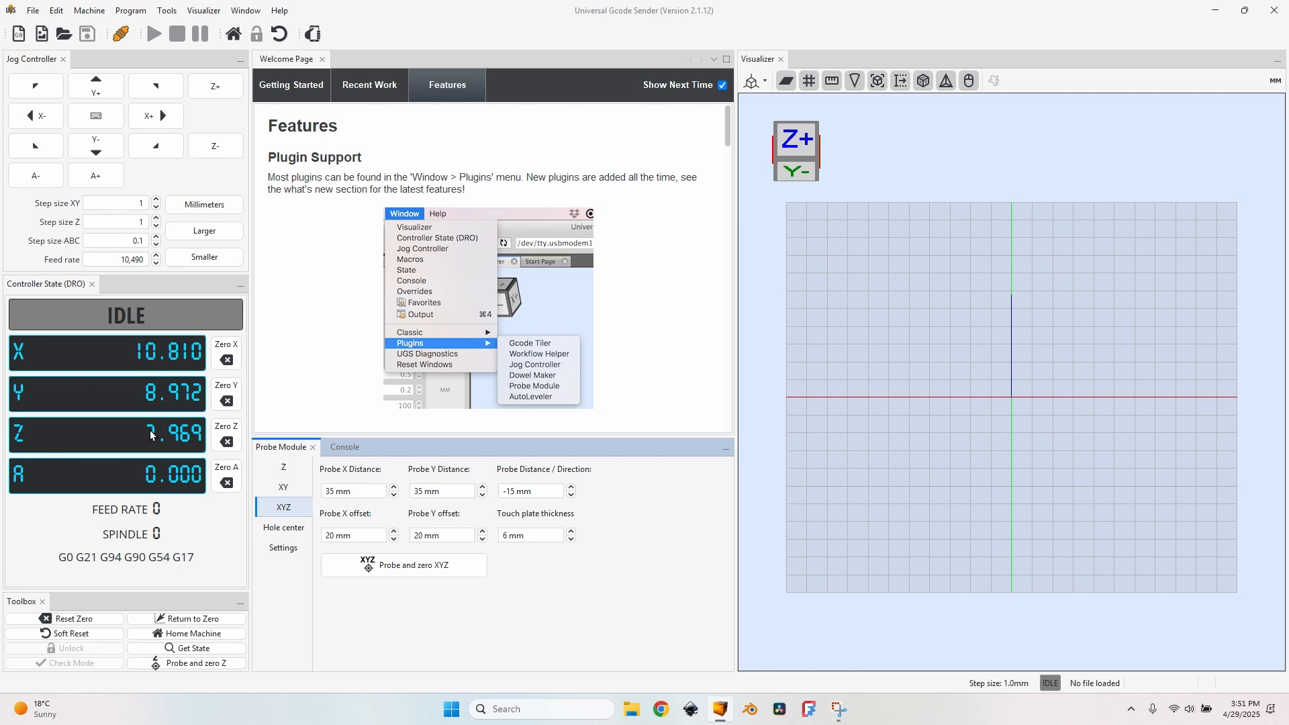
{"action": "mouse_move", "coordinate": [162, 439]}
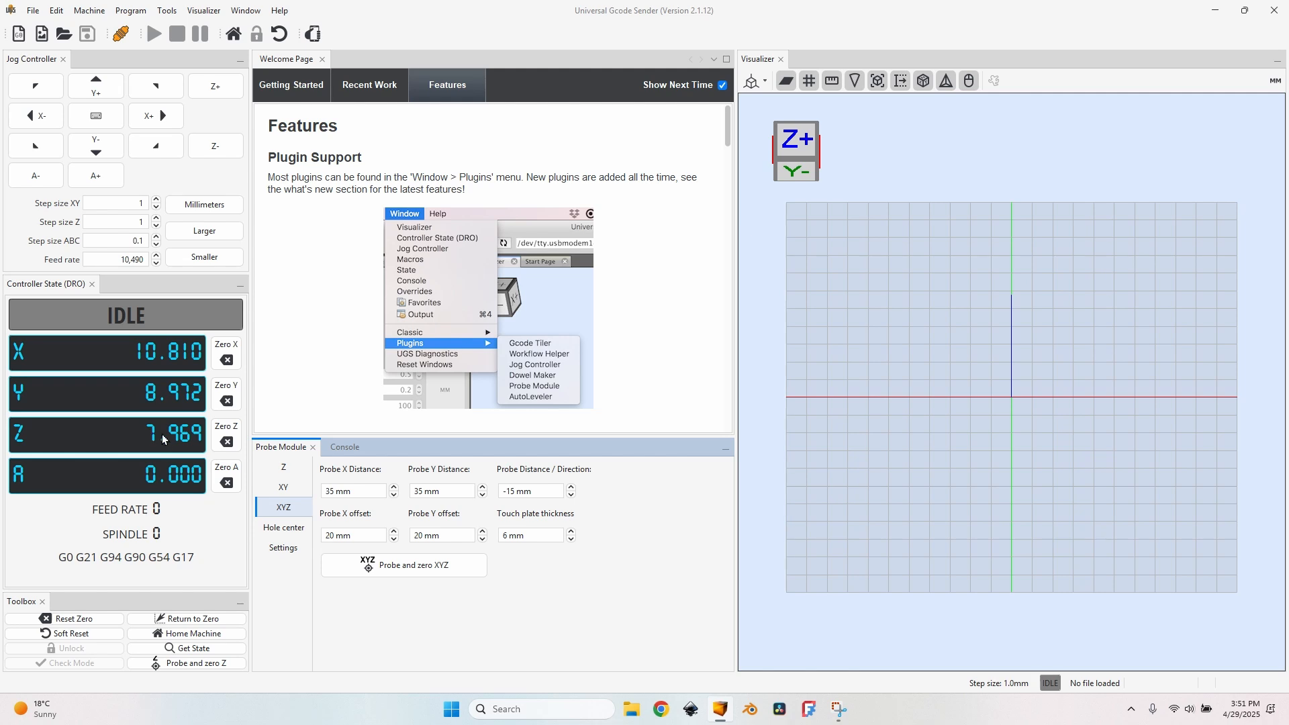
{"action": "left_click", "coordinate": [124, 435]}
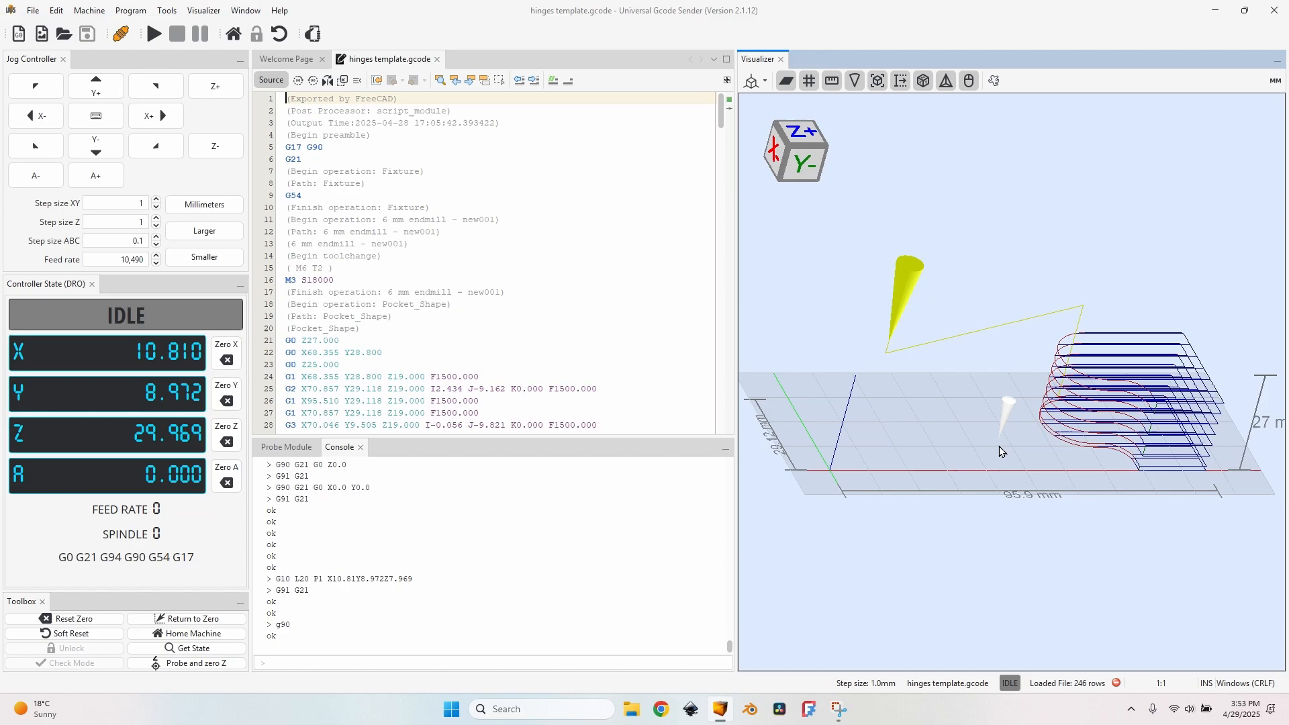
Step: Send the loaded hinges template.gcode to the machine to start cutting the pocket
{"action": "left_click", "coordinate": [152, 33]}
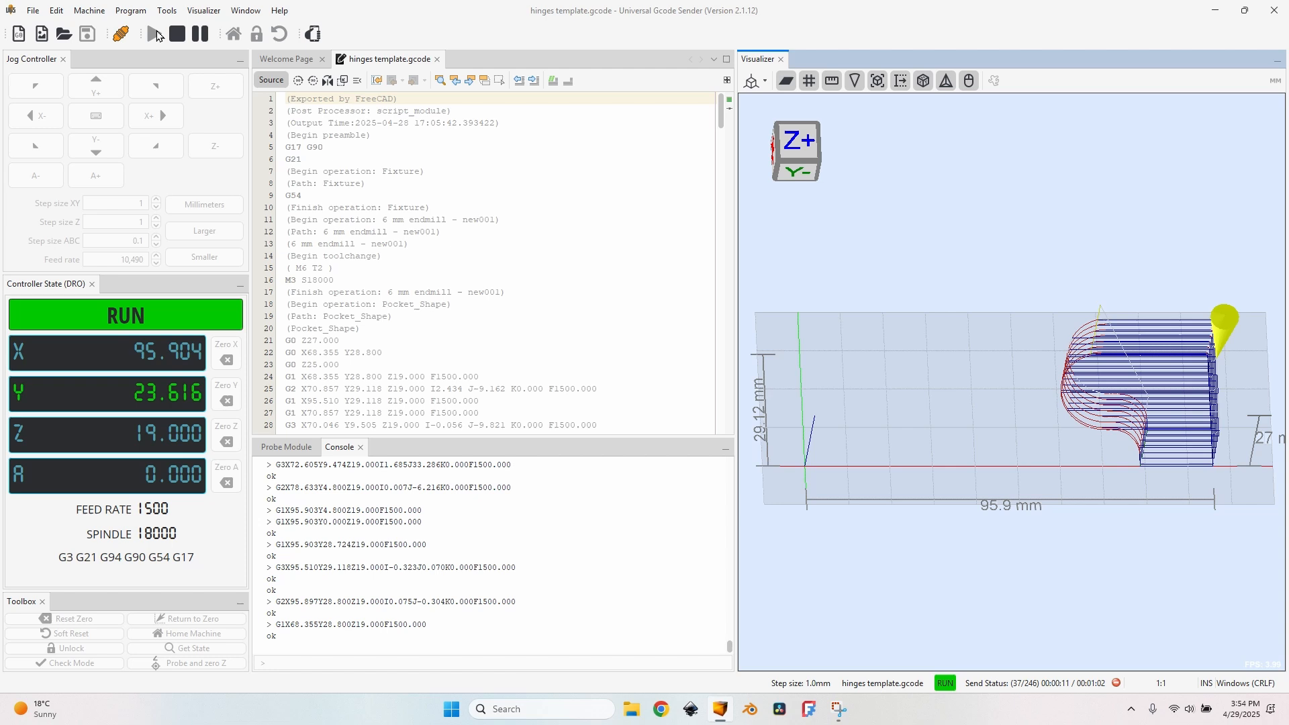
{"action": "left_click", "coordinate": [808, 709]}
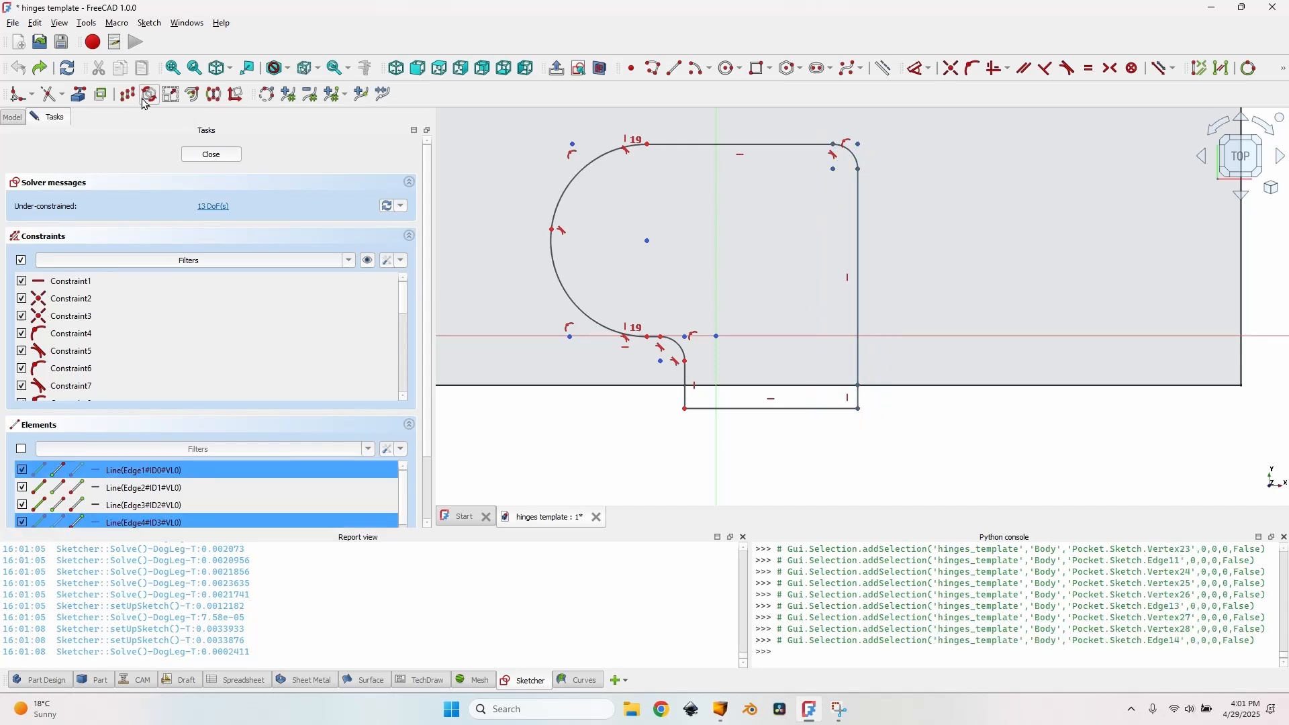
Step: Make the corner arc's endpoint coincident with the adjacent line and close the sketch
{"action": "left_click", "coordinate": [149, 94]}
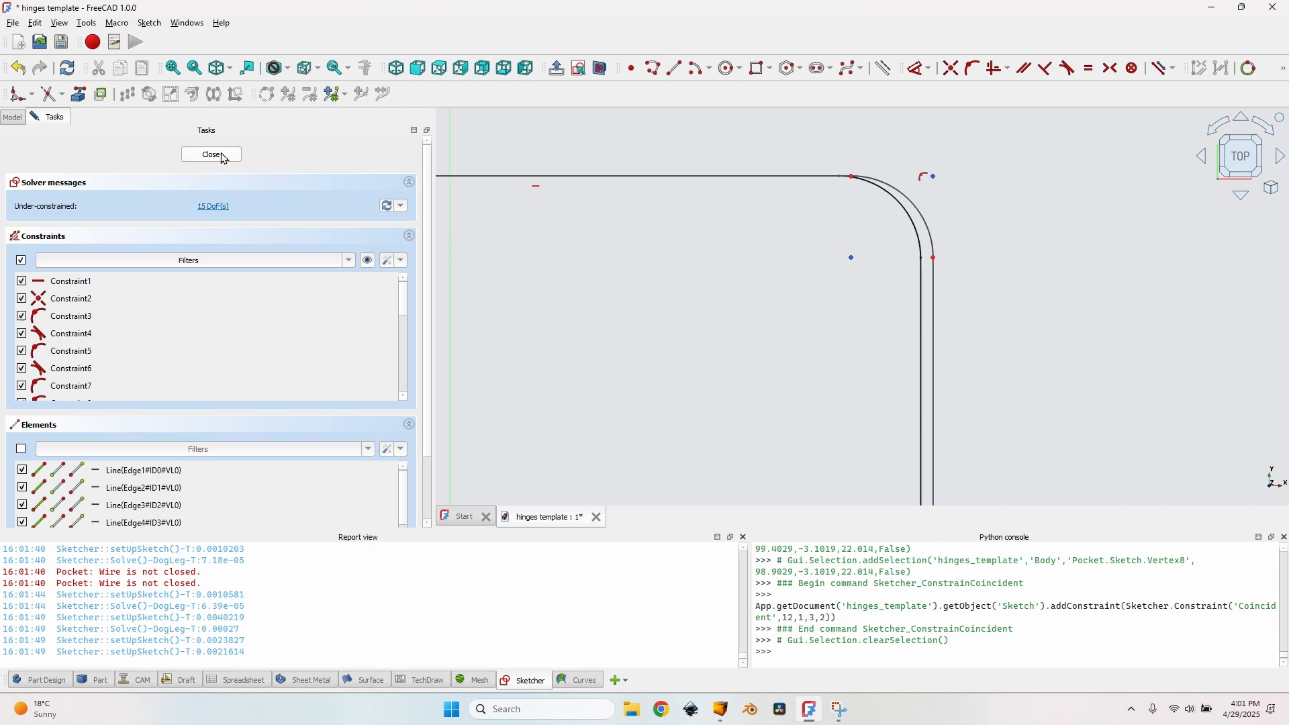
{"action": "left_click", "coordinate": [210, 155]}
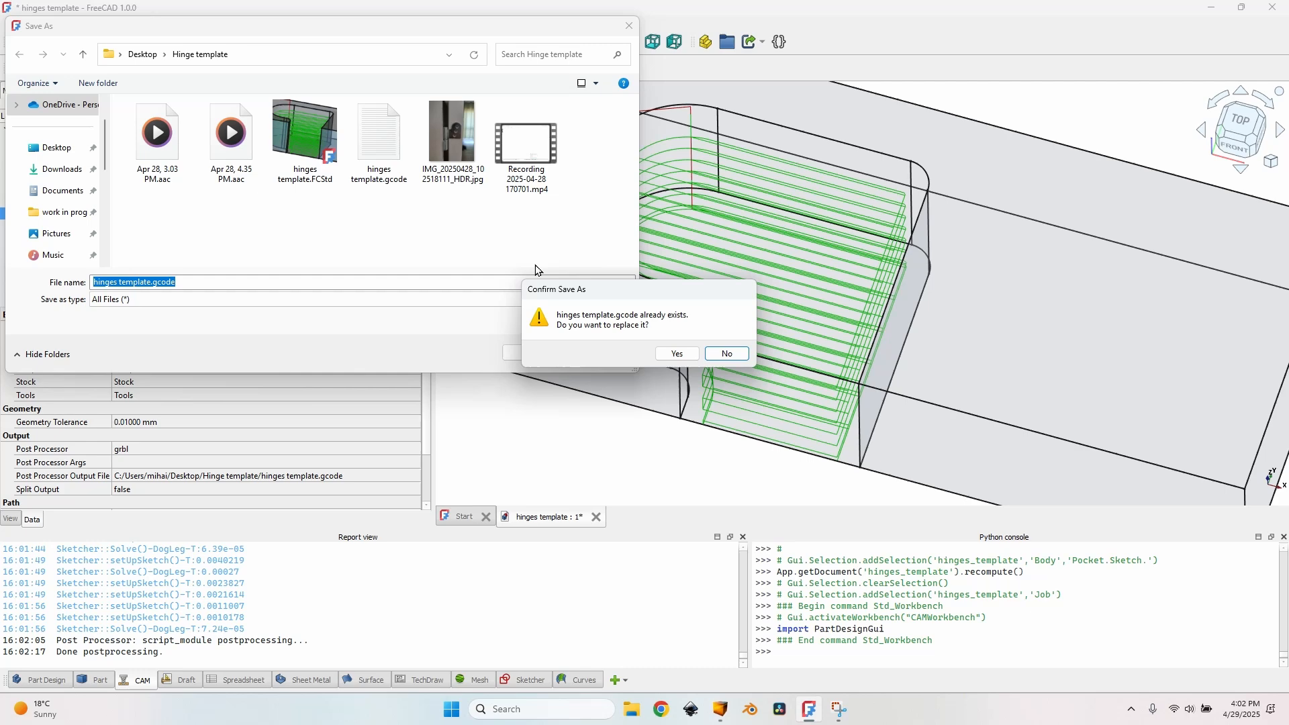
Step: Confirm overwriting hinges template.gcode with the re-processed G-code
{"action": "left_click", "coordinate": [675, 354]}
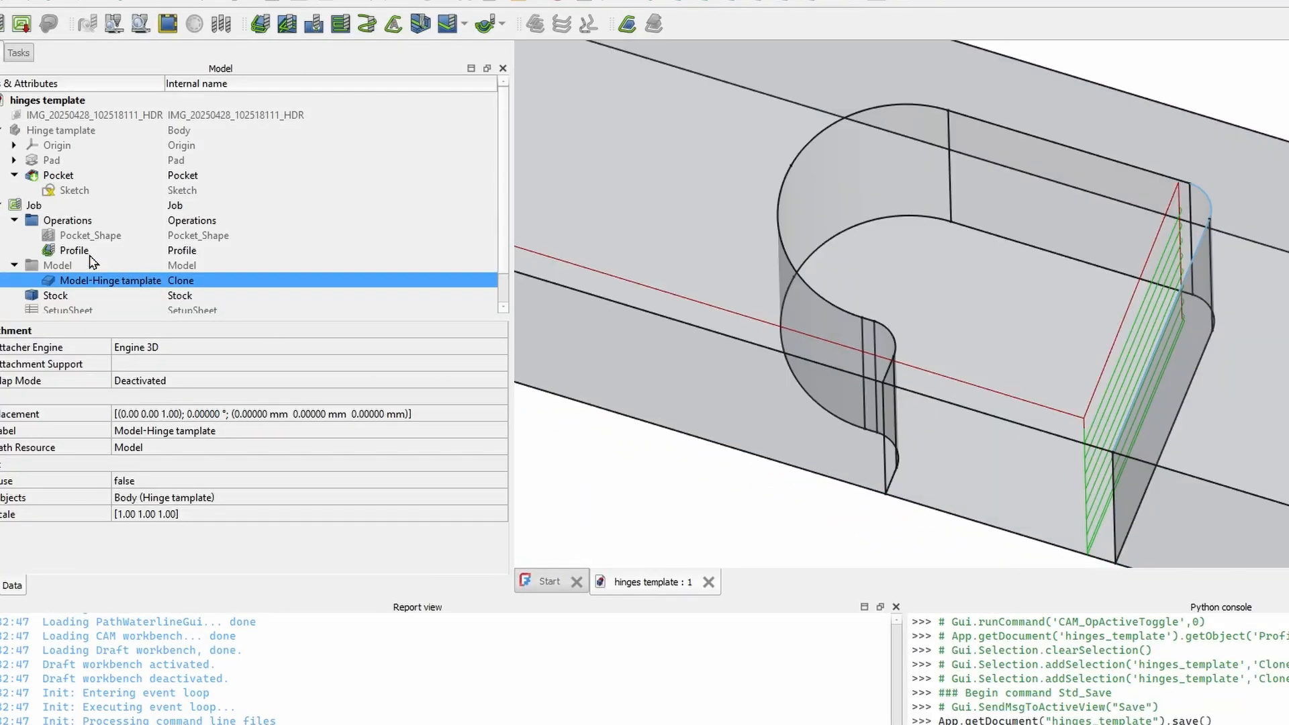
Step: Select Profile under Job > Operations to display its depth and height properties
{"action": "left_click", "coordinate": [73, 249]}
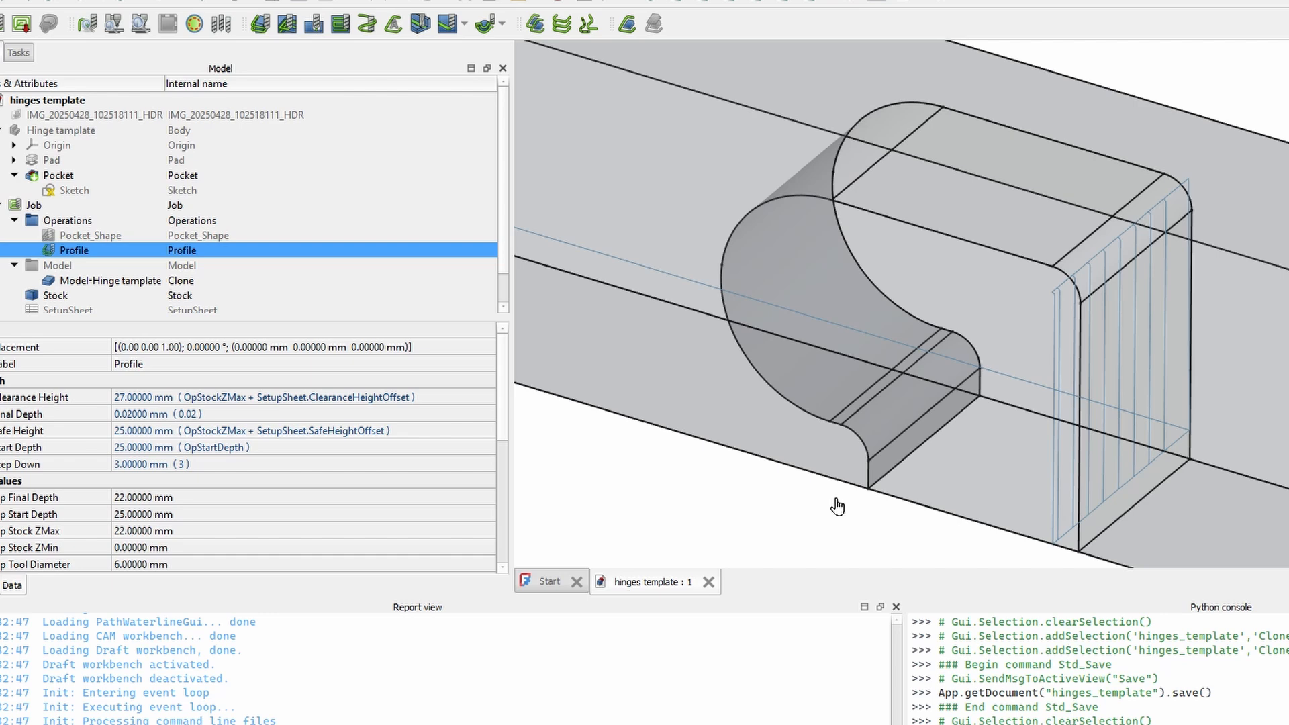